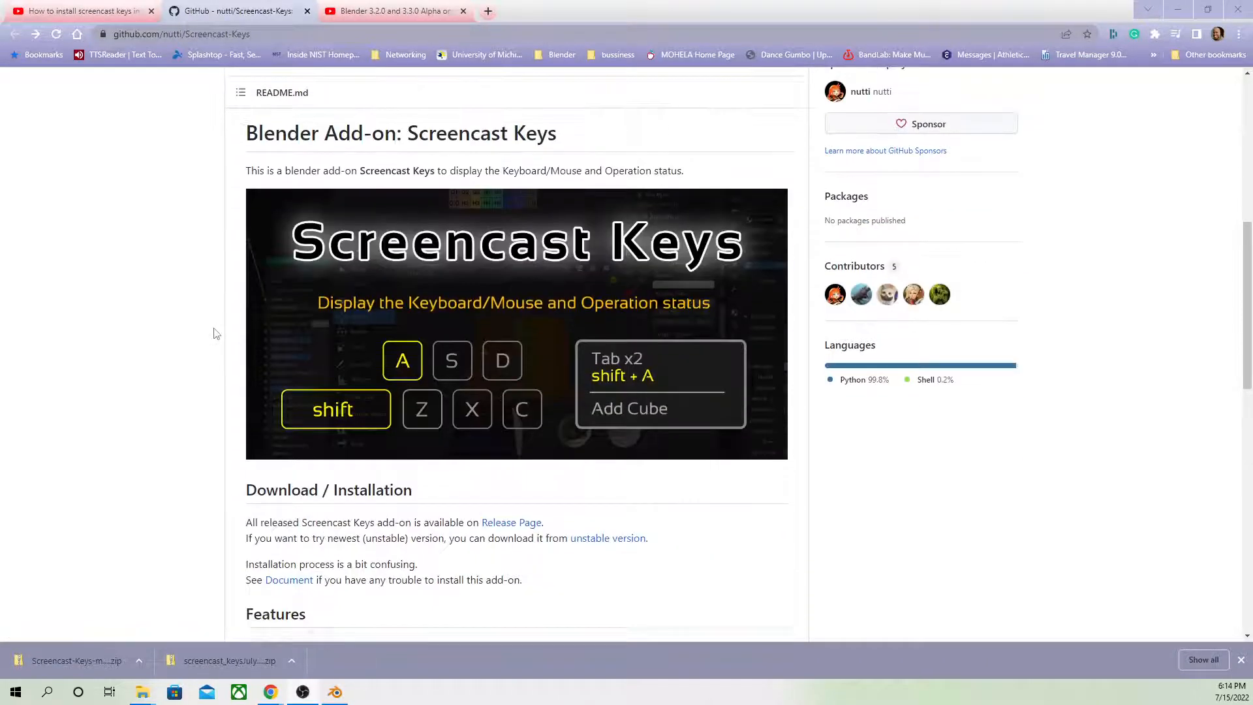
# Step: Reach the Screencast Keys releases page from the repository's Release Page link
pyautogui.scroll(-3)
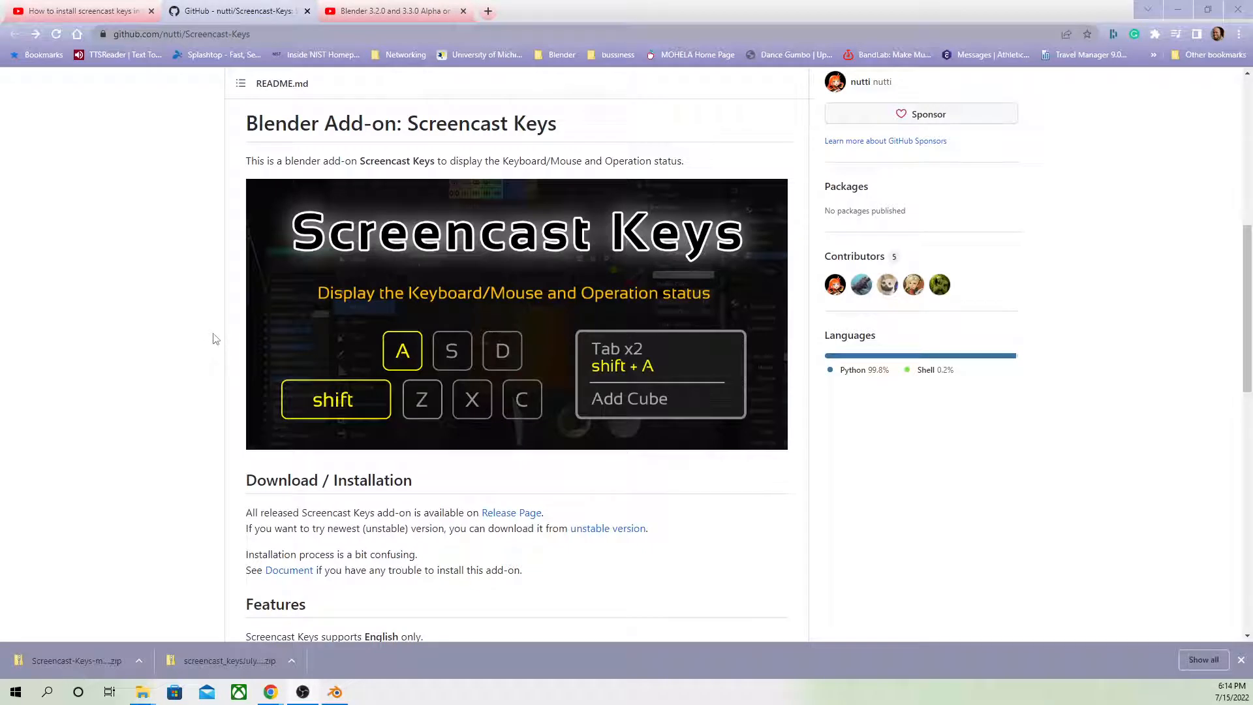
pyautogui.scroll(-3)
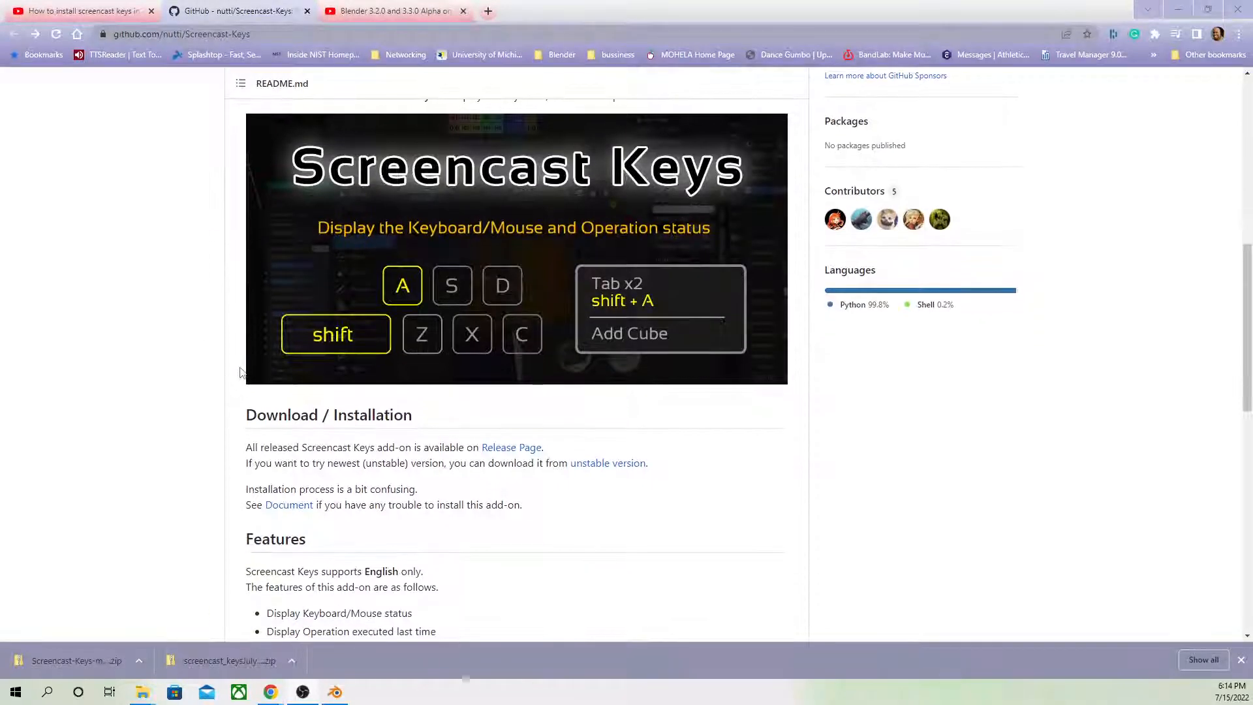
pyautogui.moveTo(225, 393)
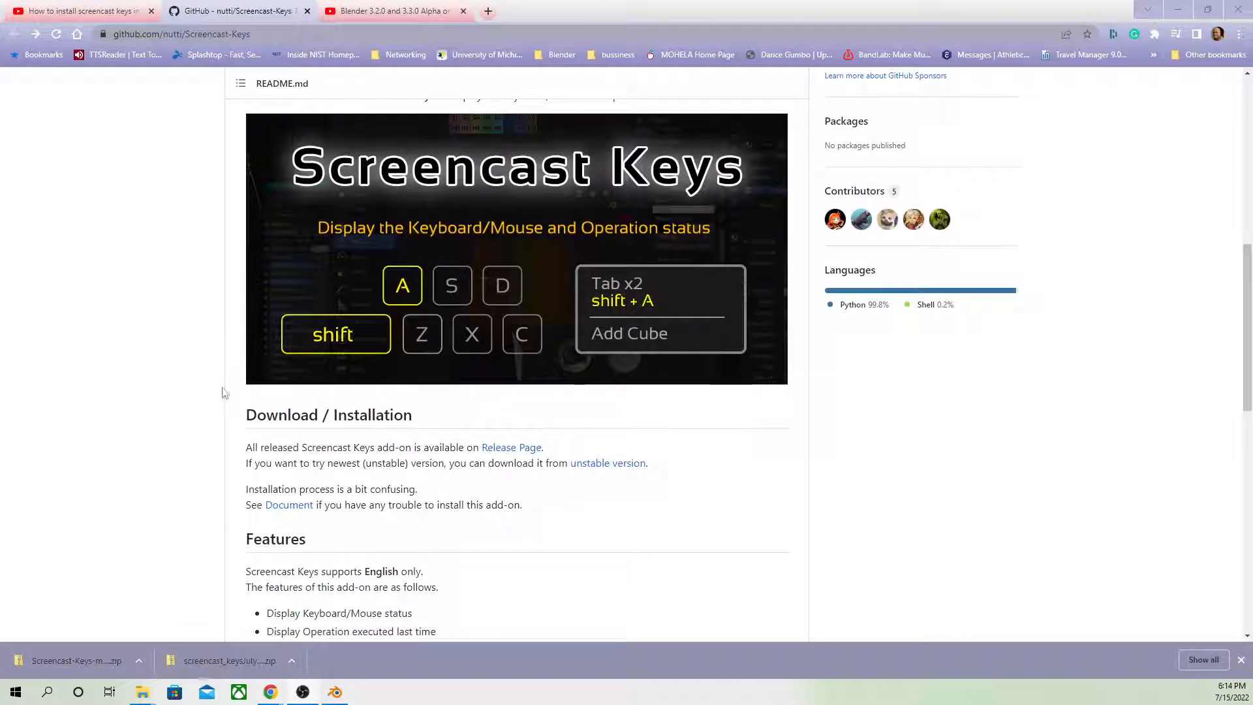
pyautogui.moveTo(234, 359)
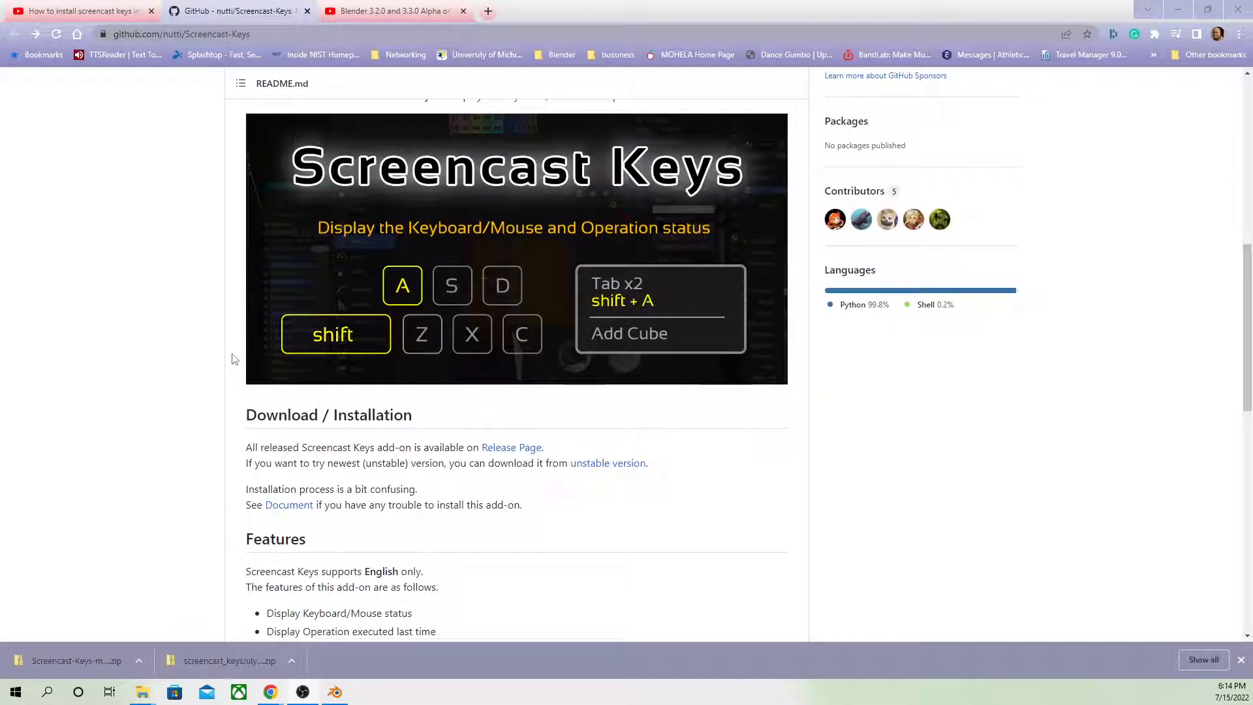
pyautogui.moveTo(452, 287)
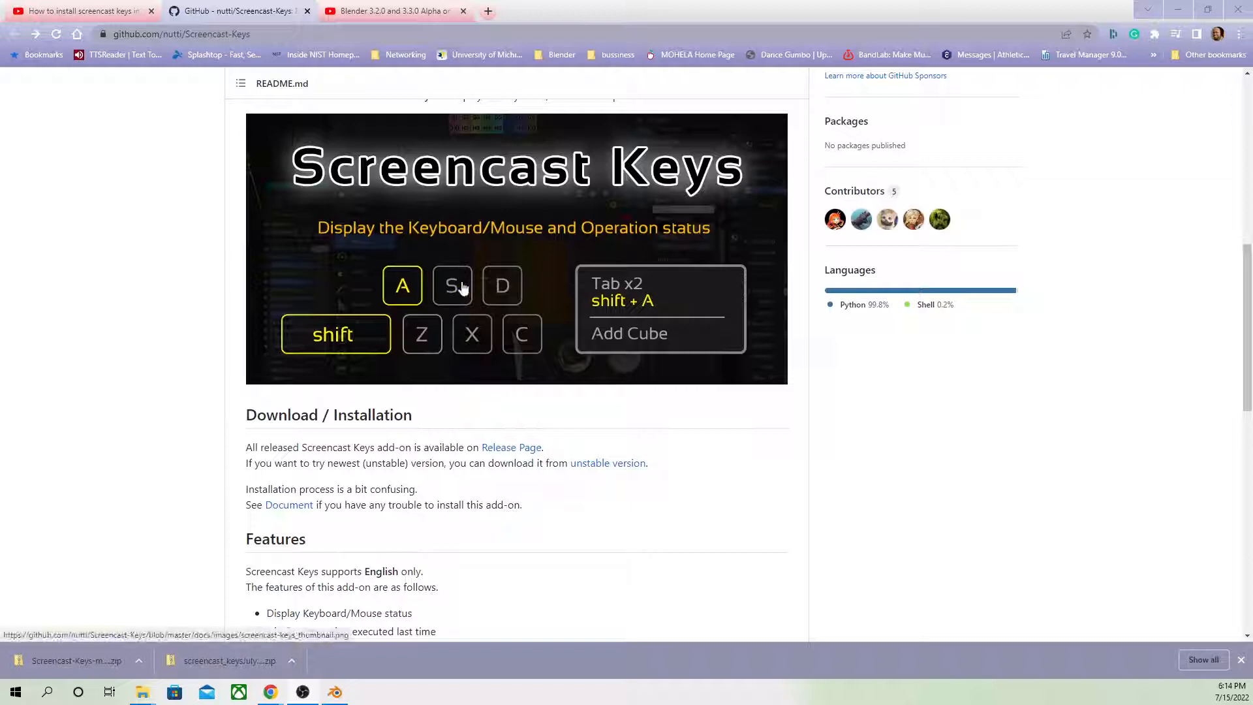
pyautogui.moveTo(510, 349)
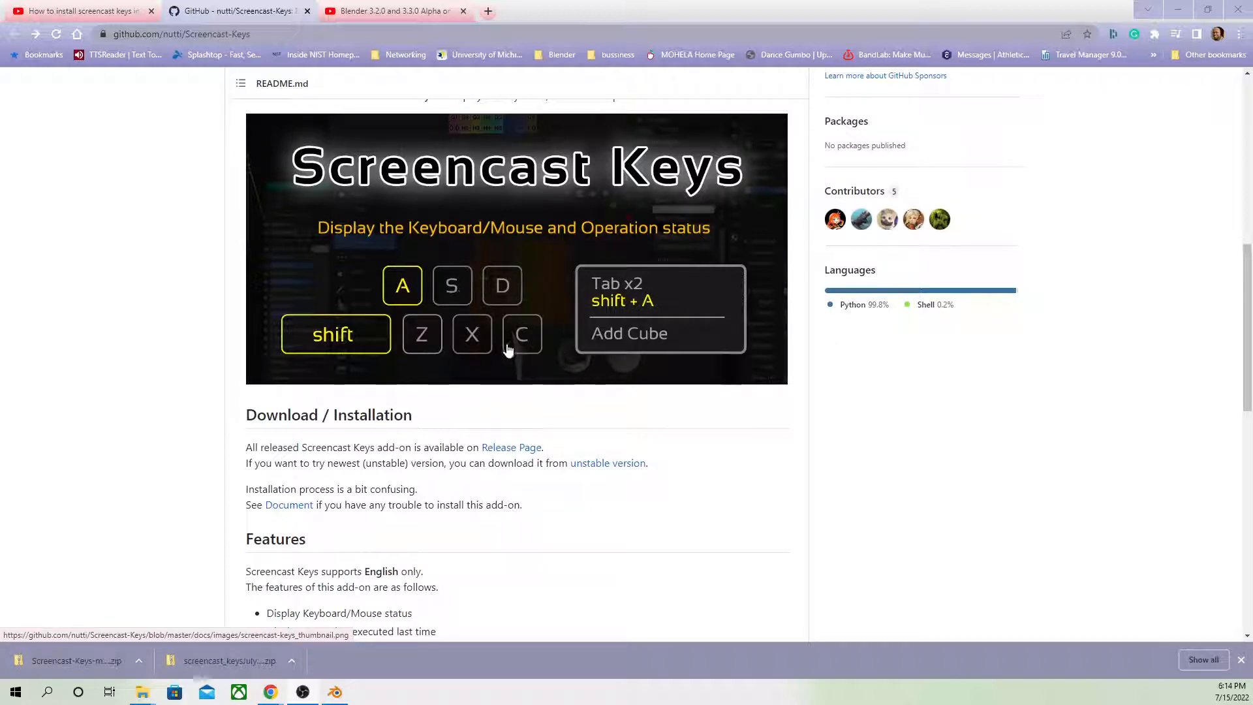
pyautogui.scroll(-3)
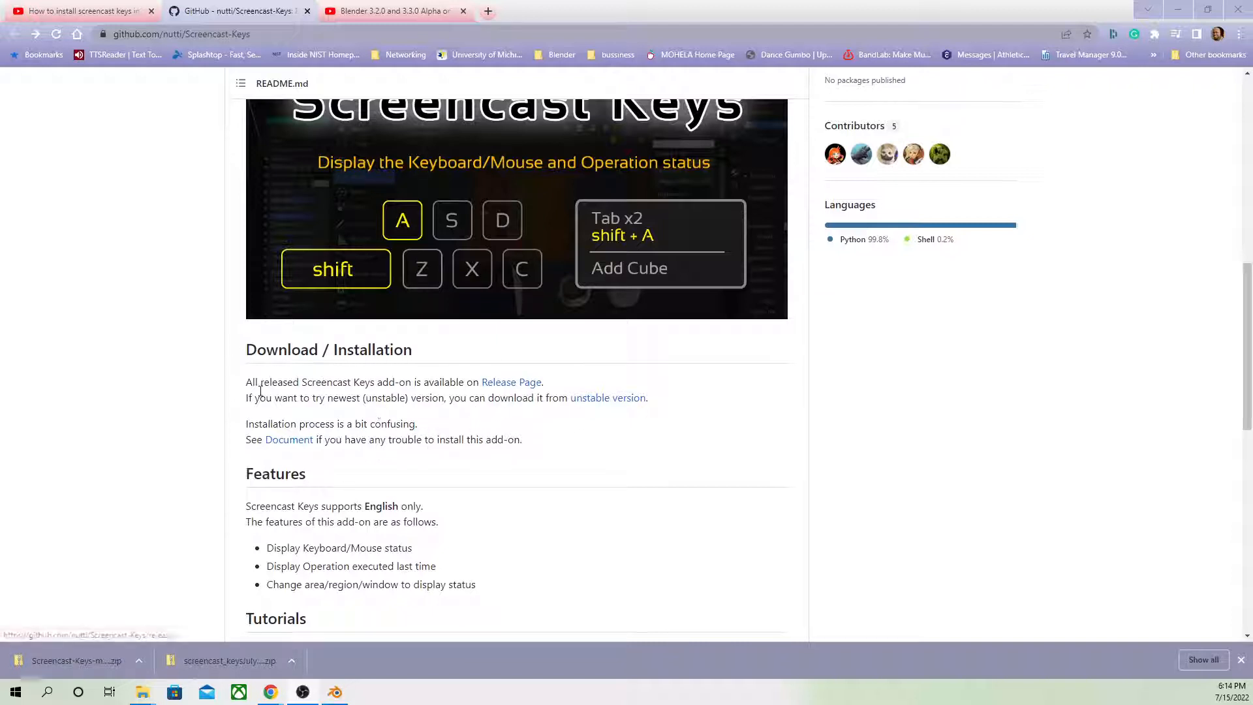
pyautogui.click(510, 381)
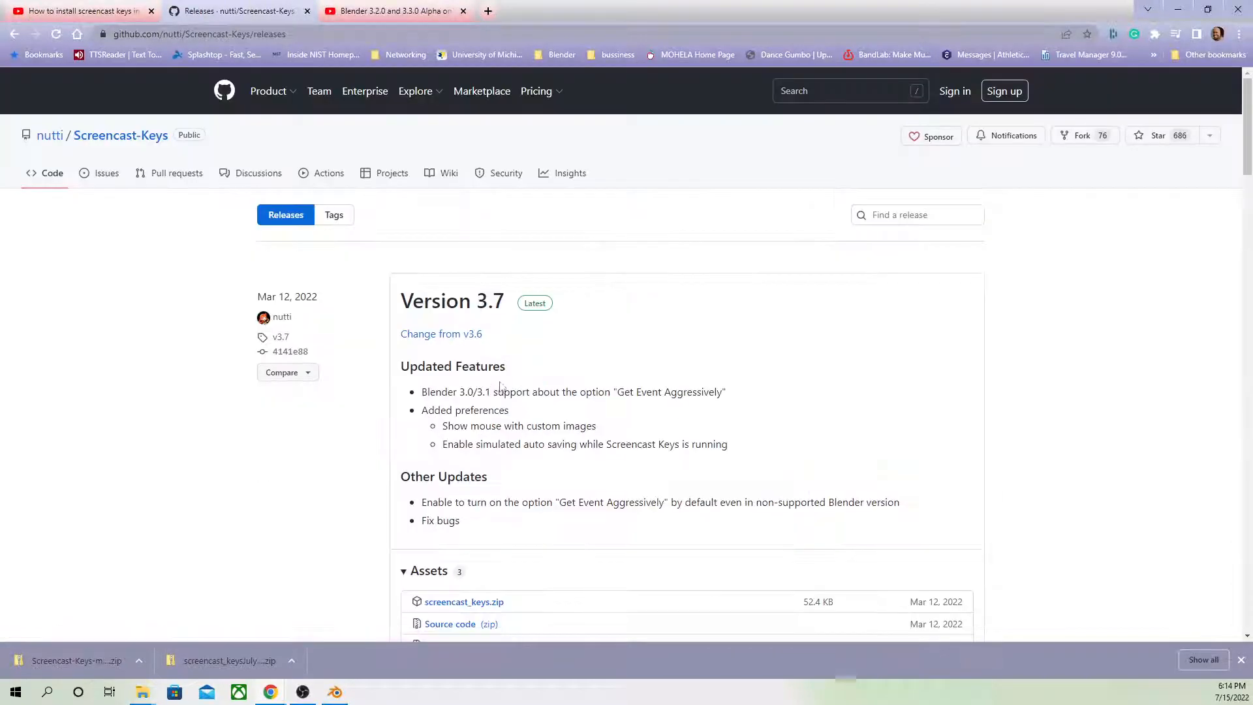
# Step: Download the screencast_keys.zip asset from the Version 3.7 release
pyautogui.scroll(-3)
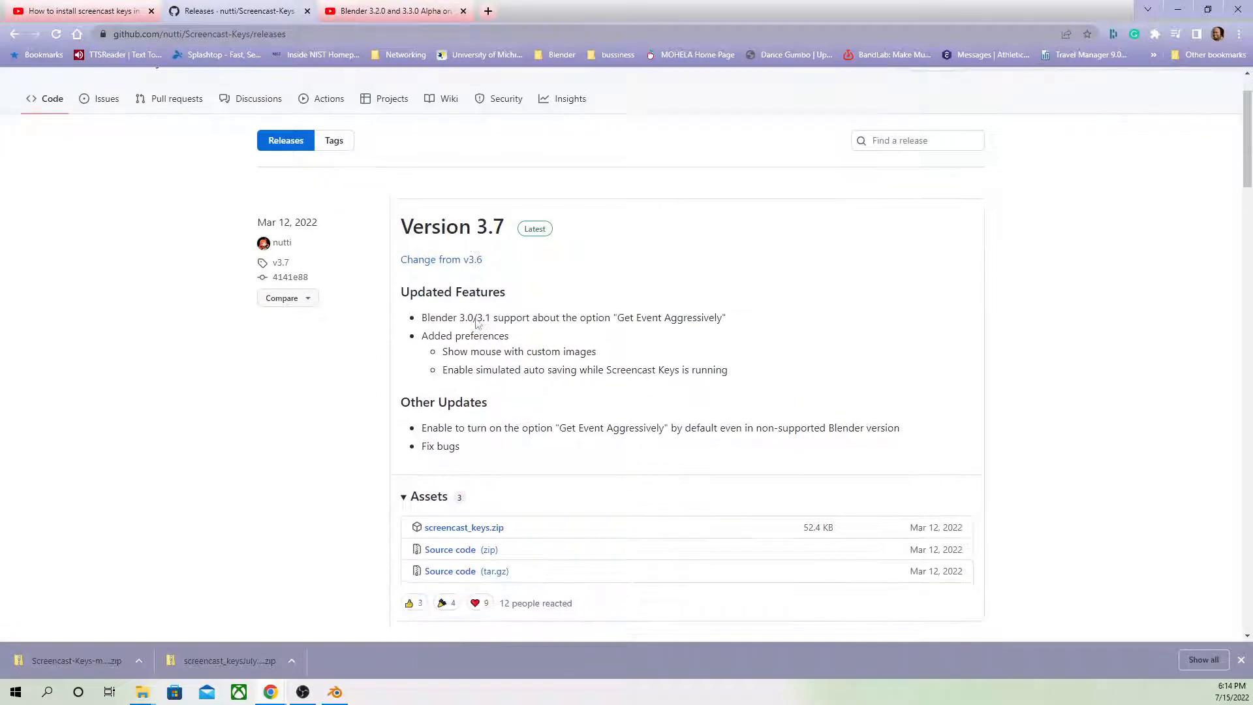
pyautogui.scroll(-3)
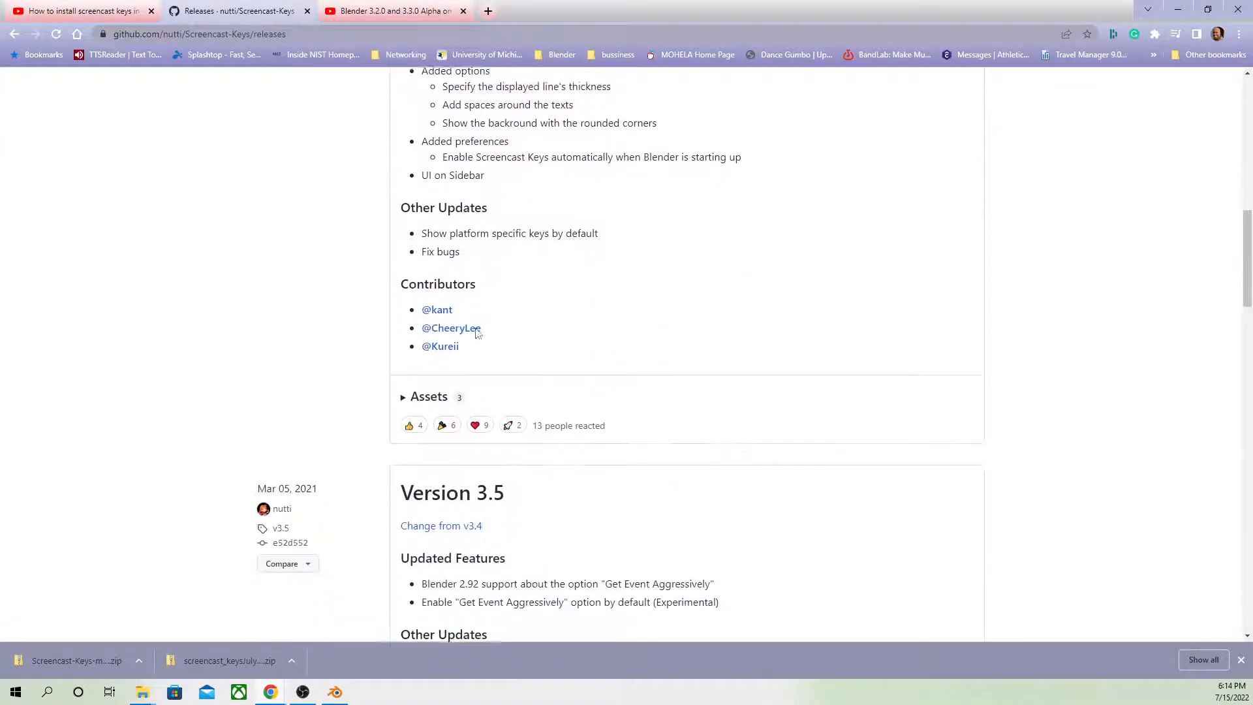
pyautogui.scroll(3)
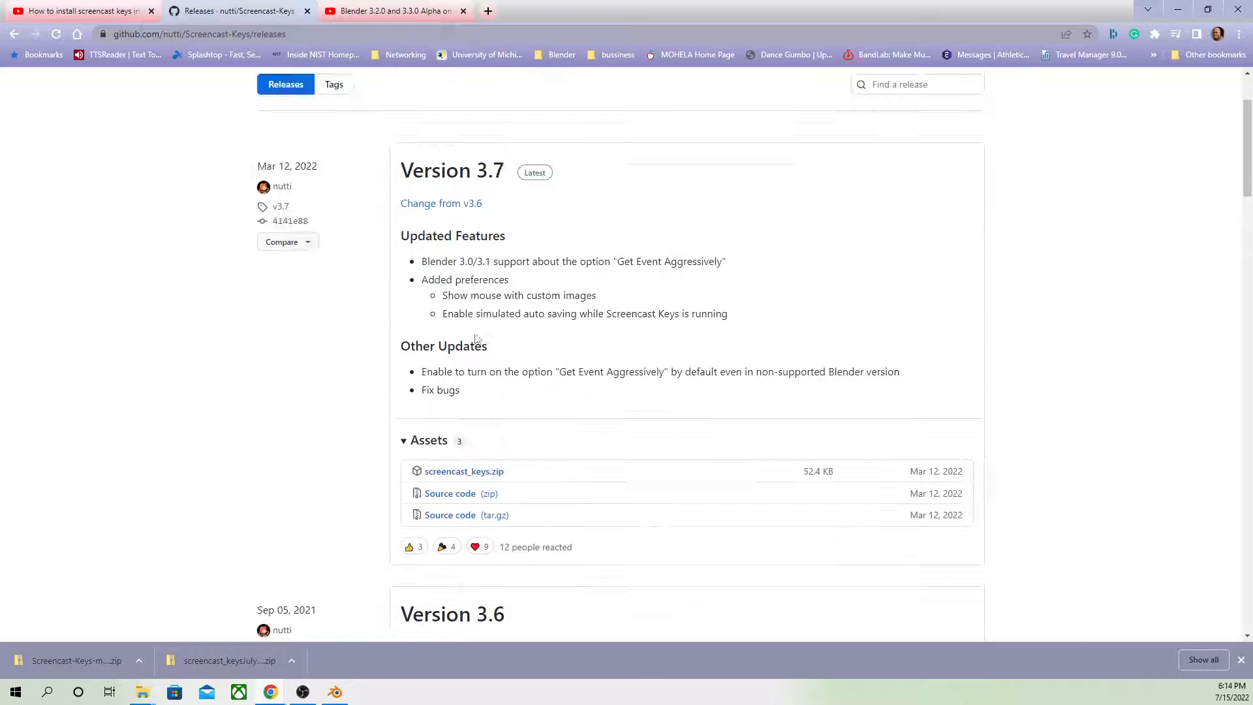
pyautogui.scroll(-3)
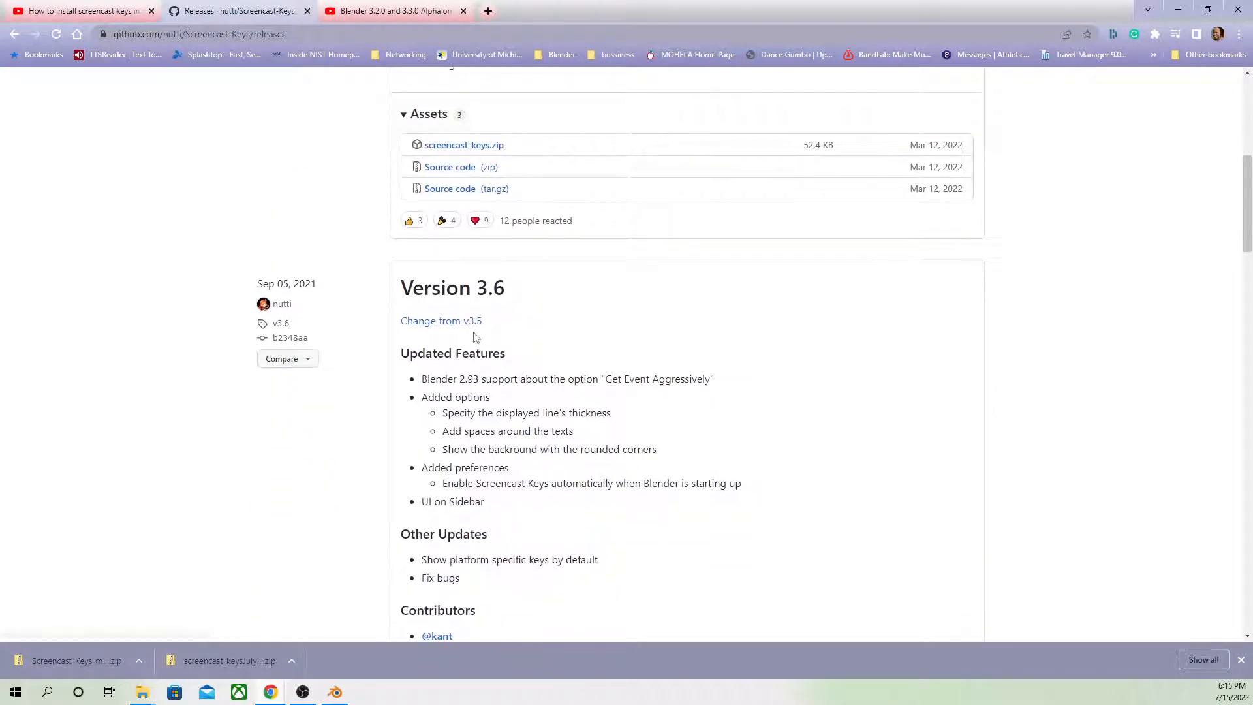
pyautogui.scroll(-3)
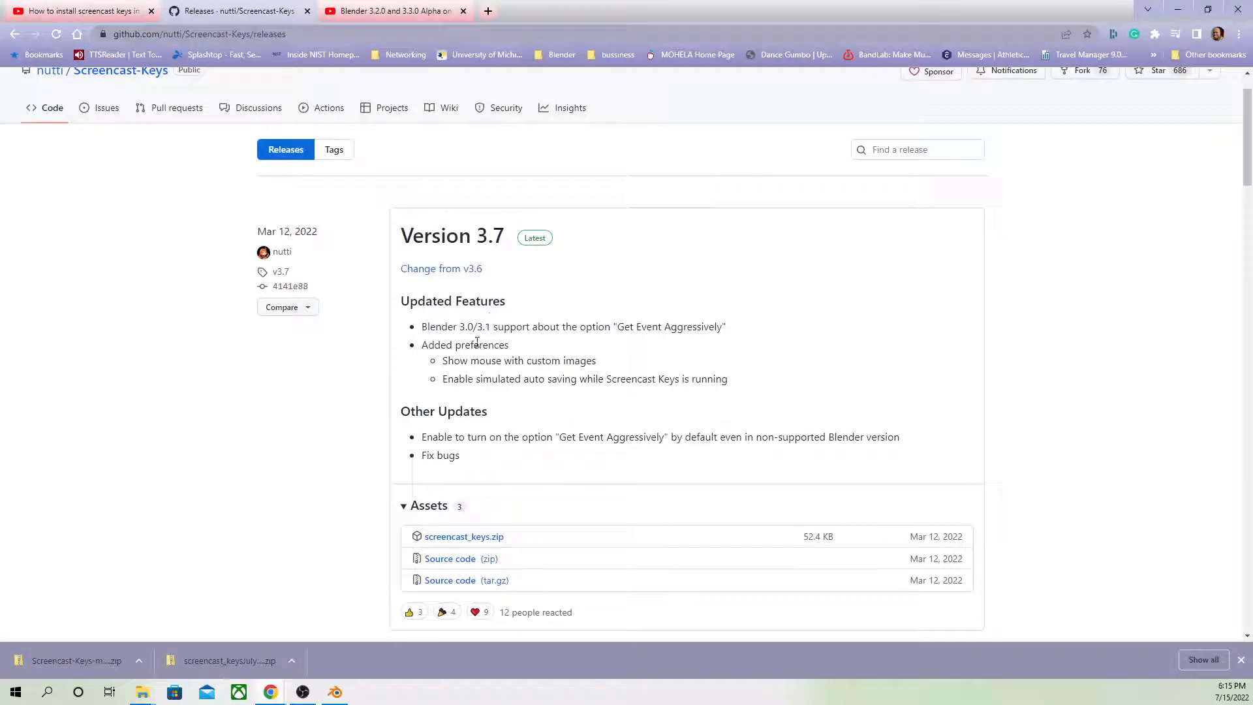
pyautogui.scroll(-3)
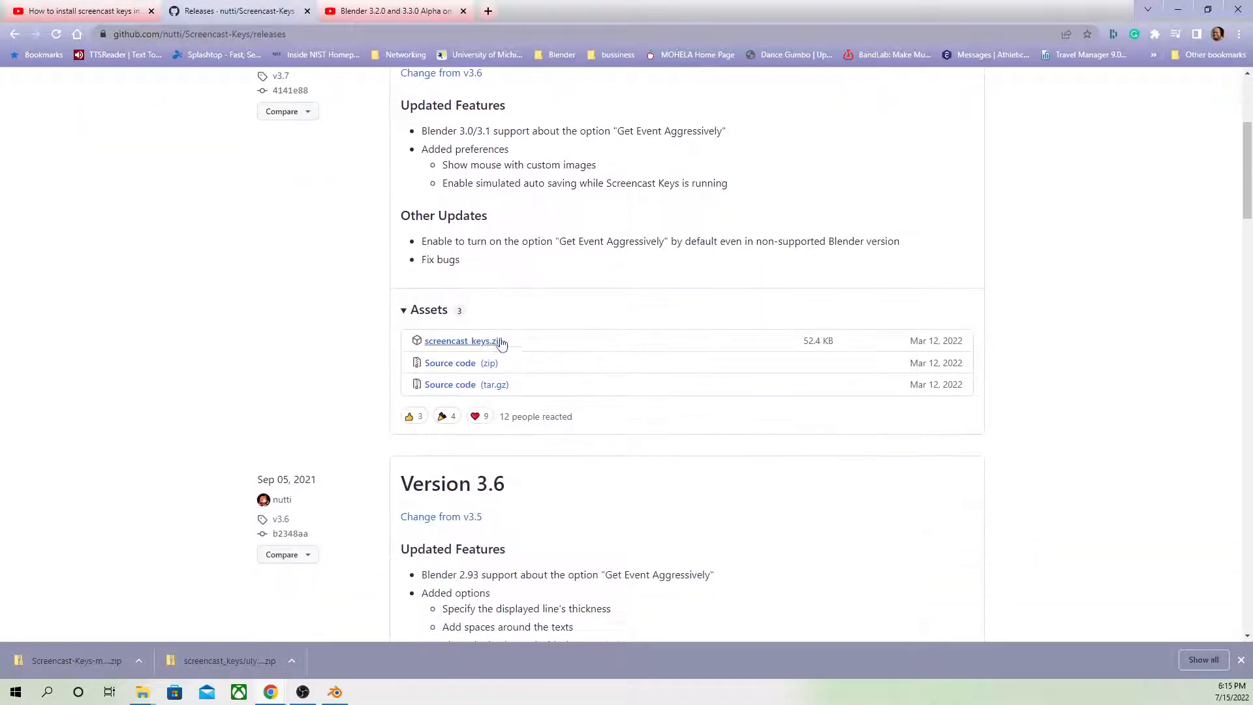
pyautogui.moveTo(486, 345)
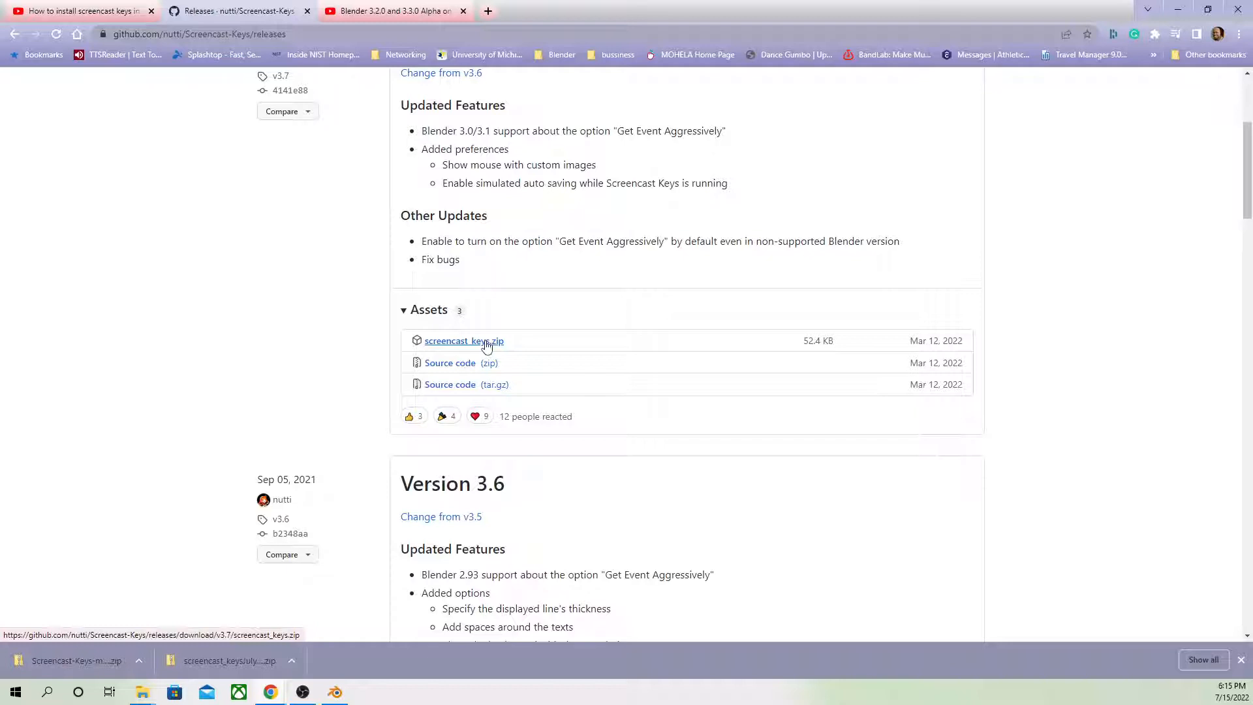
pyautogui.click(465, 341)
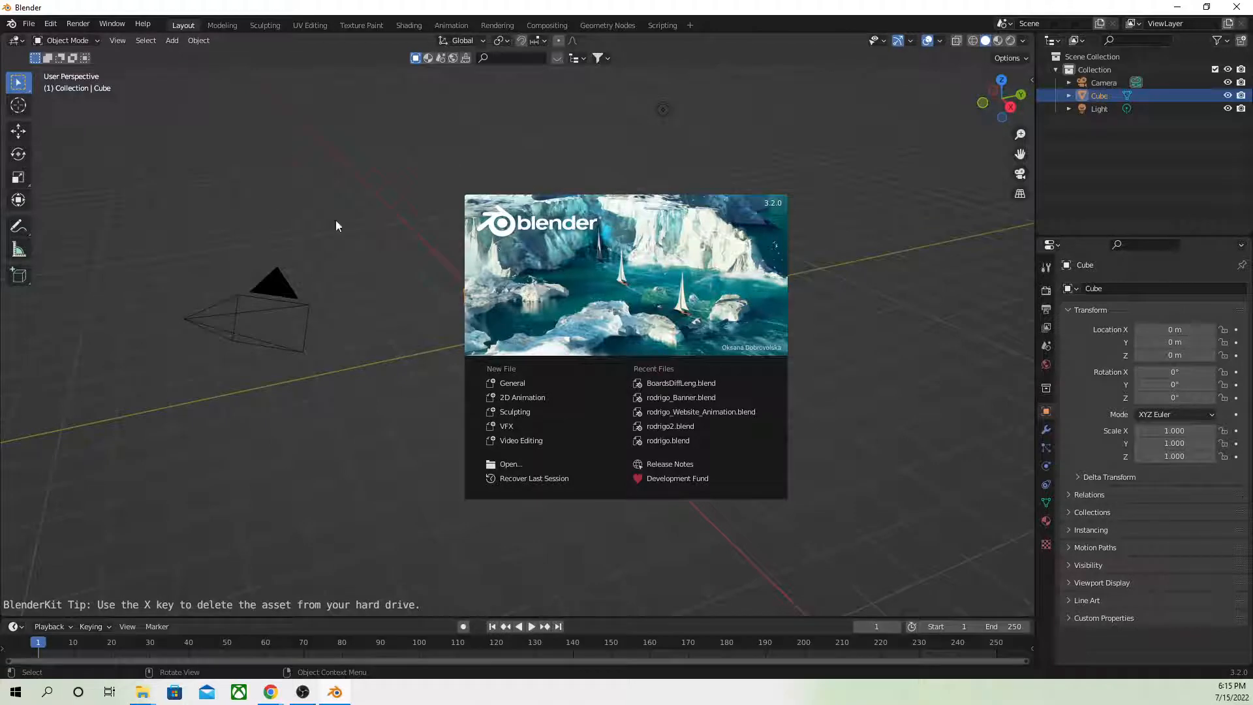
pyautogui.moveTo(31, 23)
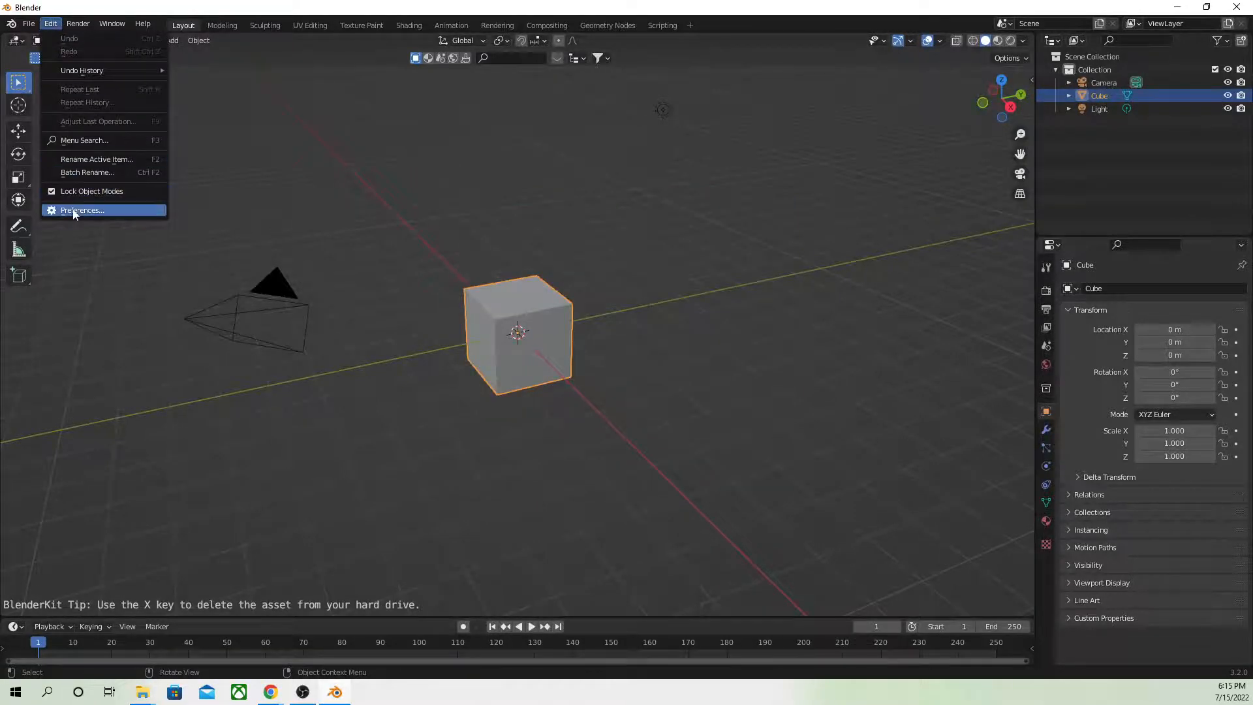
# Step: Bring up Blender's application preferences from the Edit menu
pyautogui.click(81, 209)
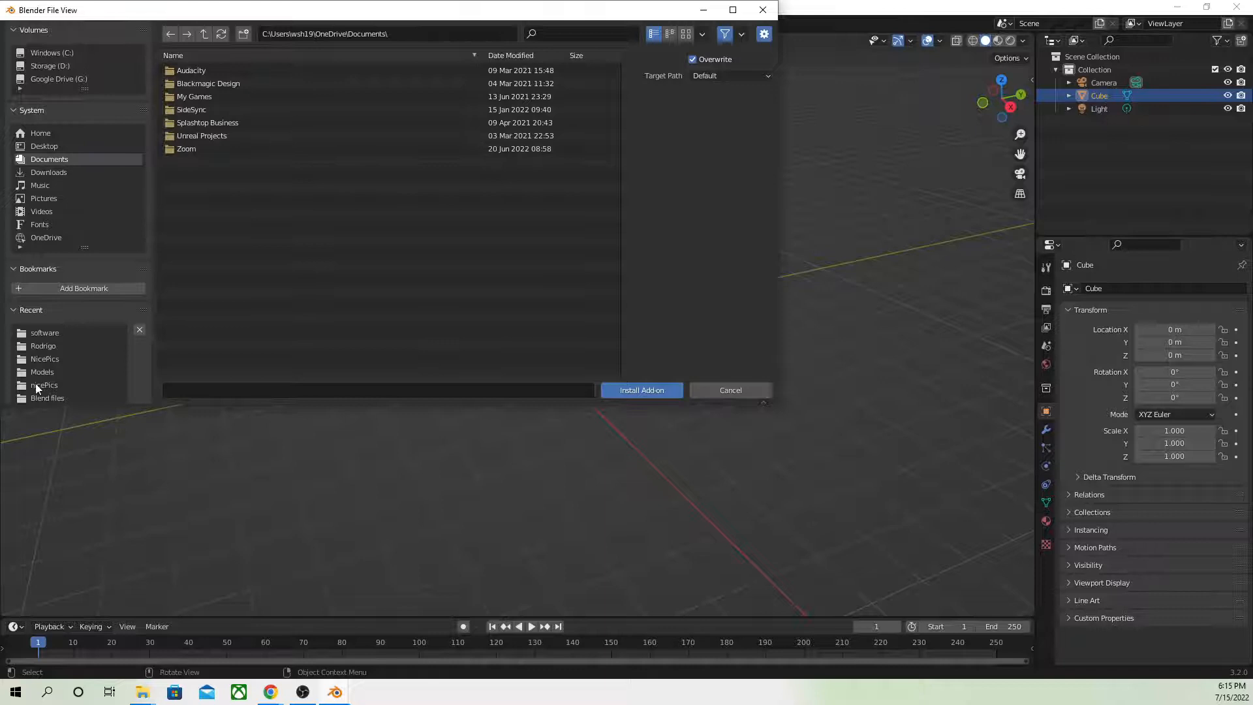
# Step: Install screencast_keys.zip from the D:\The\software folder as a Blender add-on
pyautogui.click(44, 146)
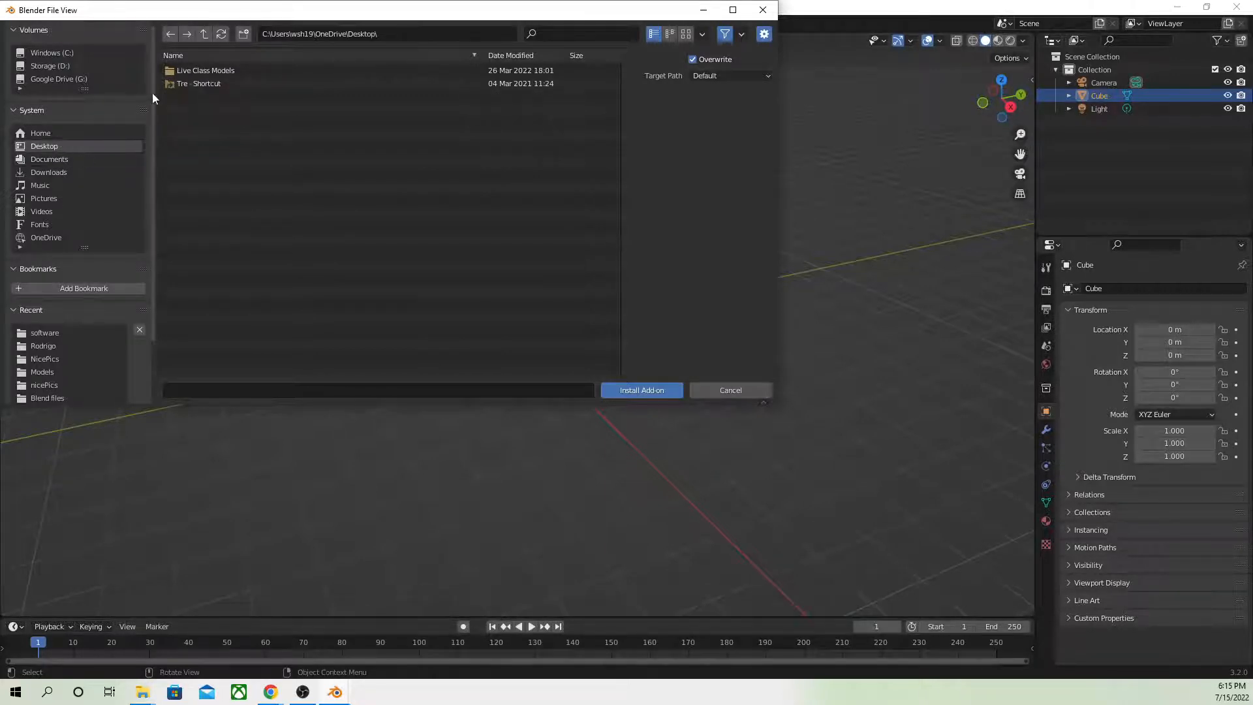
pyautogui.doubleClick(182, 84)
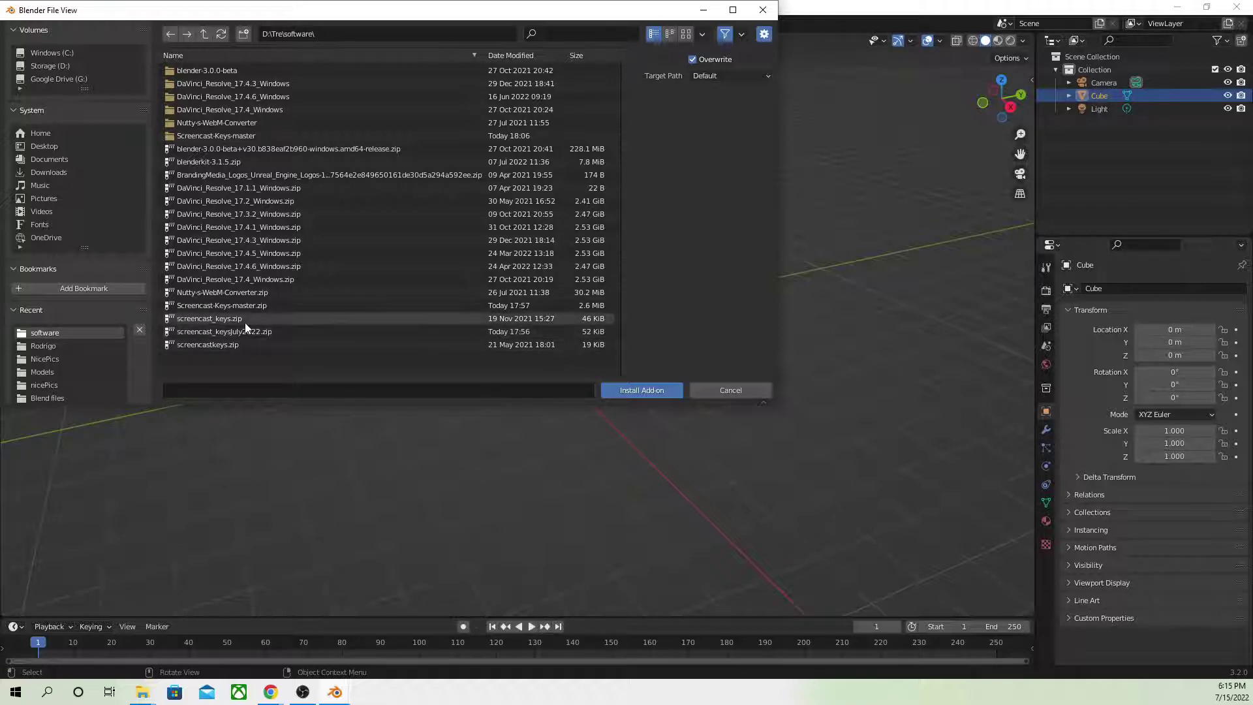
pyautogui.click(208, 318)
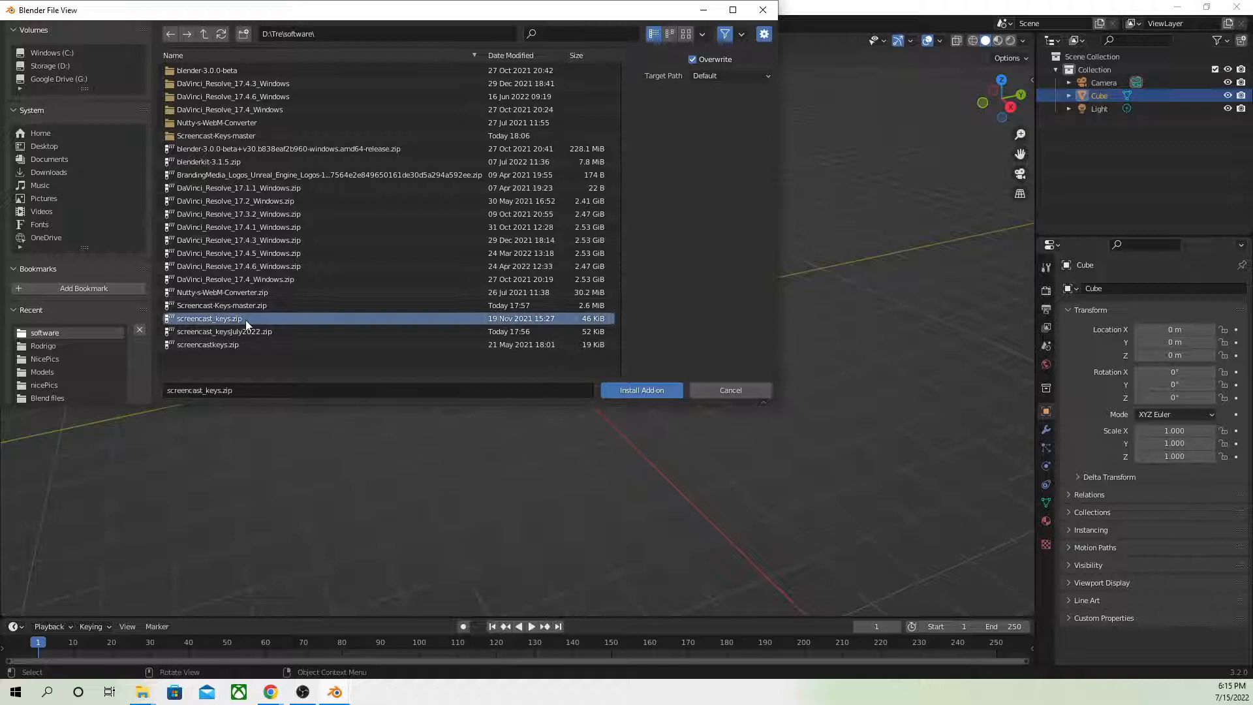
pyautogui.click(642, 390)
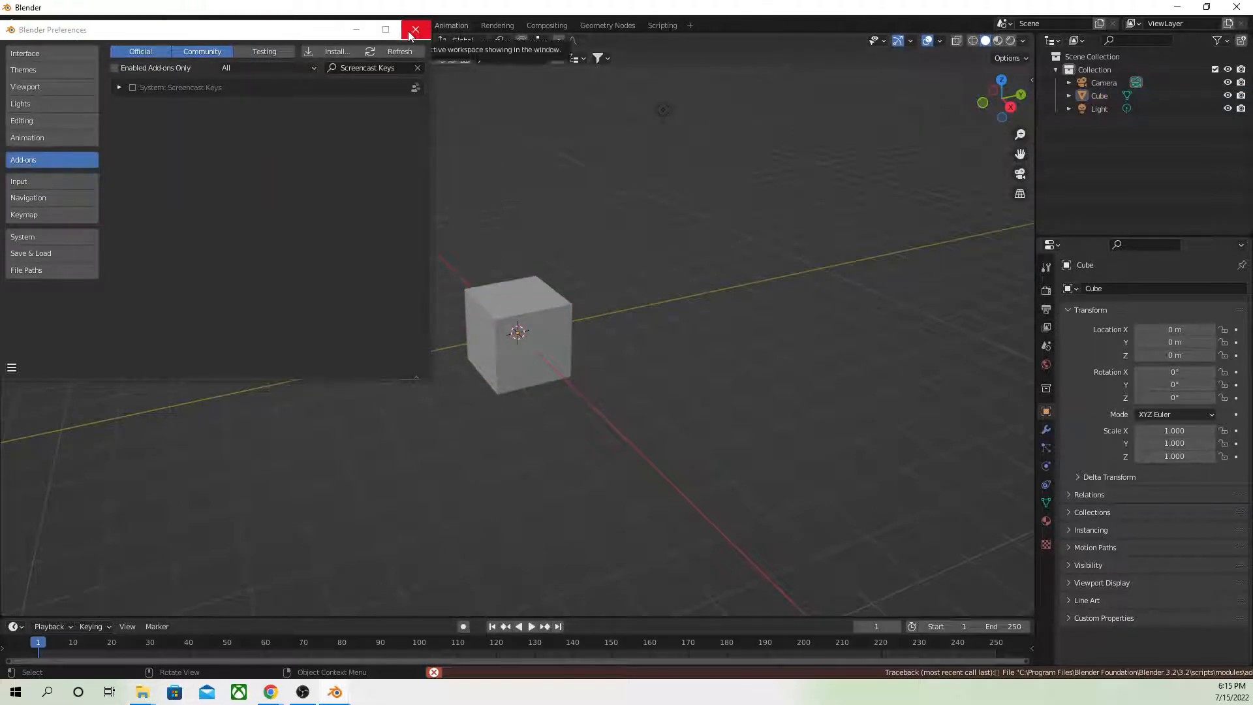
pyautogui.moveTo(415, 30)
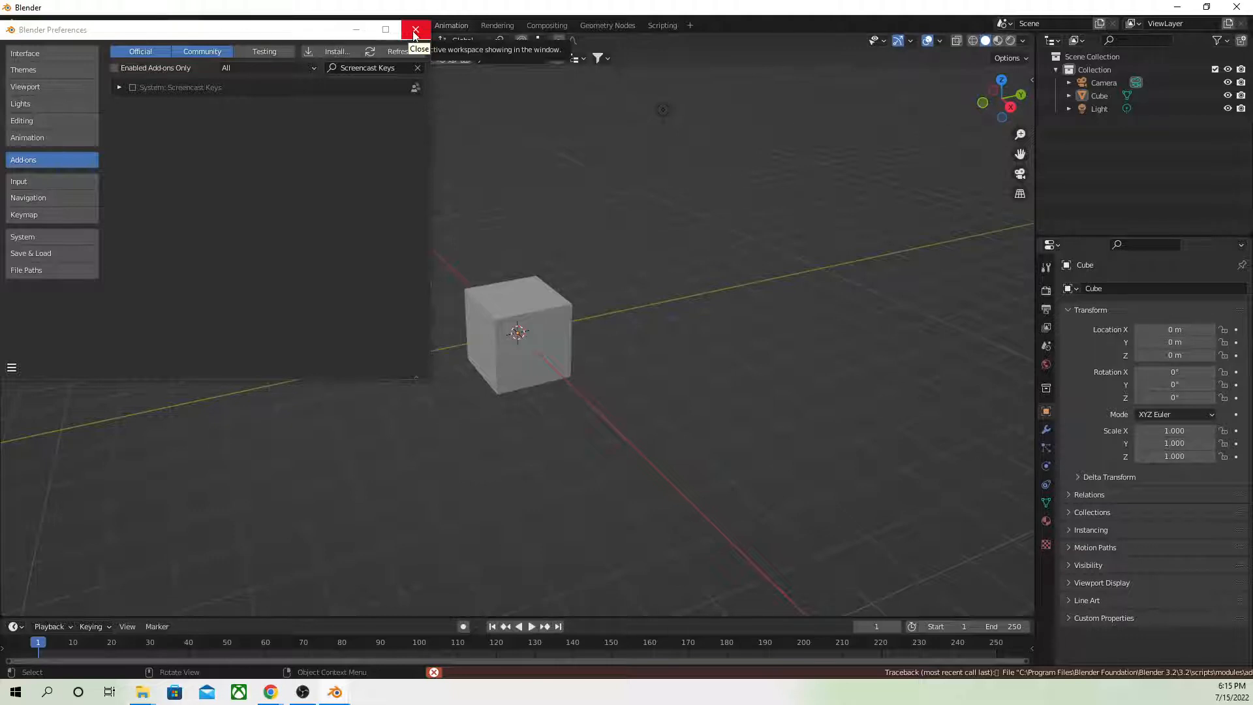
# Step: Close the Blender Preferences window, returning to the 3D scene
pyautogui.click(416, 29)
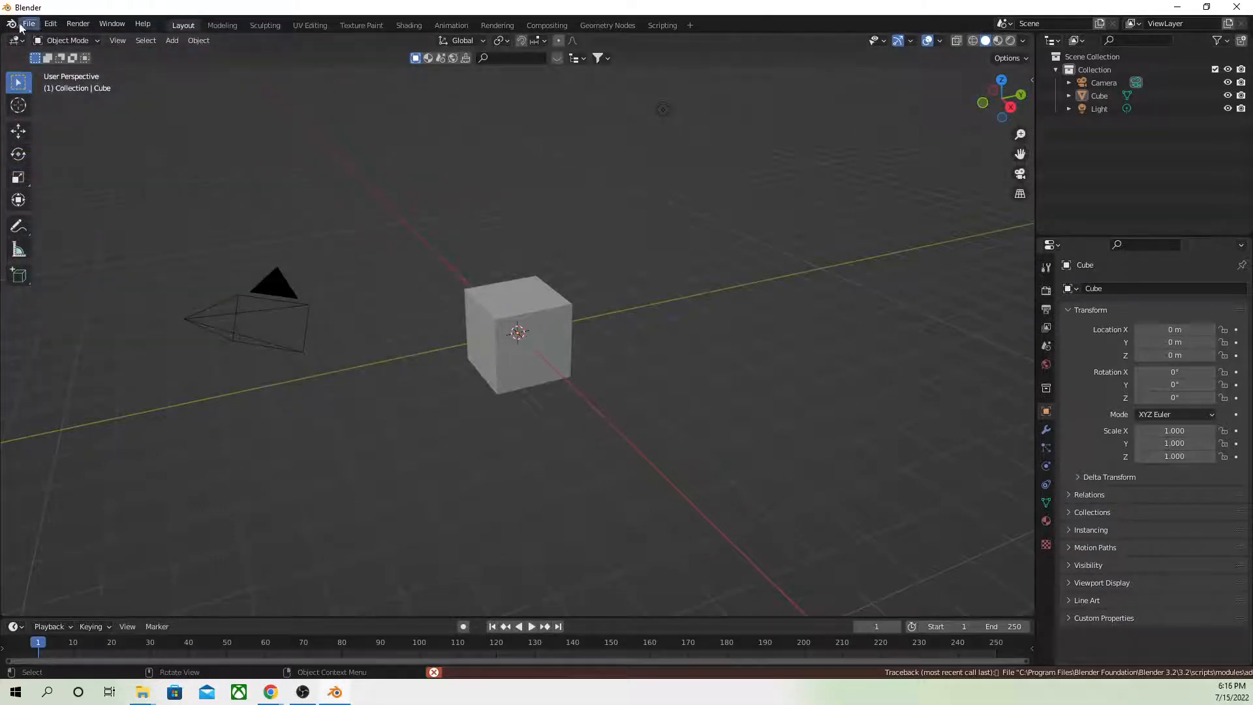
pyautogui.moveTo(269, 692)
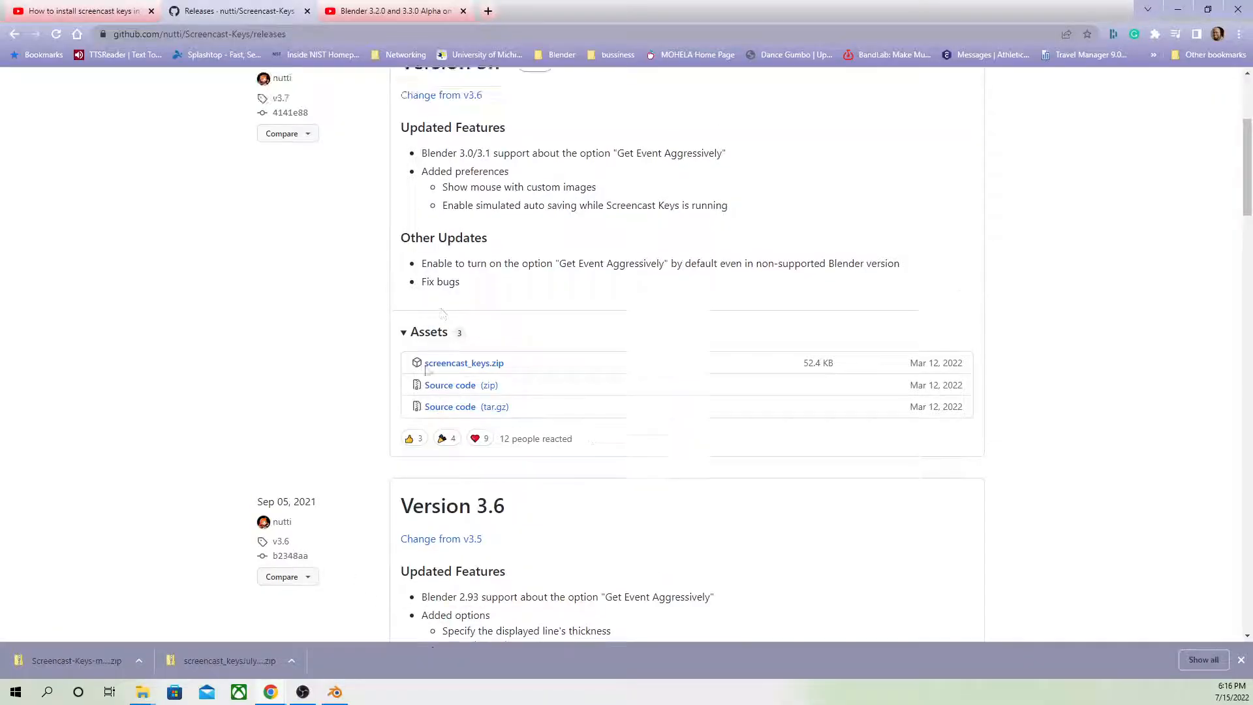
# Step: Scroll through the release notes for Version 3.7 and earlier Screencast-Keys versions
pyautogui.scroll(-3)
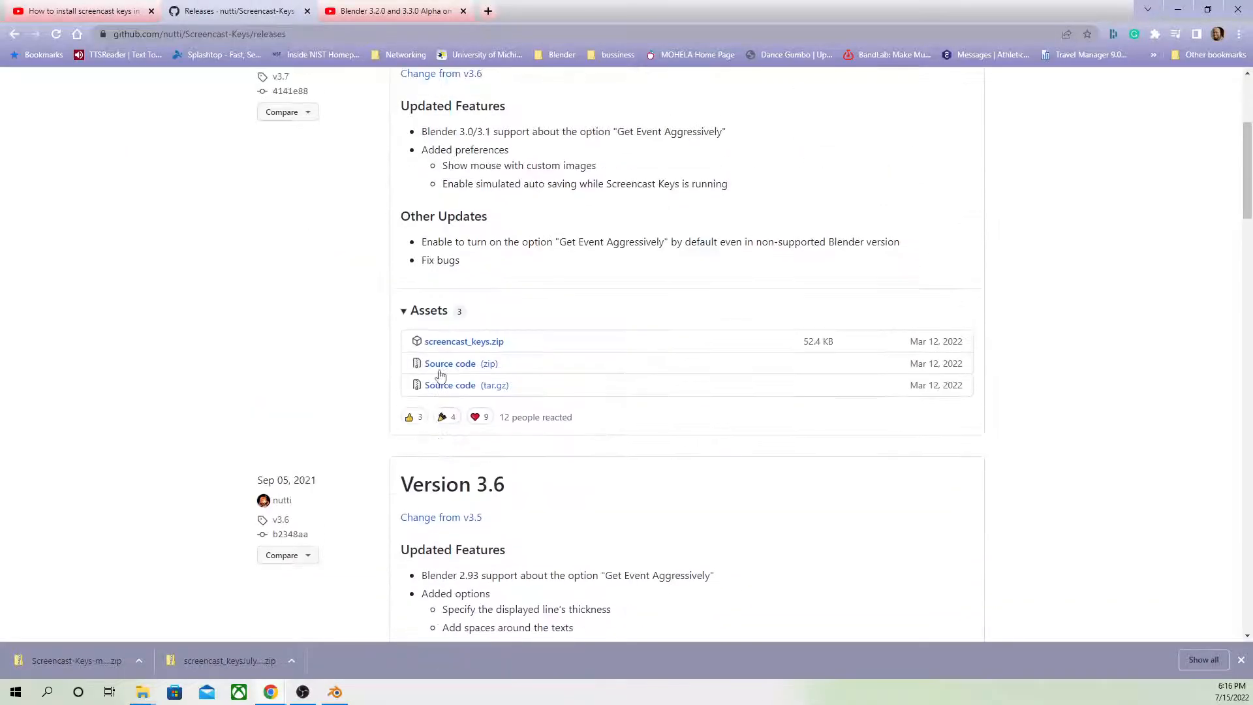
pyautogui.scroll(3)
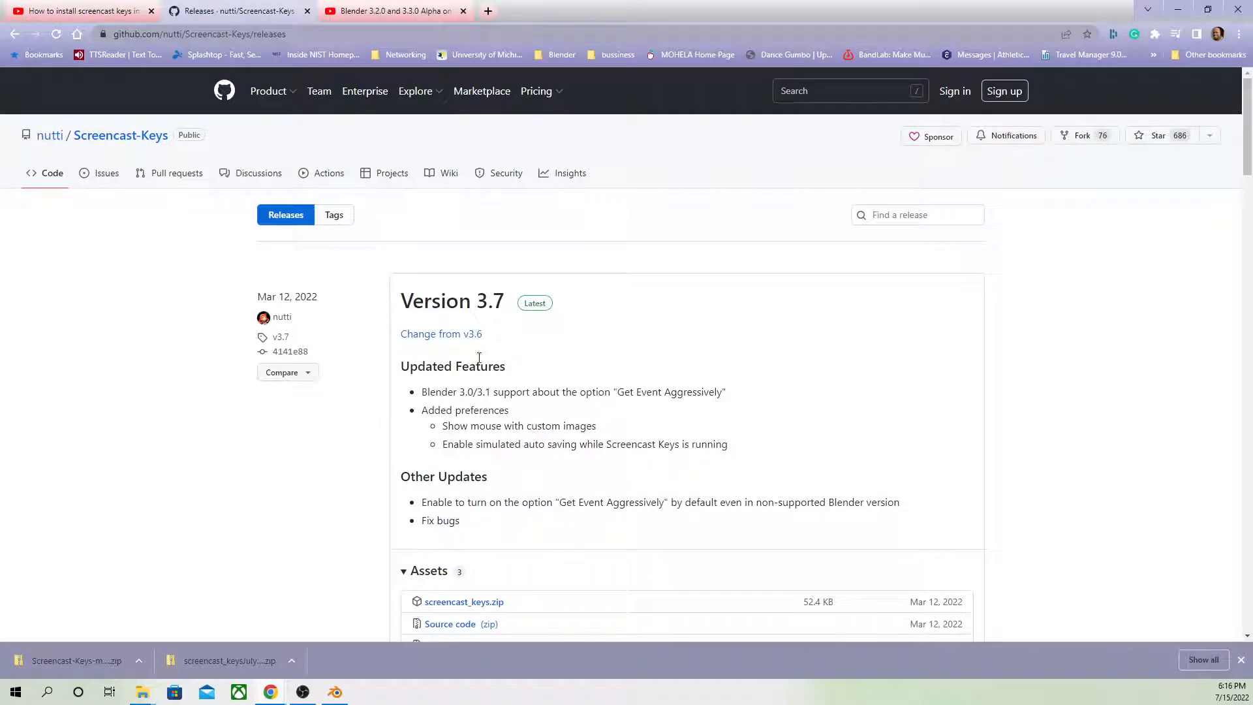
pyautogui.scroll(-3)
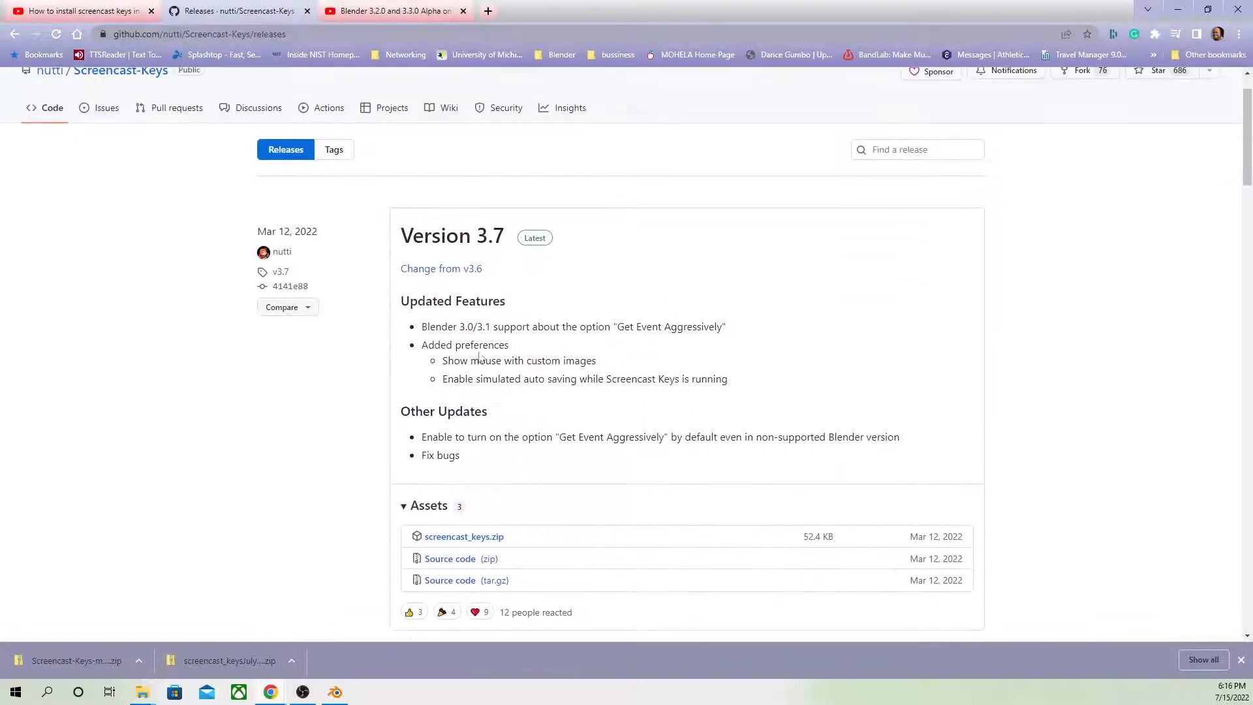
pyautogui.scroll(-3)
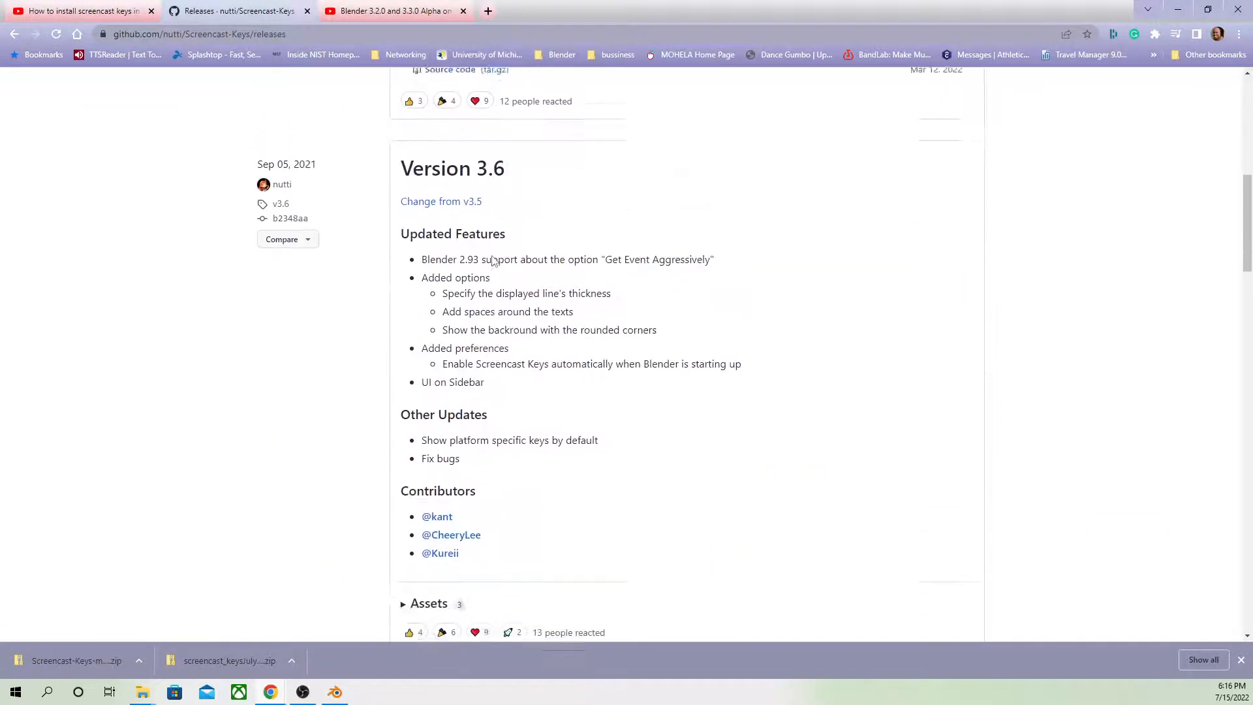
pyautogui.scroll(-3)
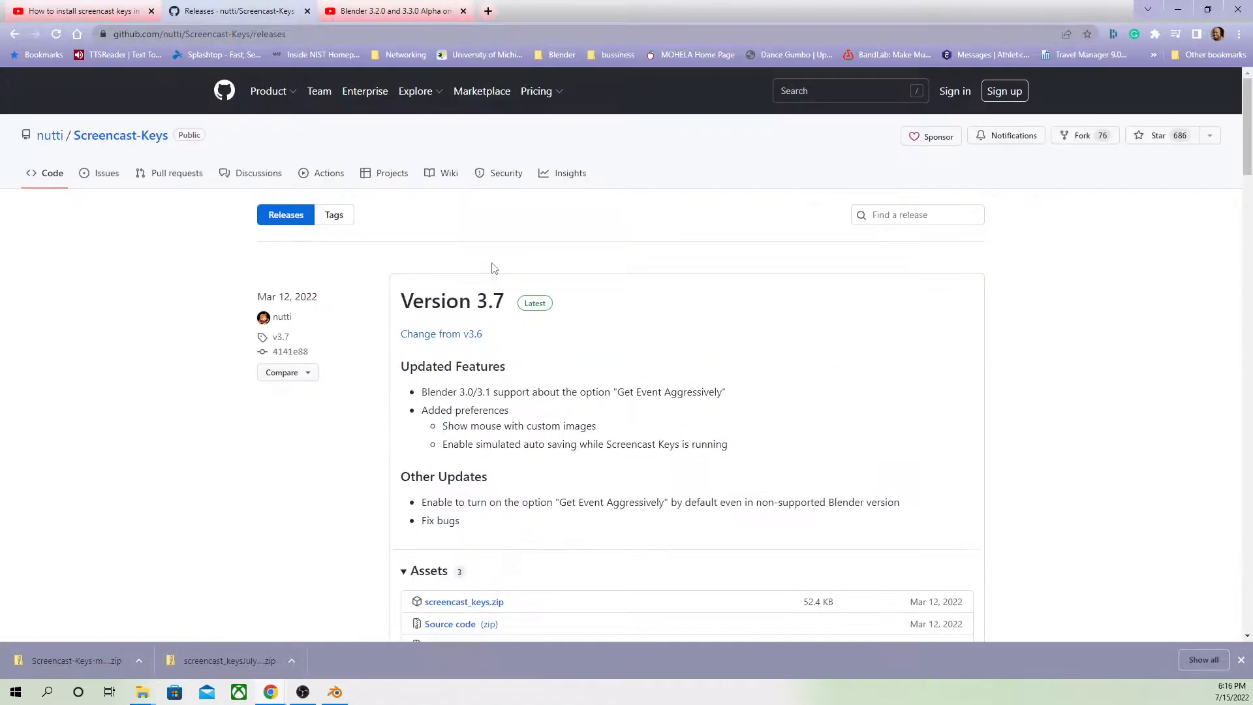
pyautogui.scroll(-3)
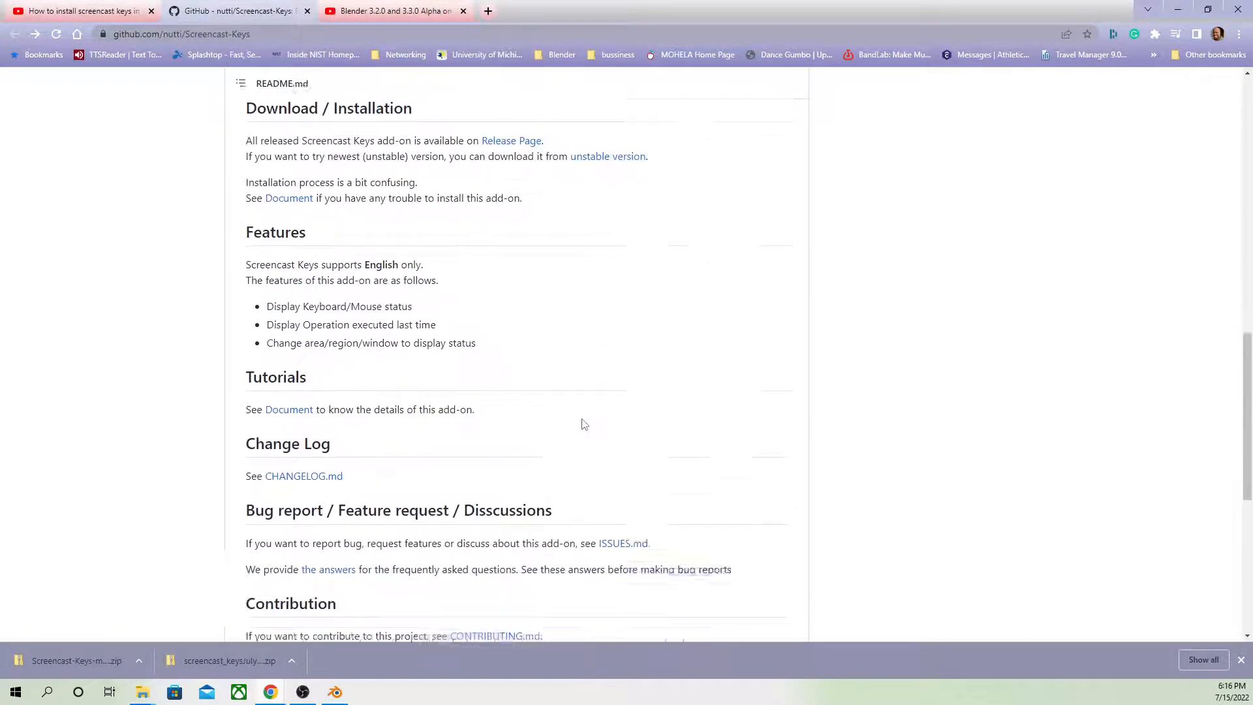
pyautogui.scroll(3)
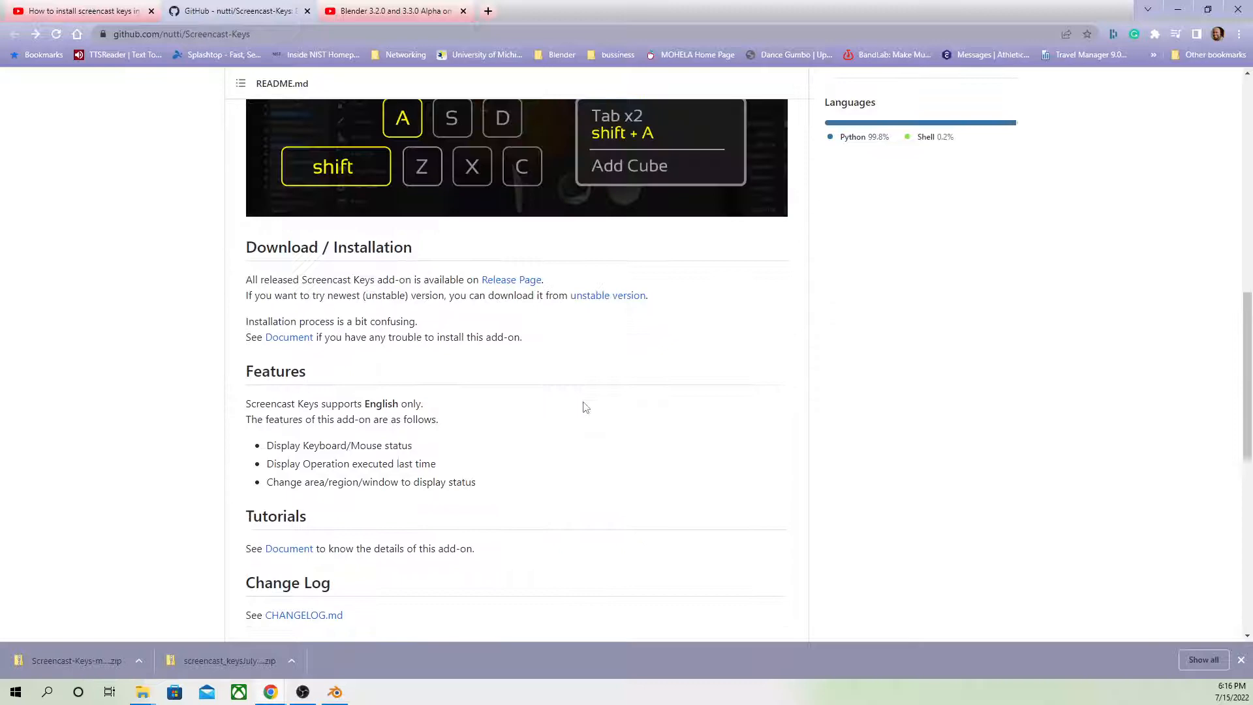
pyautogui.moveTo(627, 304)
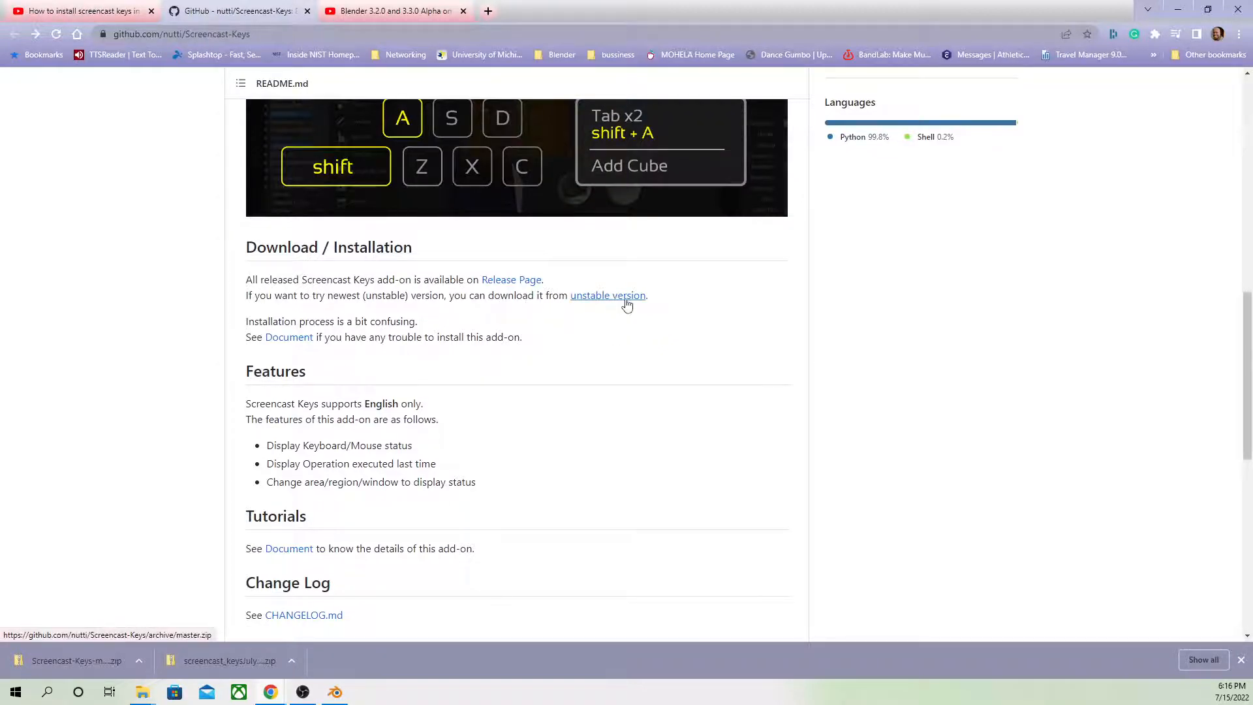
pyautogui.click(609, 295)
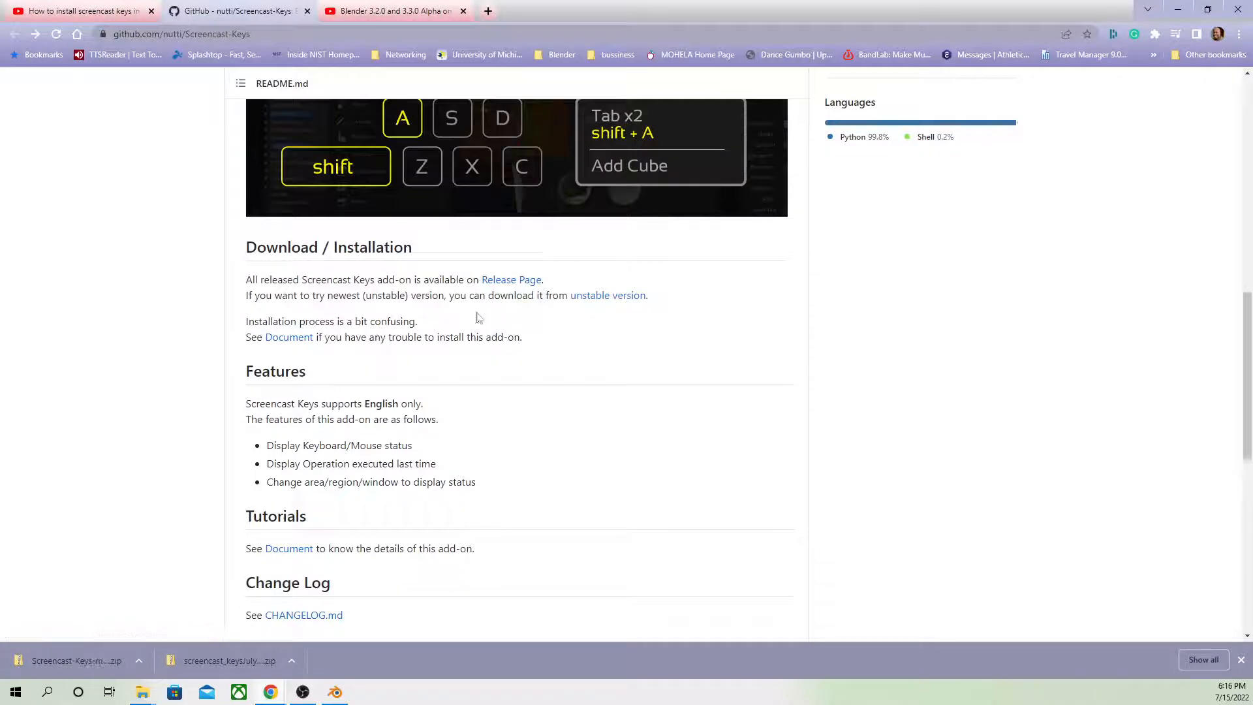
pyautogui.moveTo(506, 285)
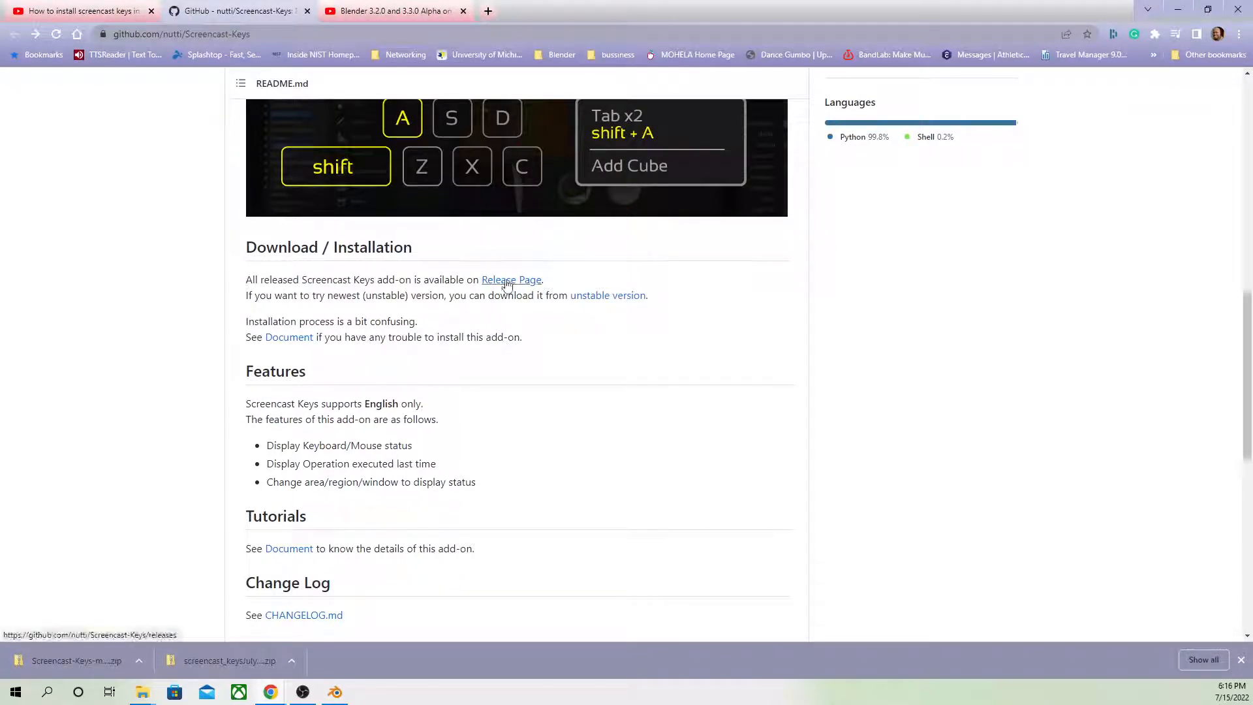
pyautogui.click(511, 279)
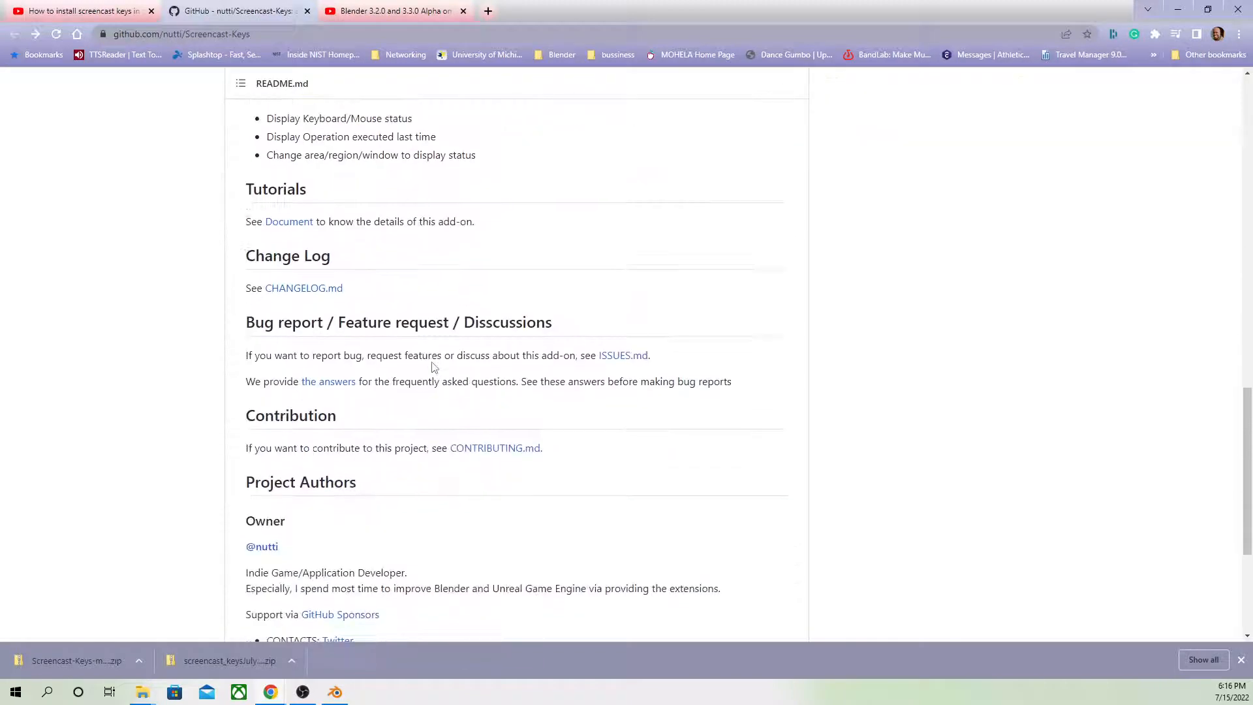
pyautogui.scroll(-3)
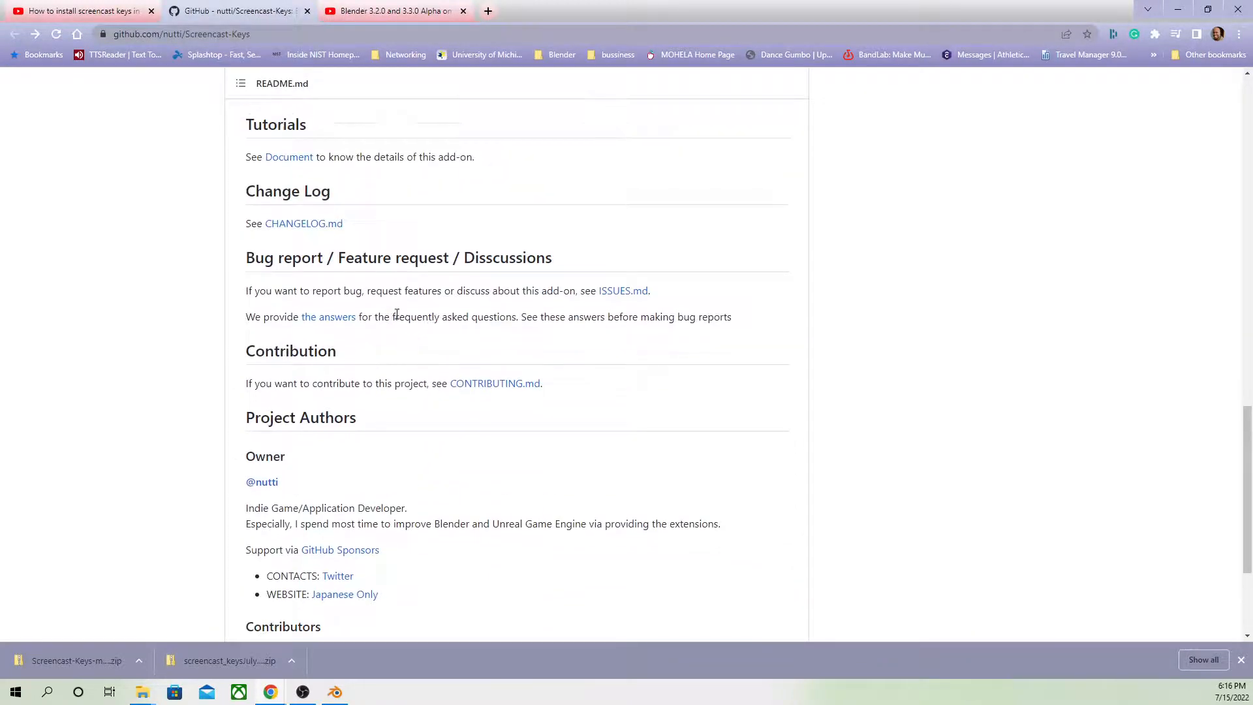
pyautogui.scroll(3)
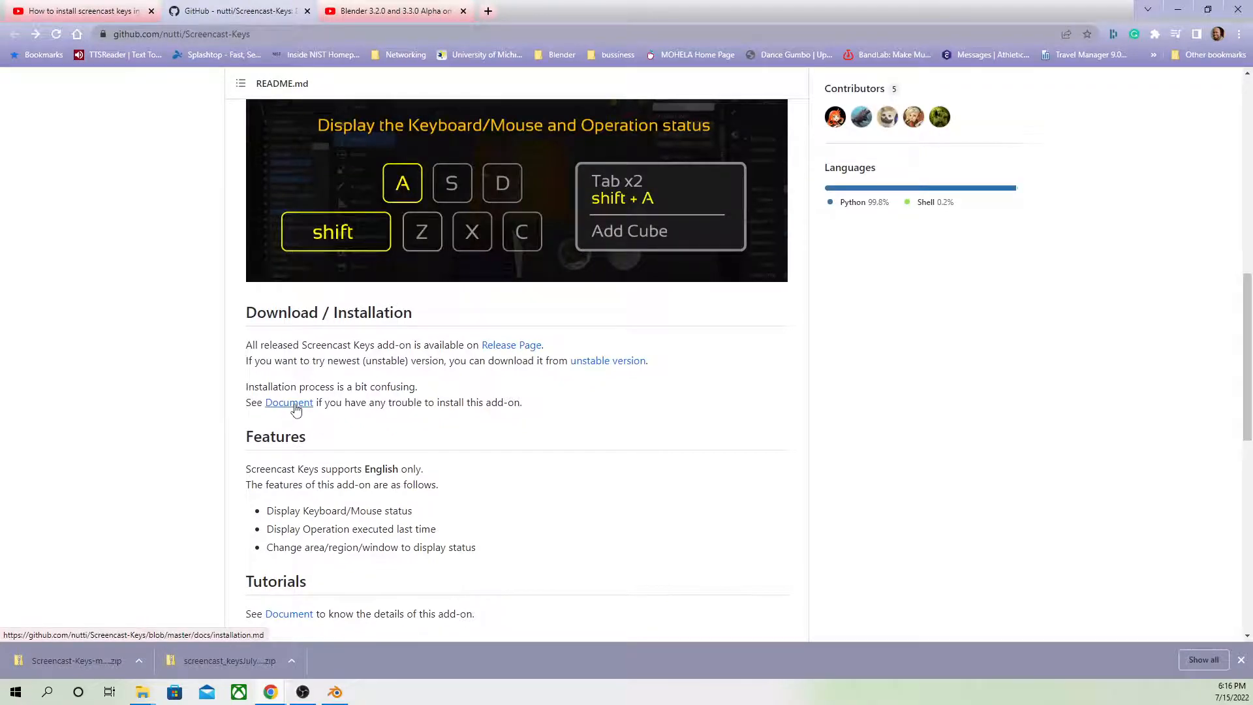
# Step: Read the installation guide down to its Manual Install steps
pyautogui.click(288, 403)
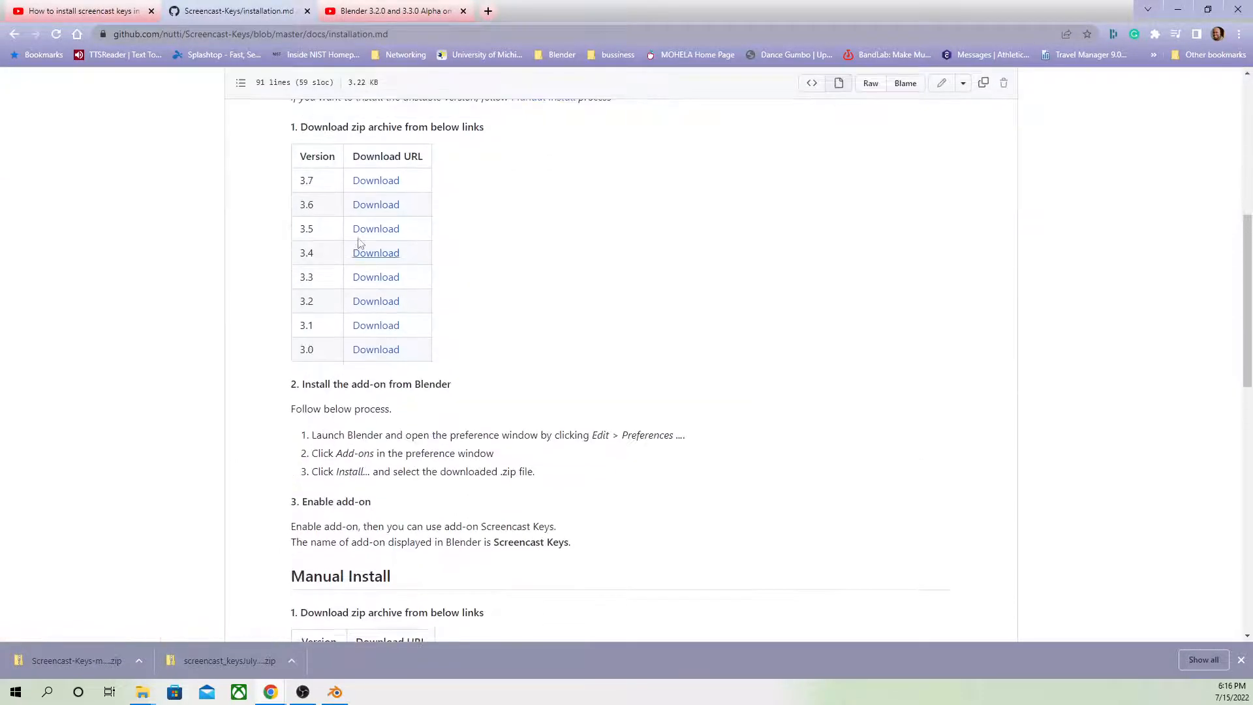
pyautogui.moveTo(375, 182)
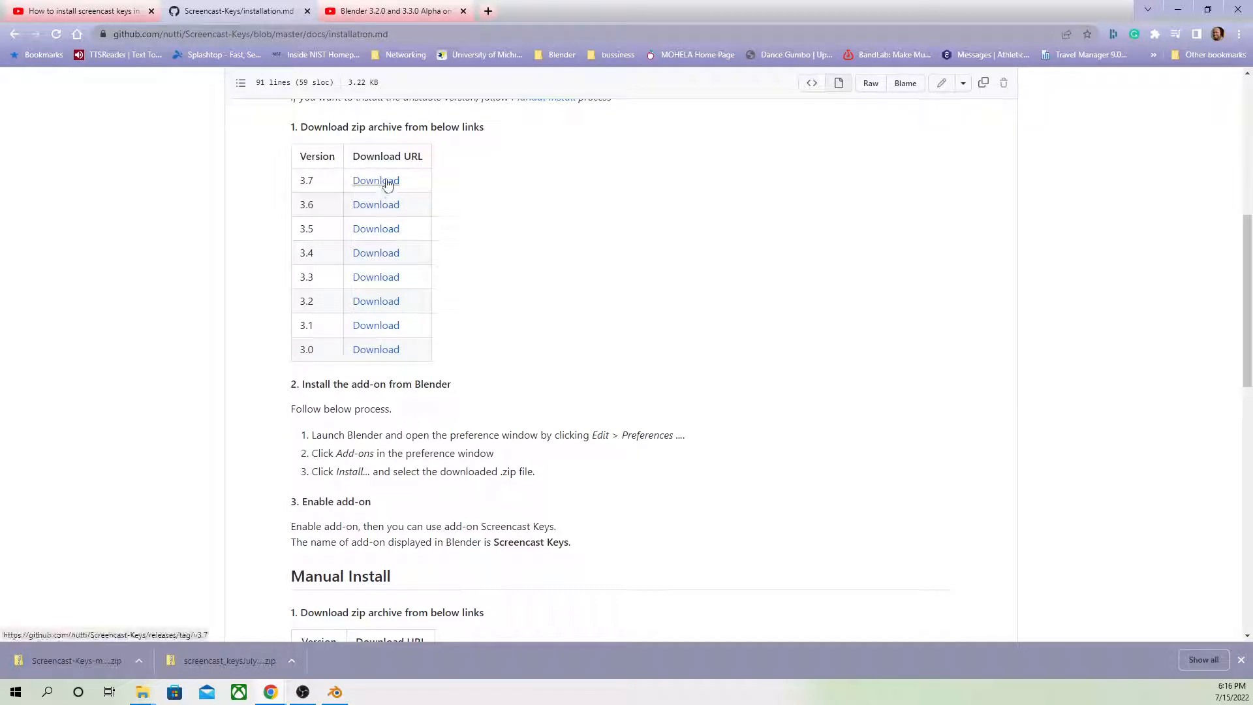
pyautogui.scroll(-3)
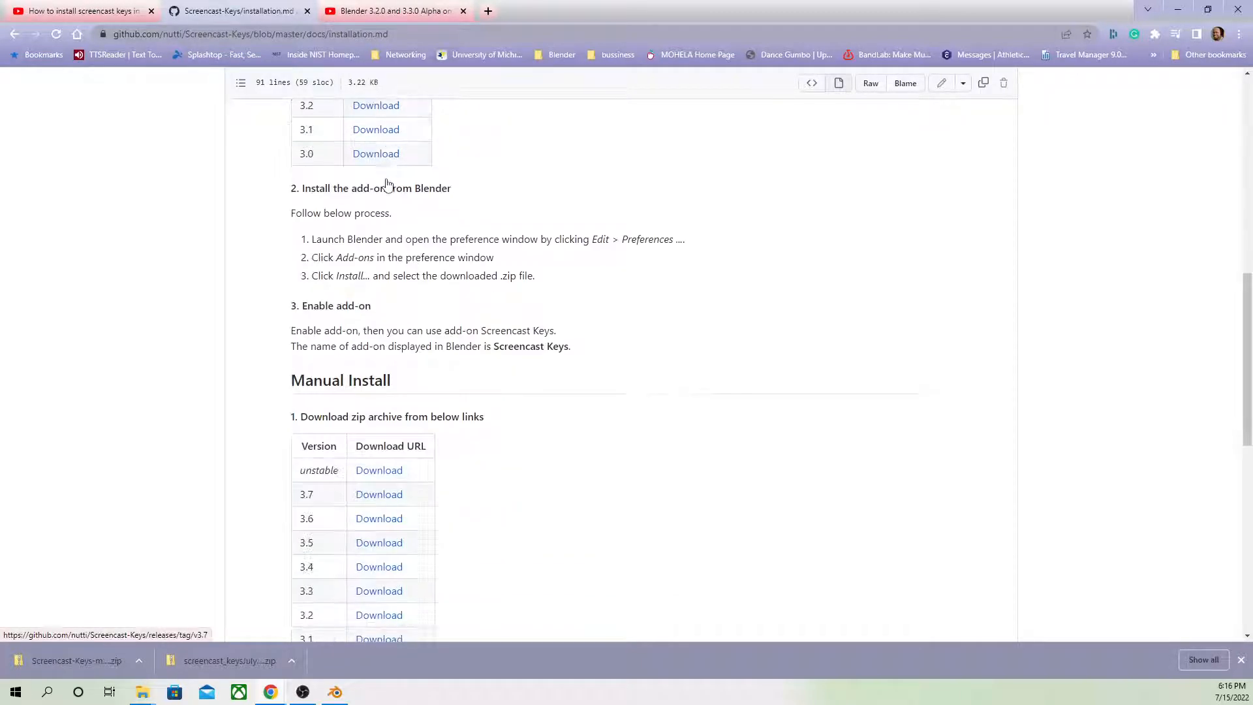
pyautogui.scroll(-3)
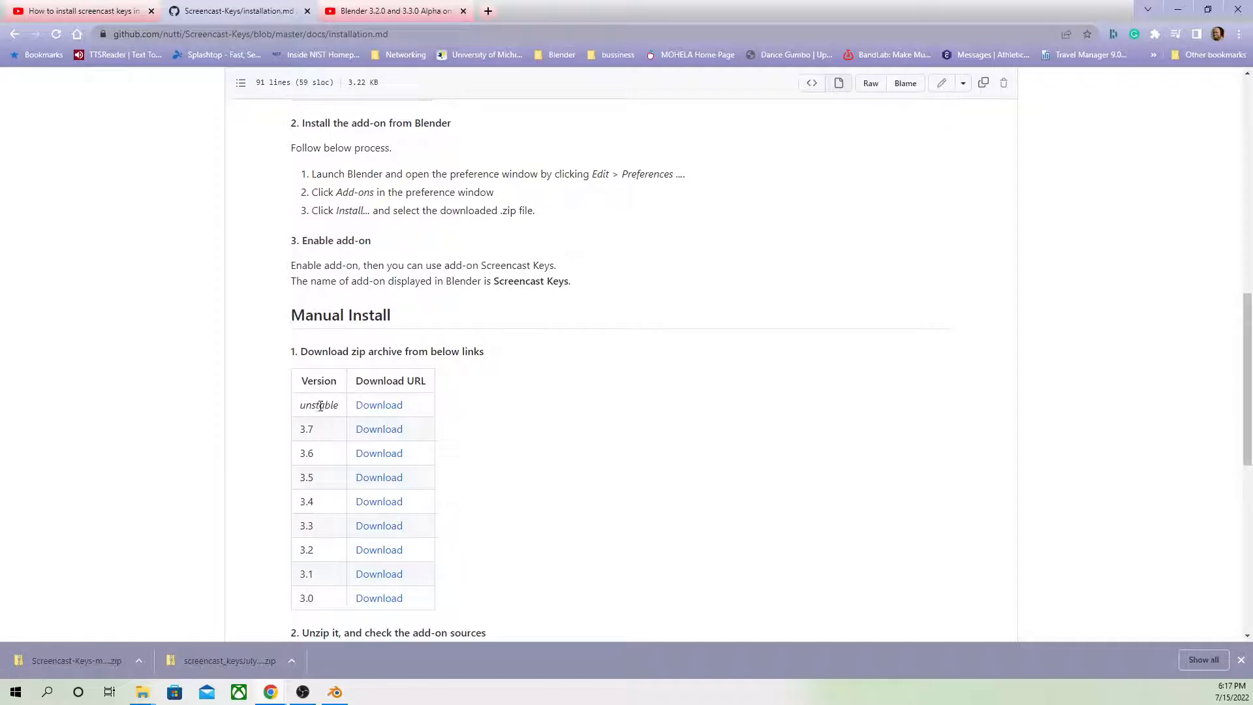
pyautogui.scroll(-3)
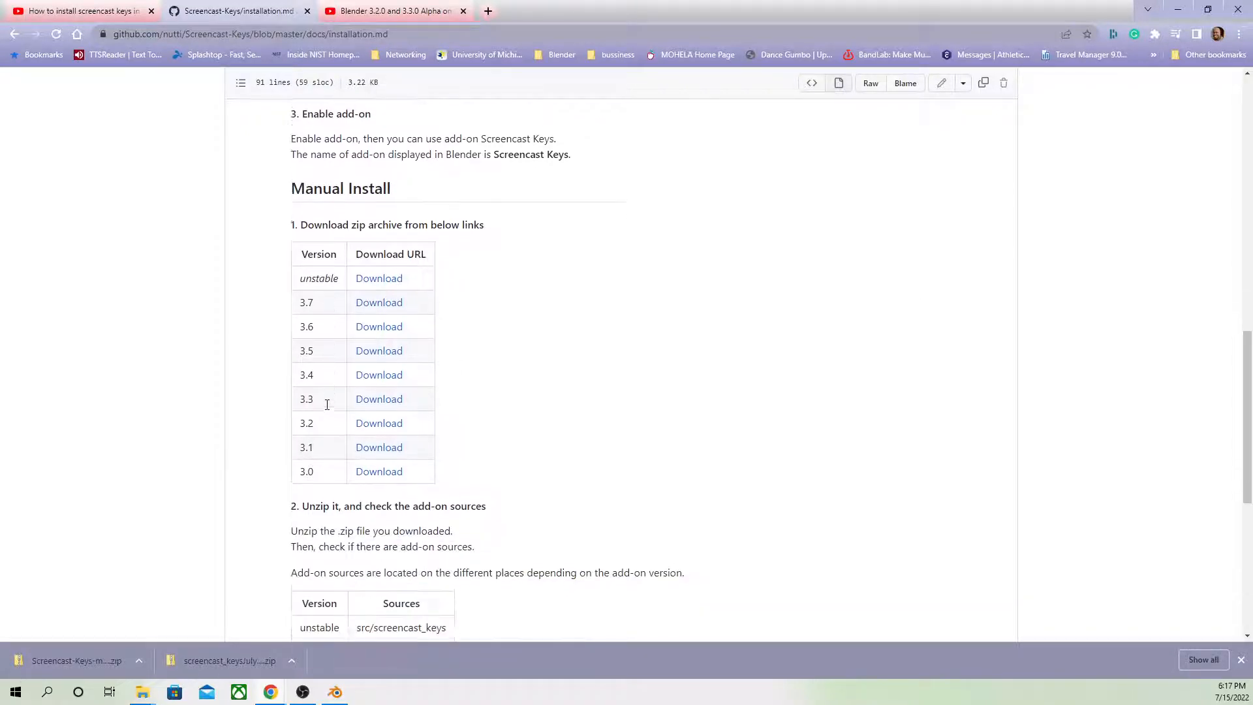
pyautogui.scroll(-3)
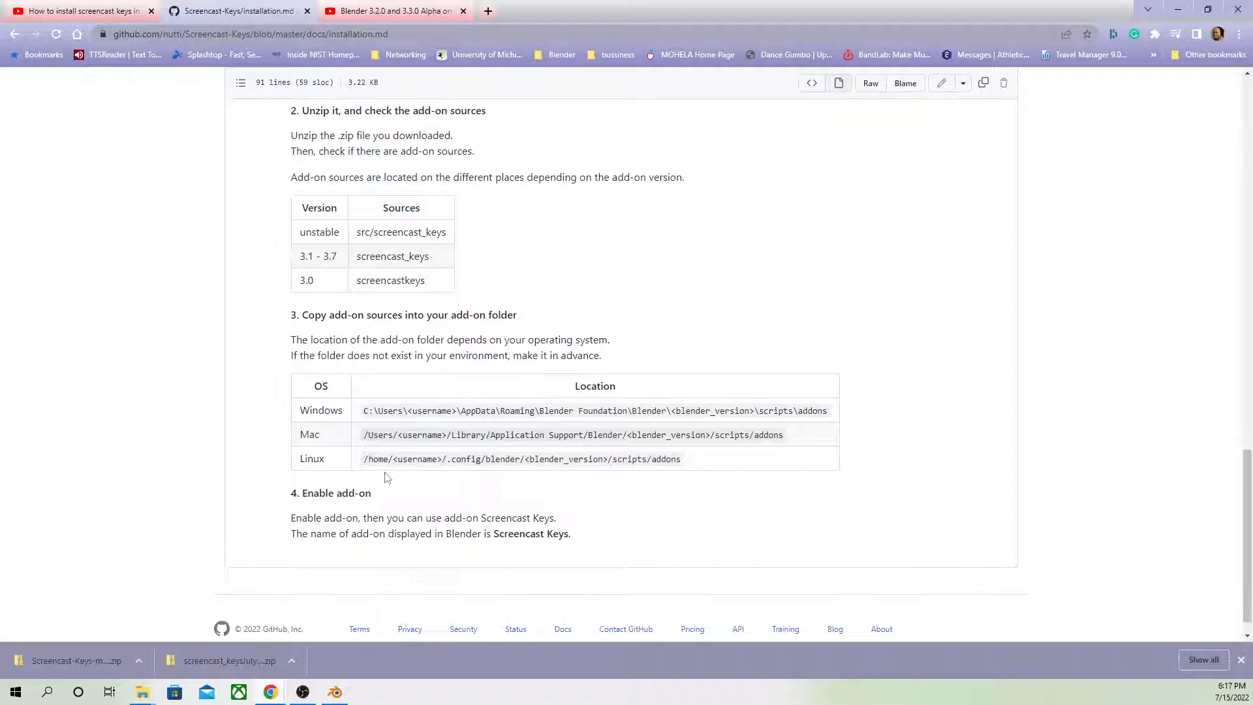
pyautogui.scroll(3)
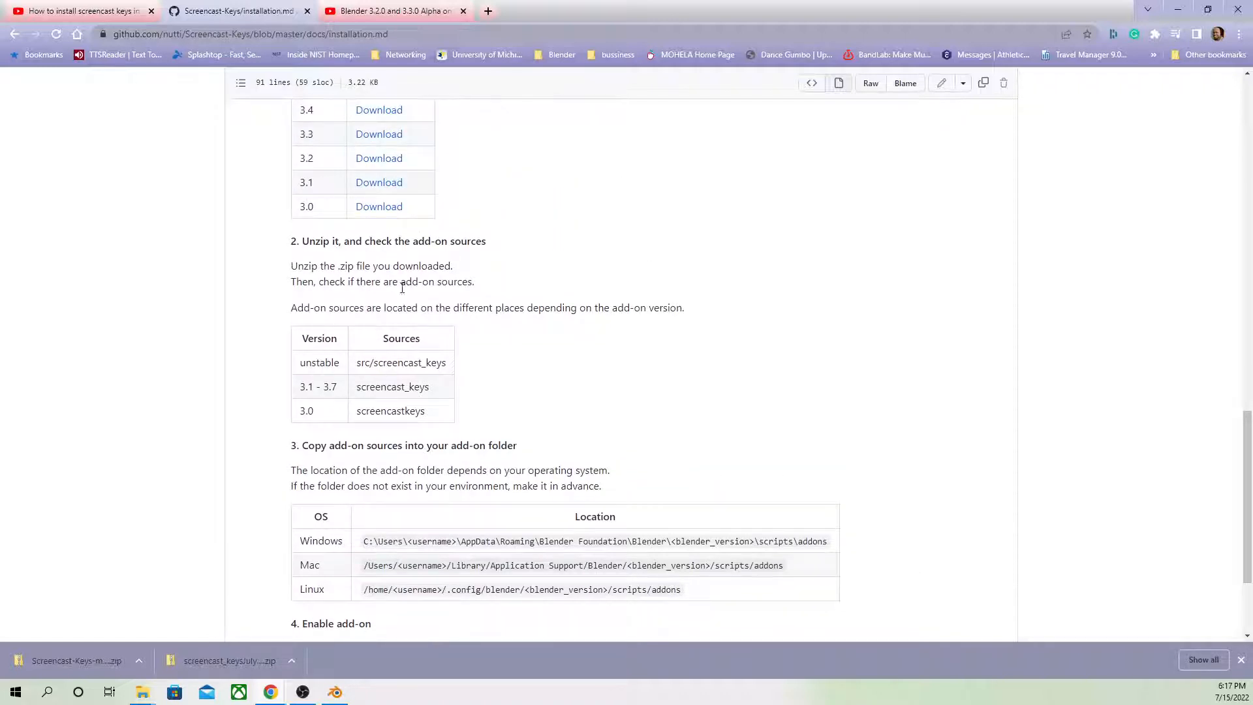
pyautogui.scroll(3)
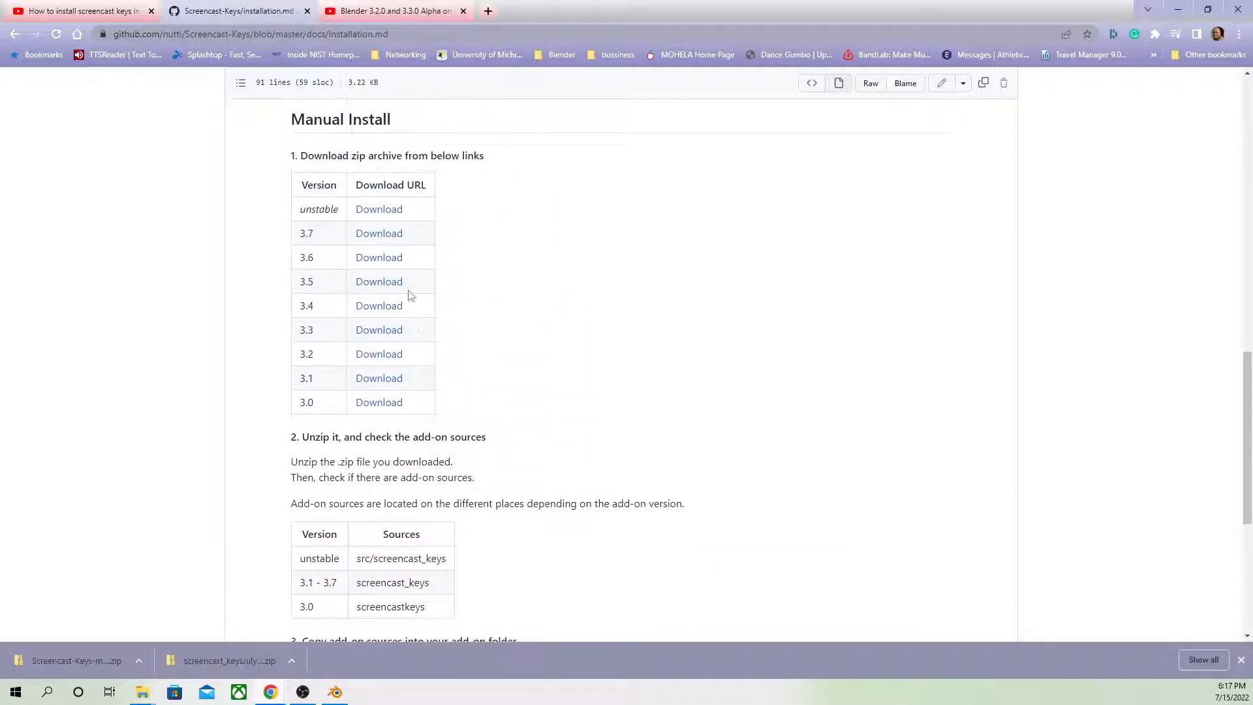
# Step: Start the unstable zip download, cancel the duplicate Save As, and show the software folder
pyautogui.click(379, 209)
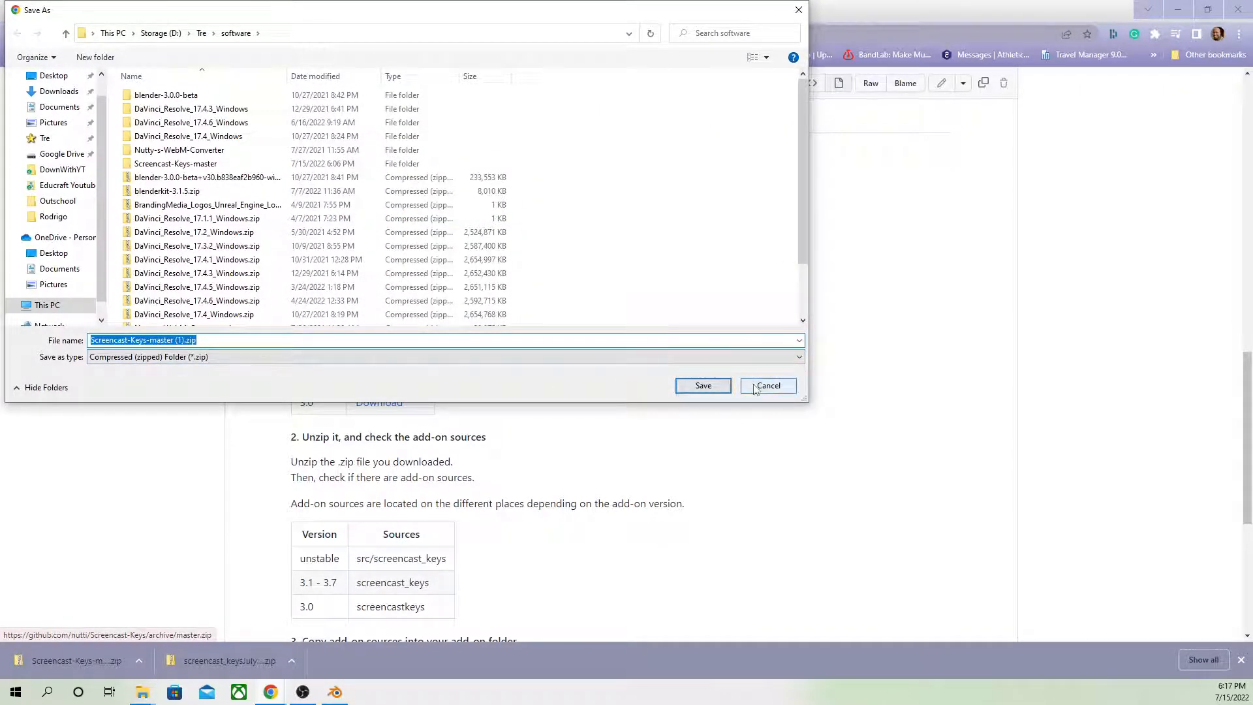
pyautogui.click(767, 385)
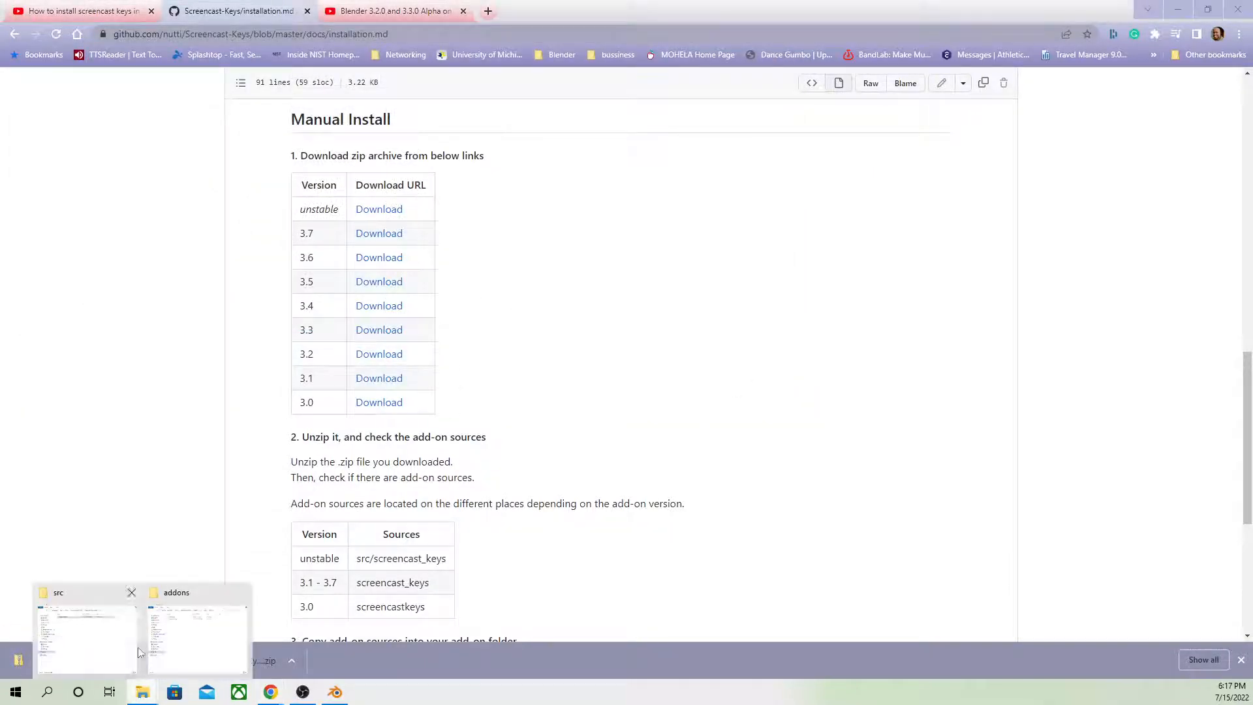
pyautogui.click(196, 632)
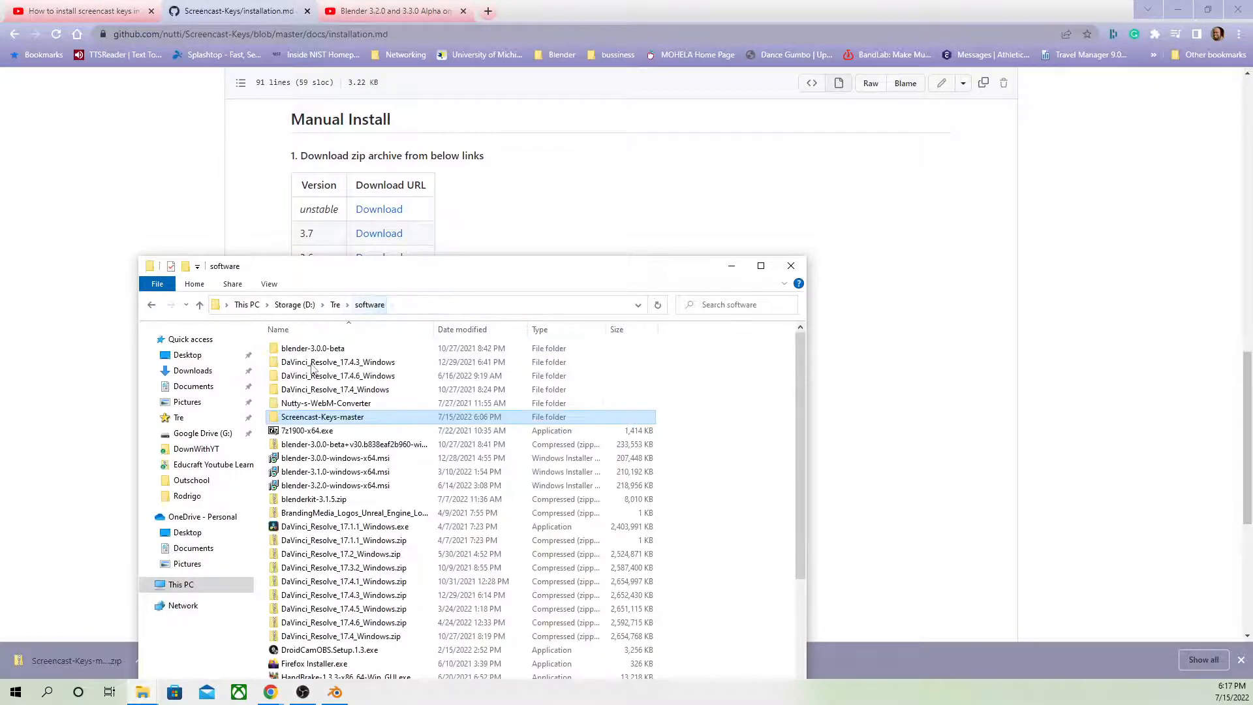
# Step: Enter Screencast-Keys-master and check the guide for where the add-on sources live
pyautogui.doubleClick(323, 416)
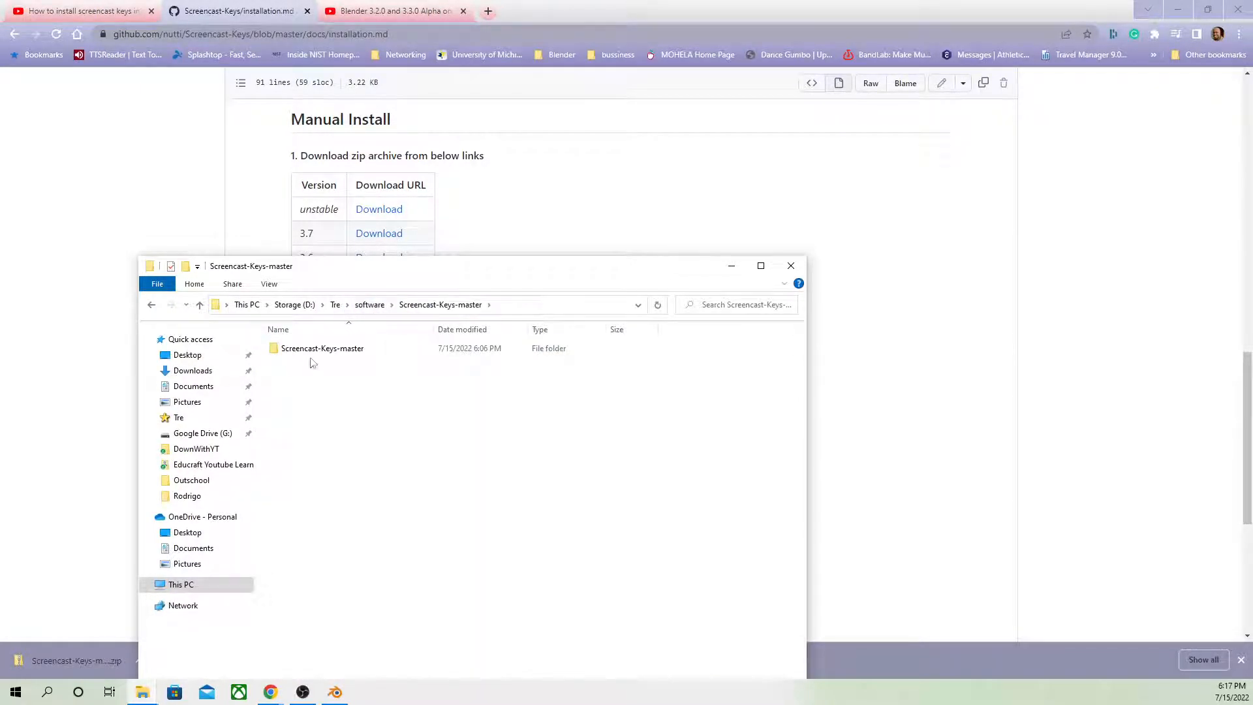
pyautogui.click(322, 347)
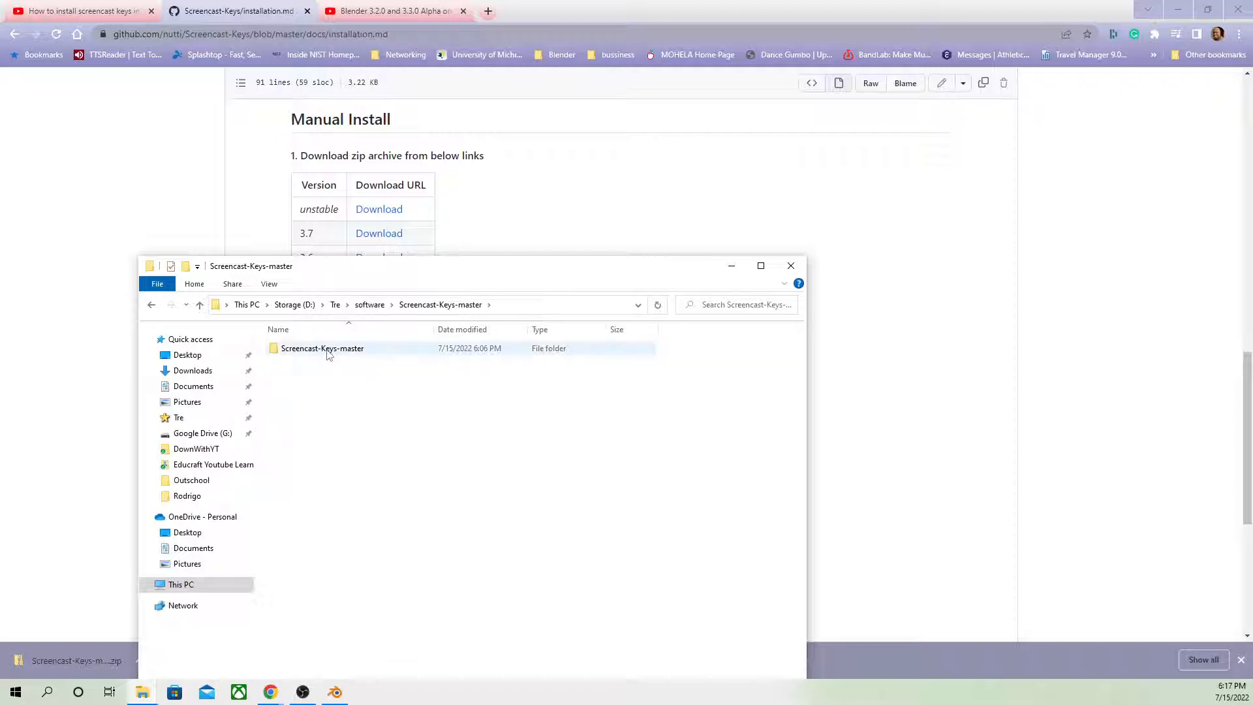
pyautogui.moveTo(325, 352)
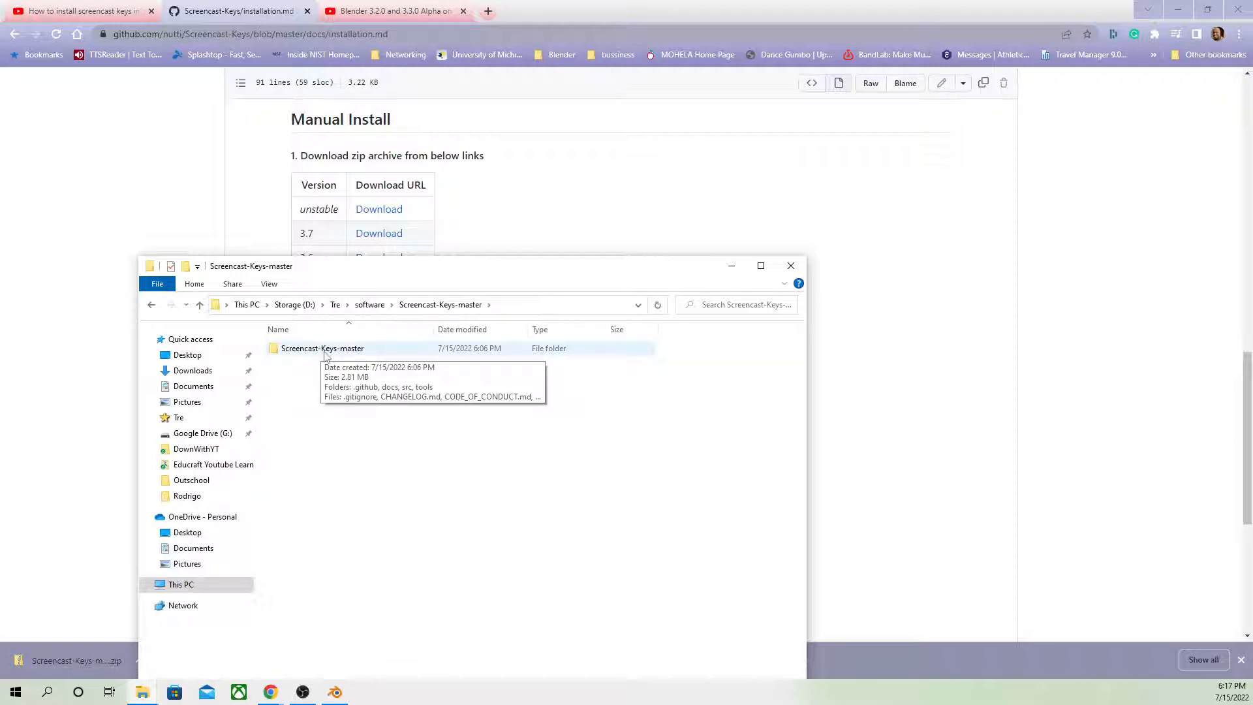
pyautogui.moveTo(412, 324)
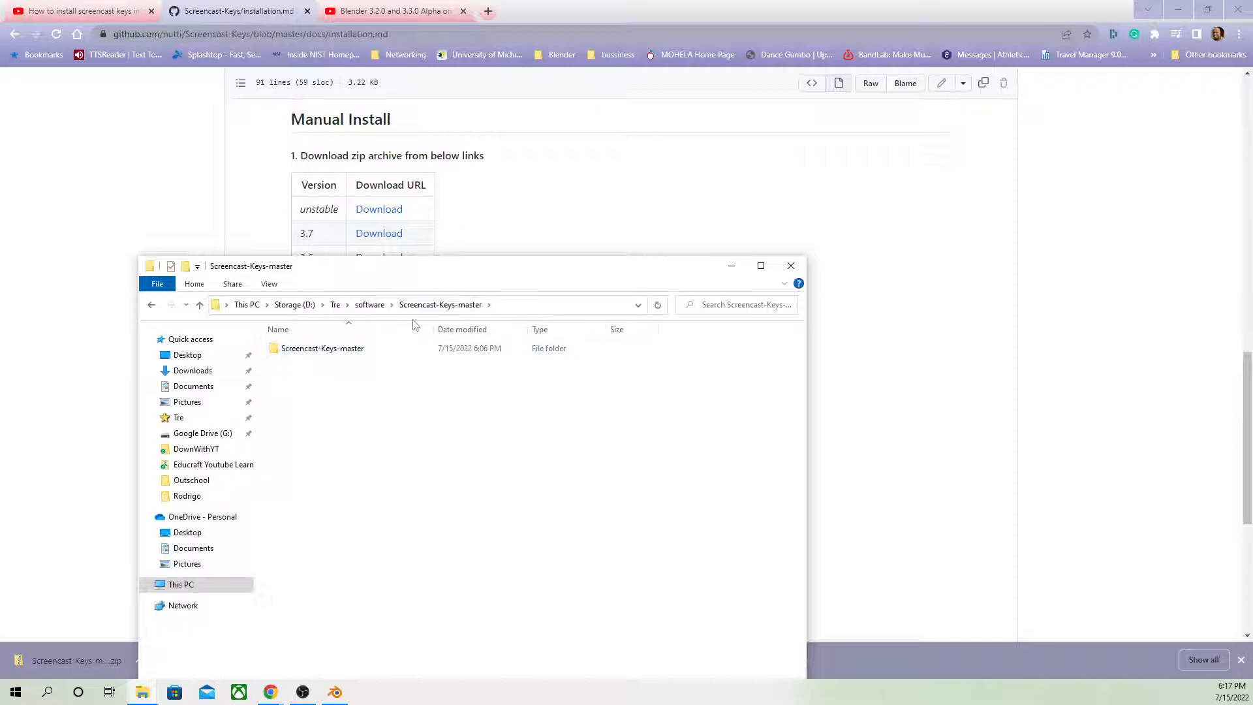
pyautogui.click(791, 266)
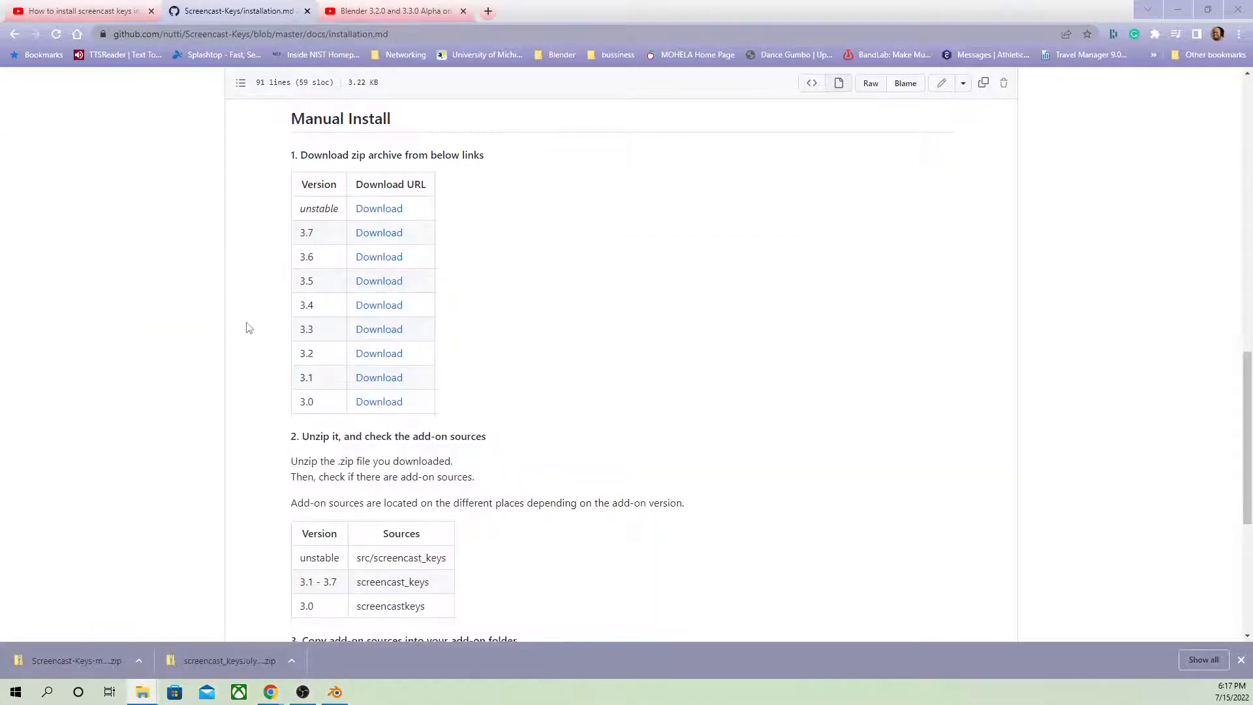
pyautogui.scroll(-3)
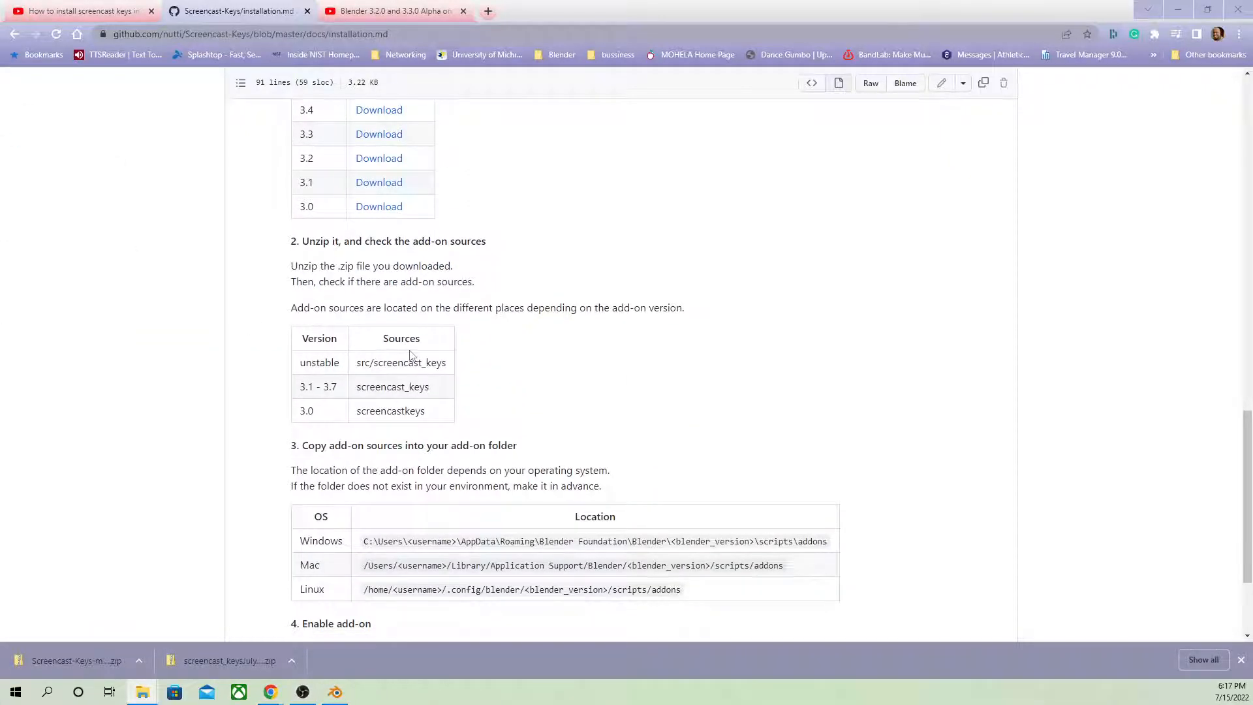
pyautogui.moveTo(495, 377)
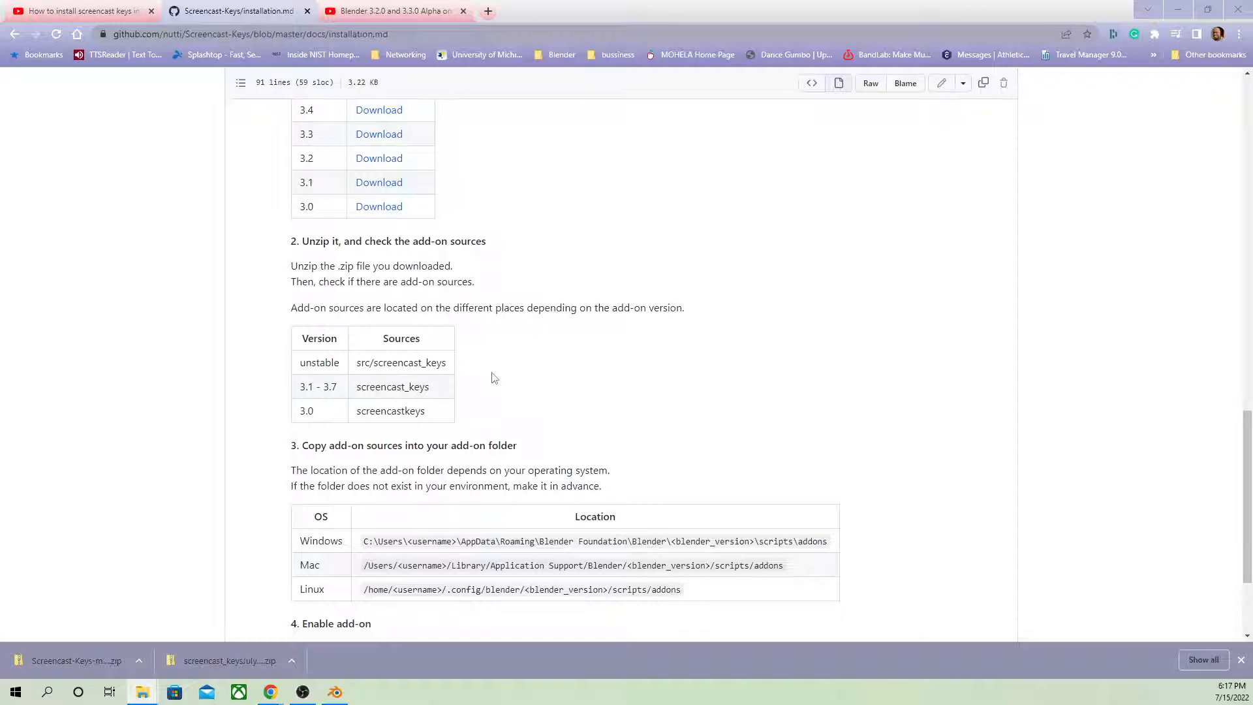
pyautogui.moveTo(440, 384)
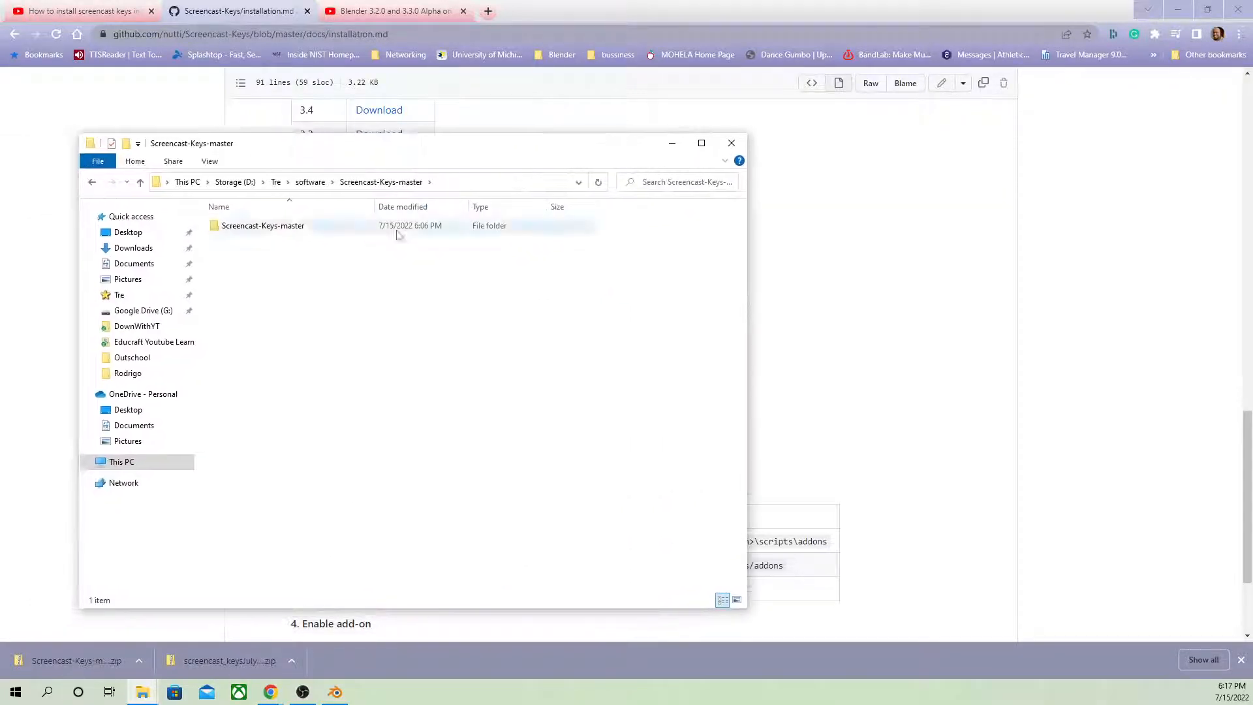
# Step: Go into the inner Screencast-Keys-master and its src folder holding screencast_keys
pyautogui.doubleClick(263, 225)
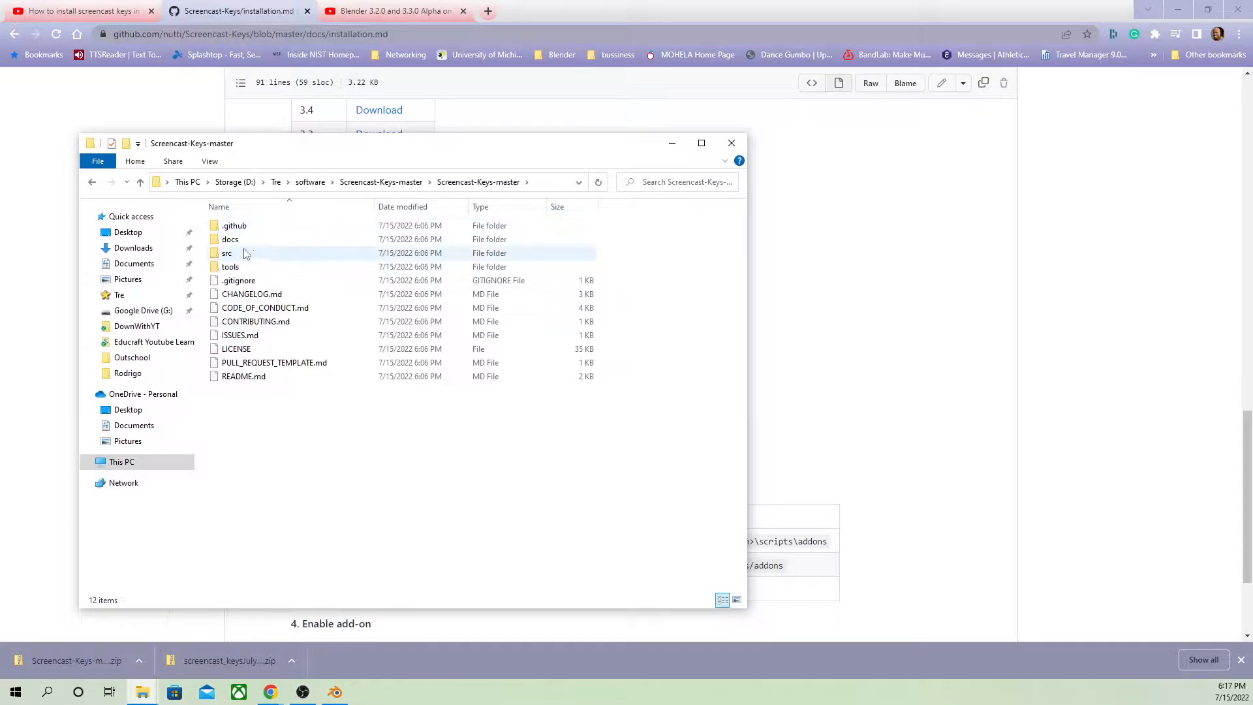
pyautogui.doubleClick(227, 253)
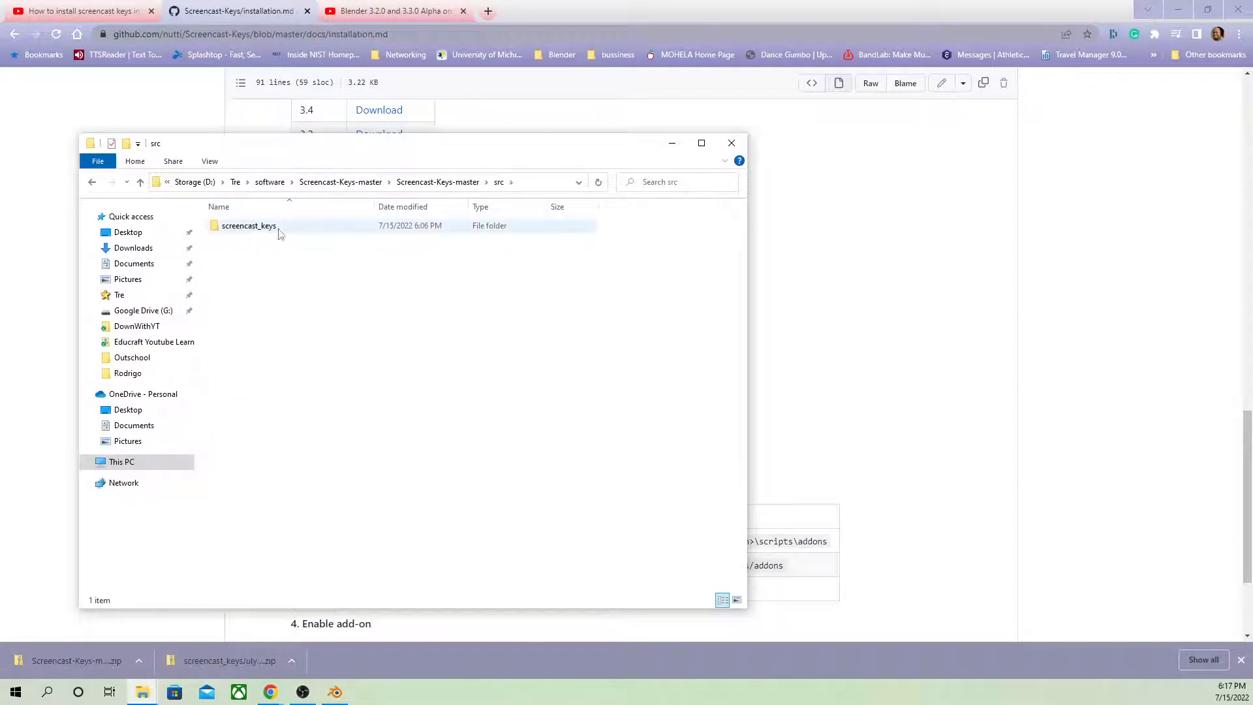
pyautogui.moveTo(248, 225)
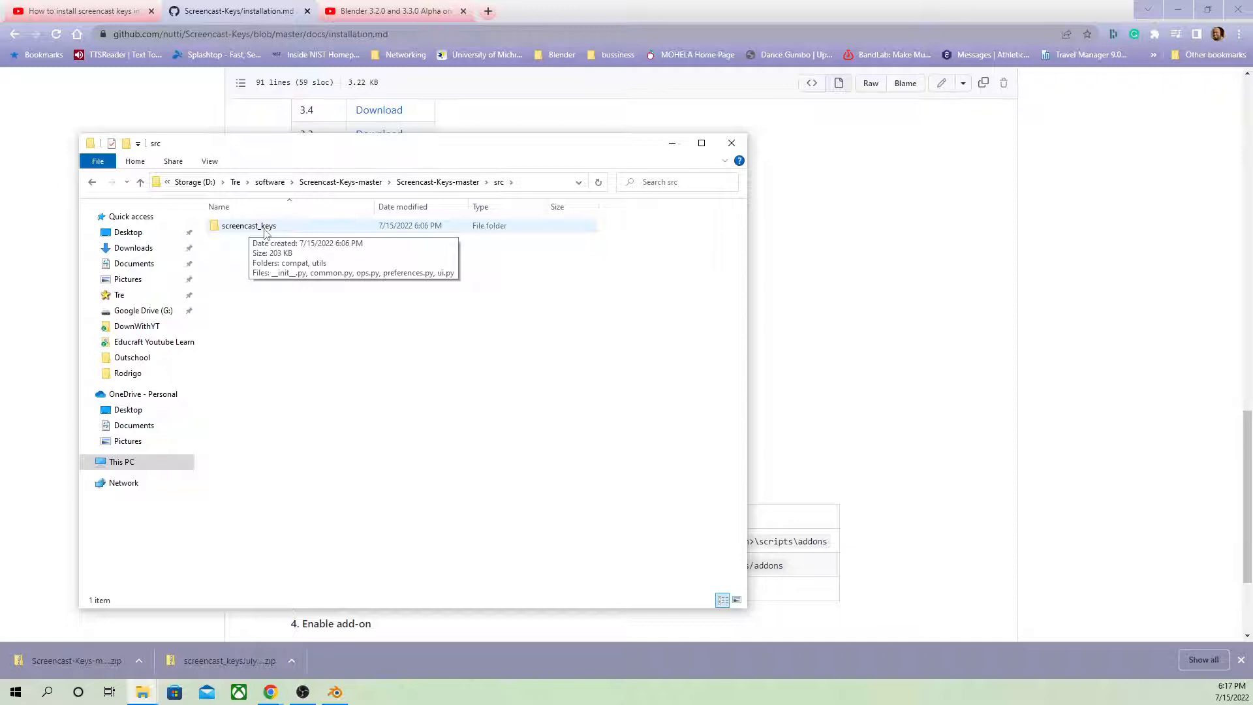
pyautogui.moveTo(435, 154)
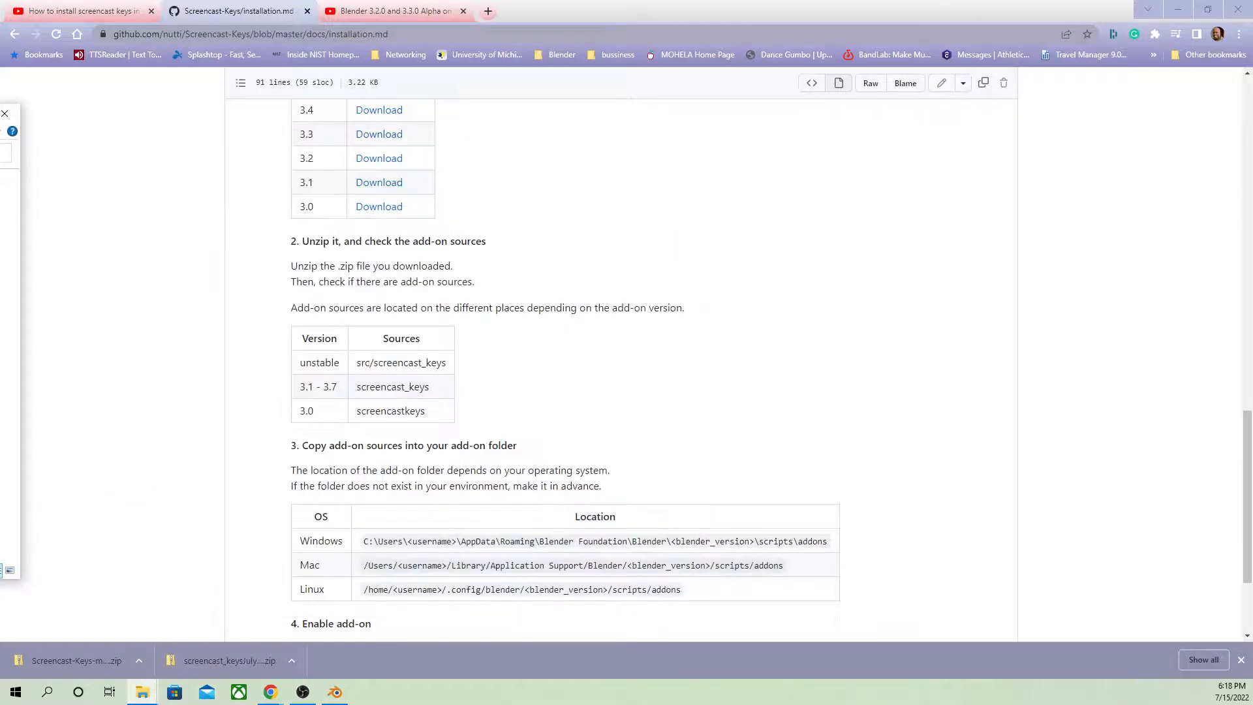
# Step: Scroll the guide to the add-on folder locations table and the Enable add-on step
pyautogui.scroll(-3)
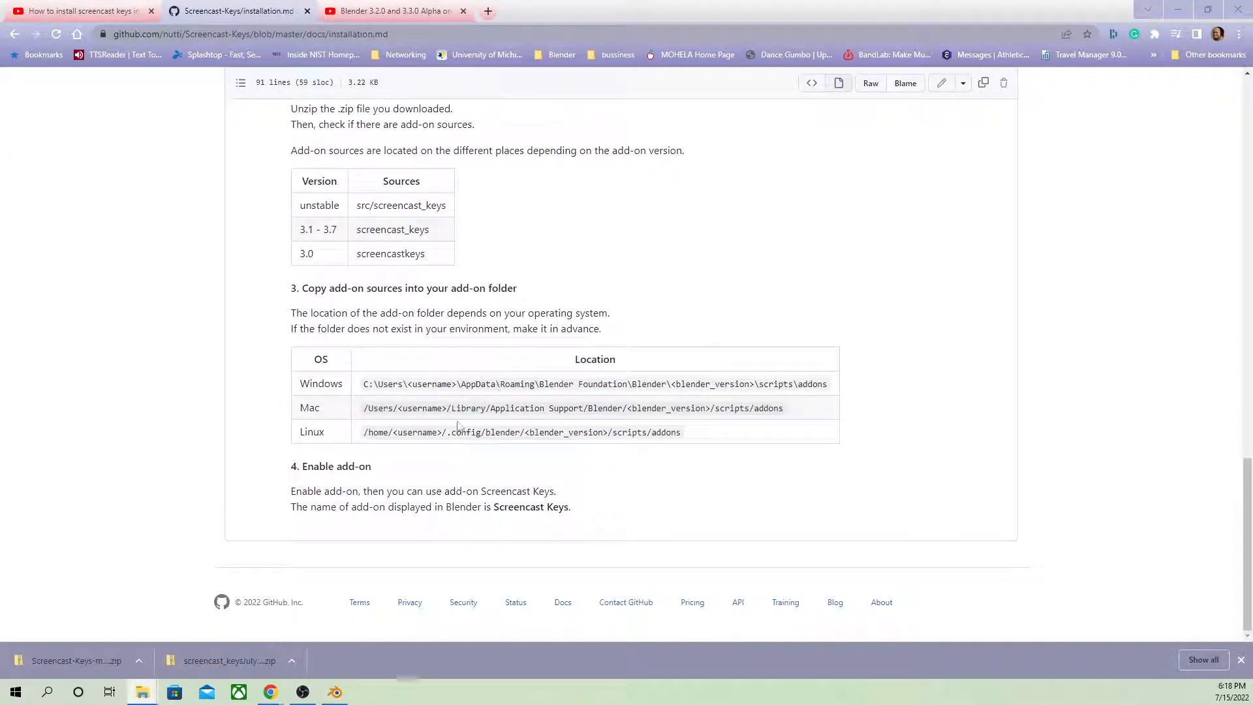
pyautogui.moveTo(716, 398)
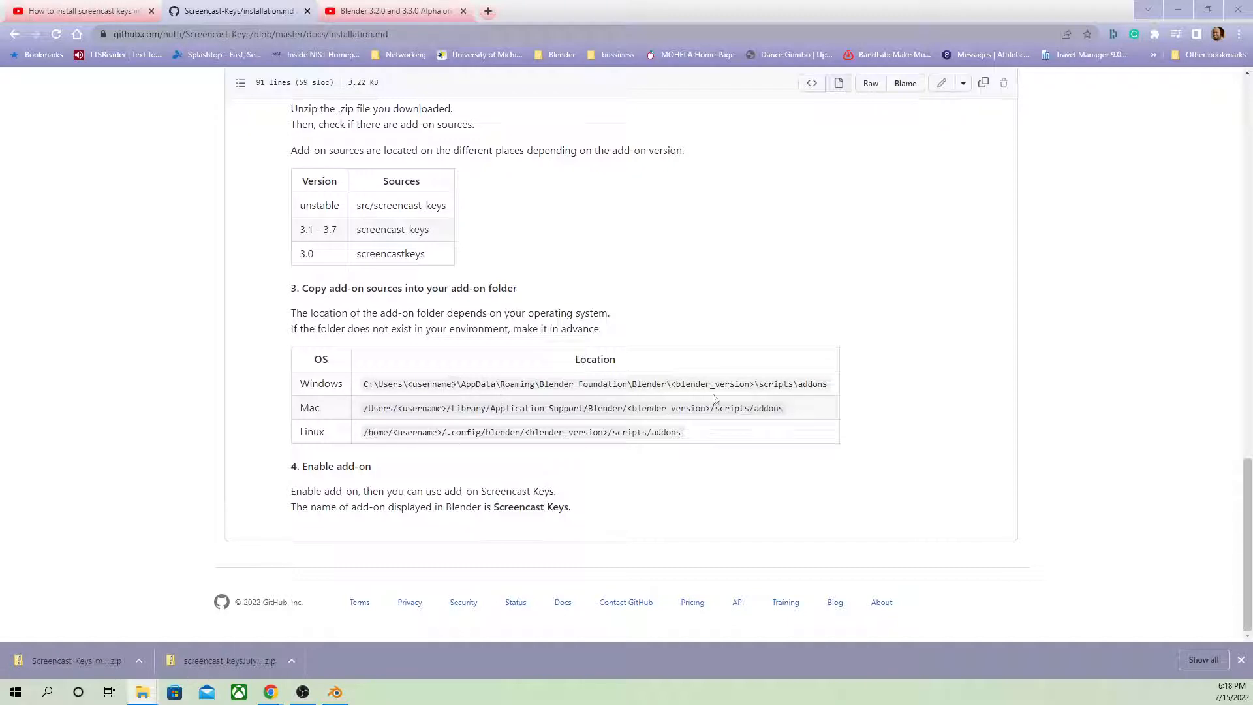
pyautogui.moveTo(137, 626)
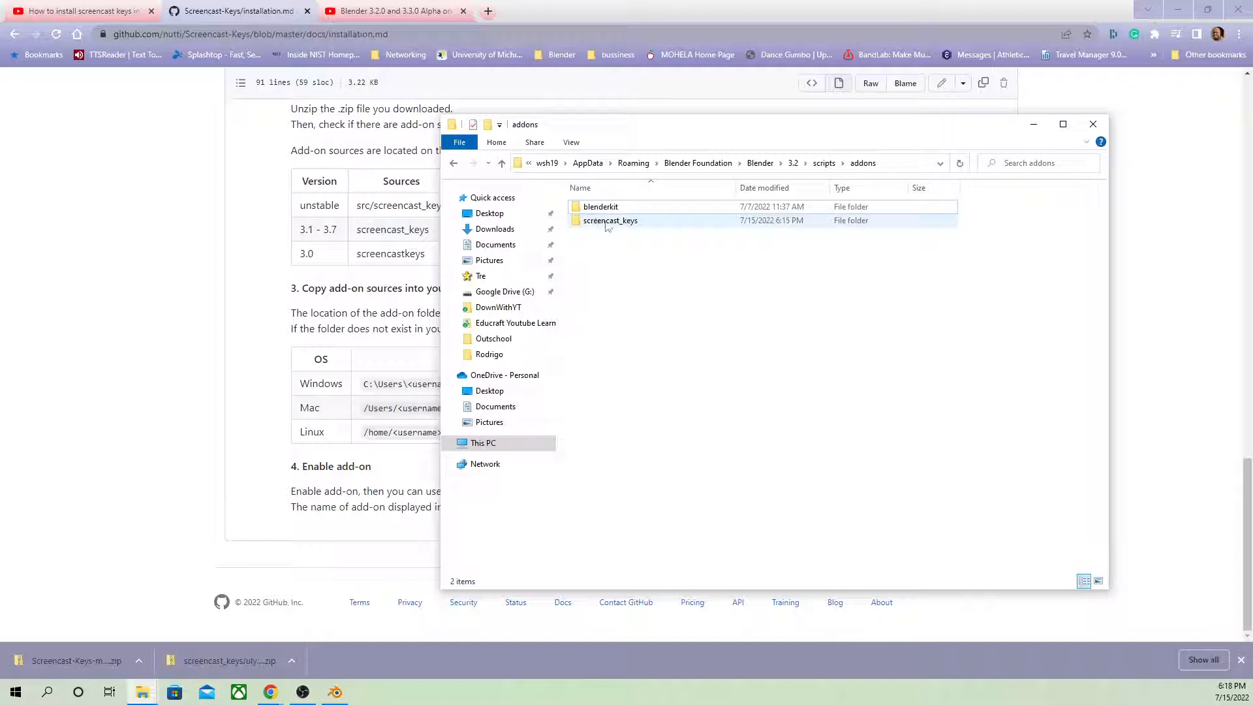
# Step: Replace screencast_keys in Blender 3.2's scripts\addons folder with the copy from src
pyautogui.click(618, 293)
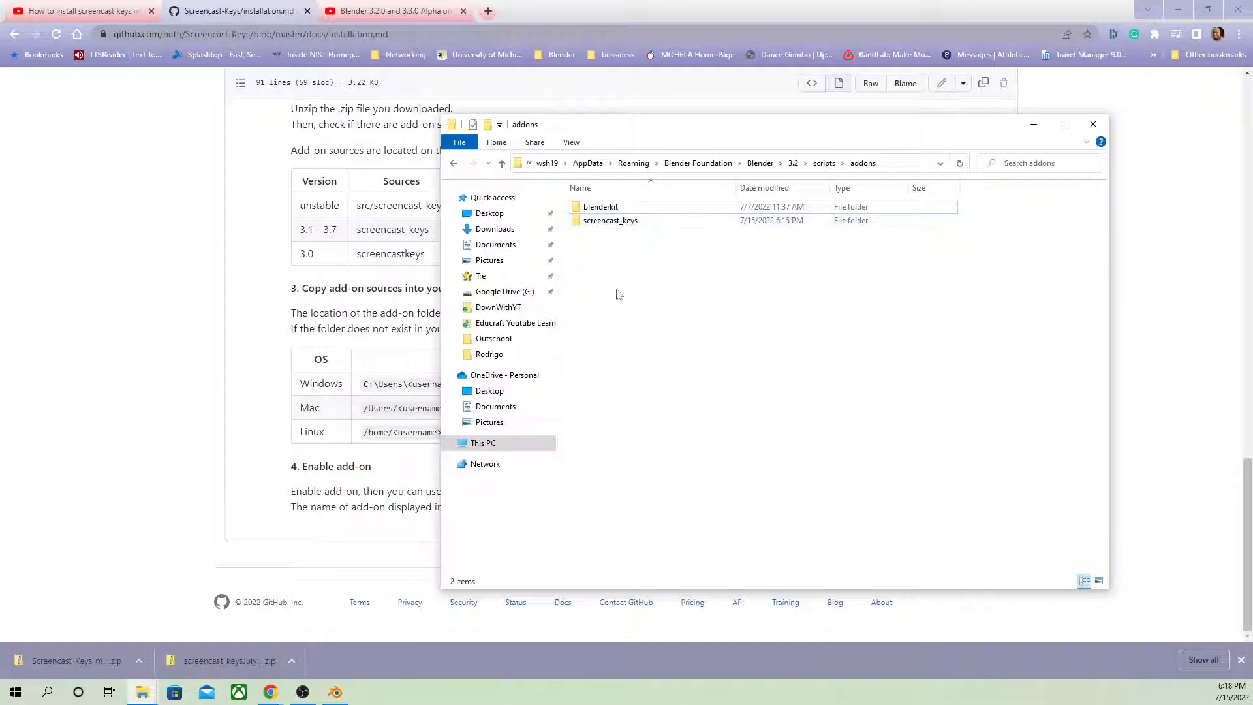
pyautogui.click(611, 221)
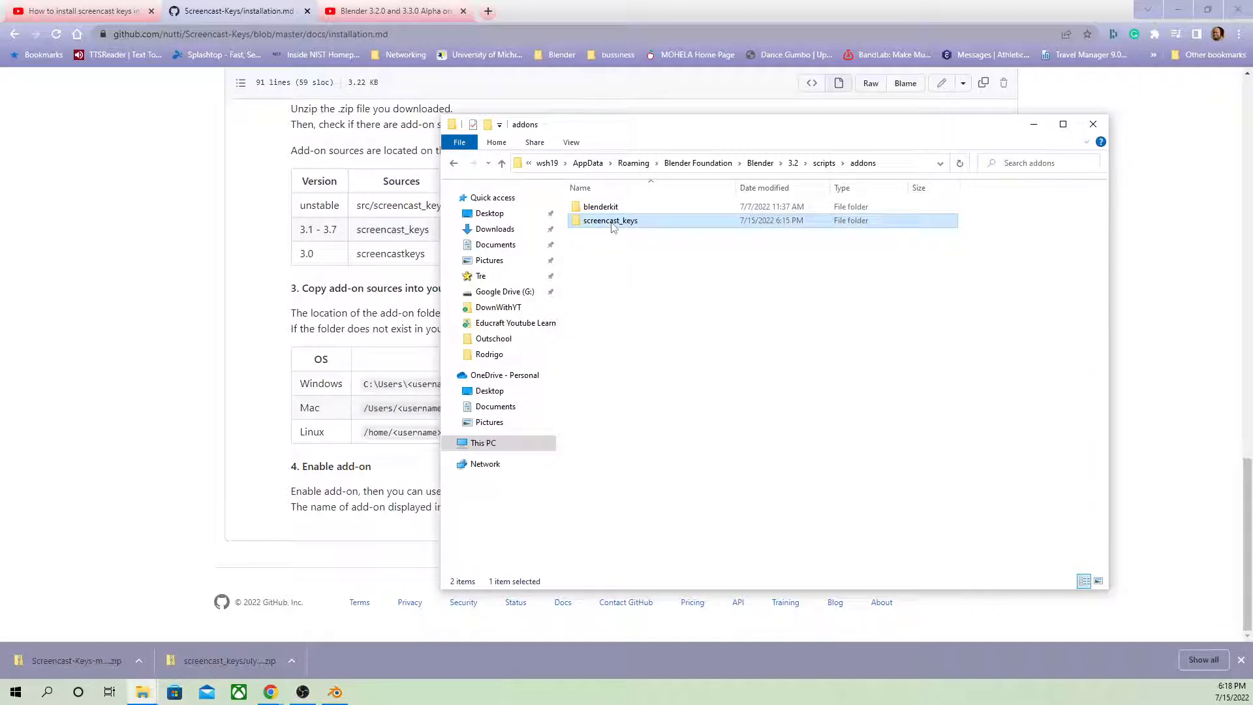
pyautogui.moveTo(613, 224)
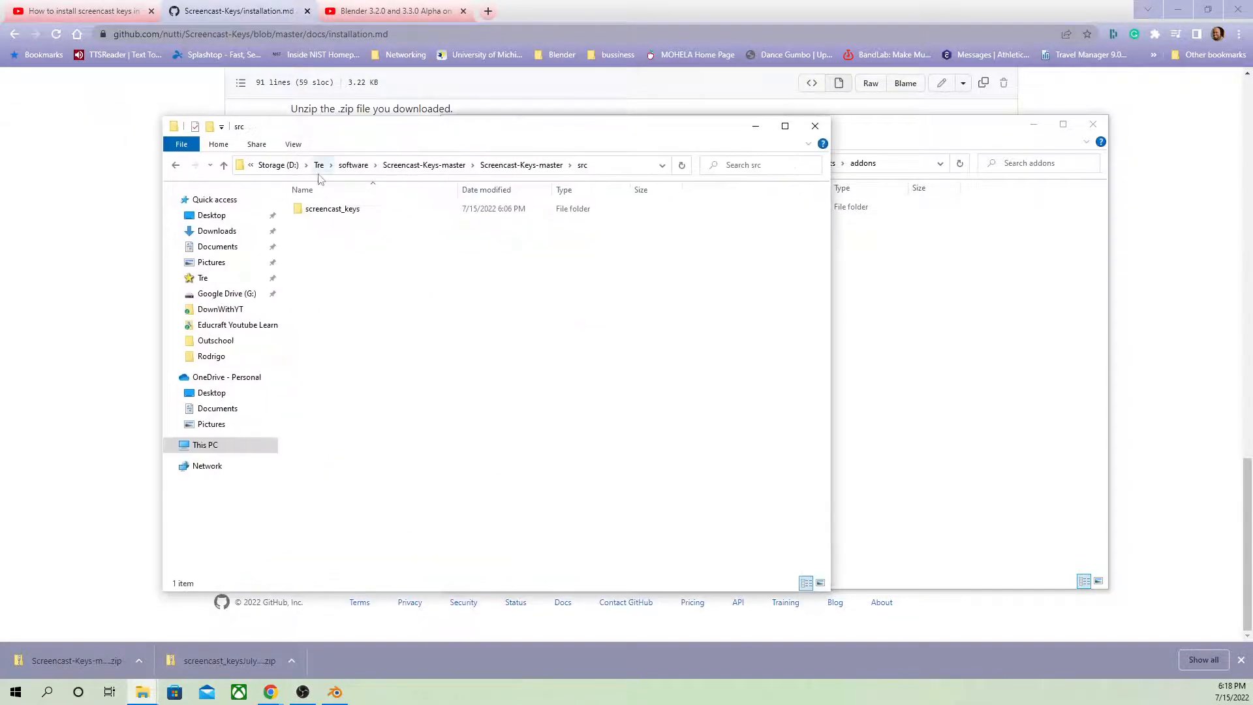
pyautogui.click(332, 207)
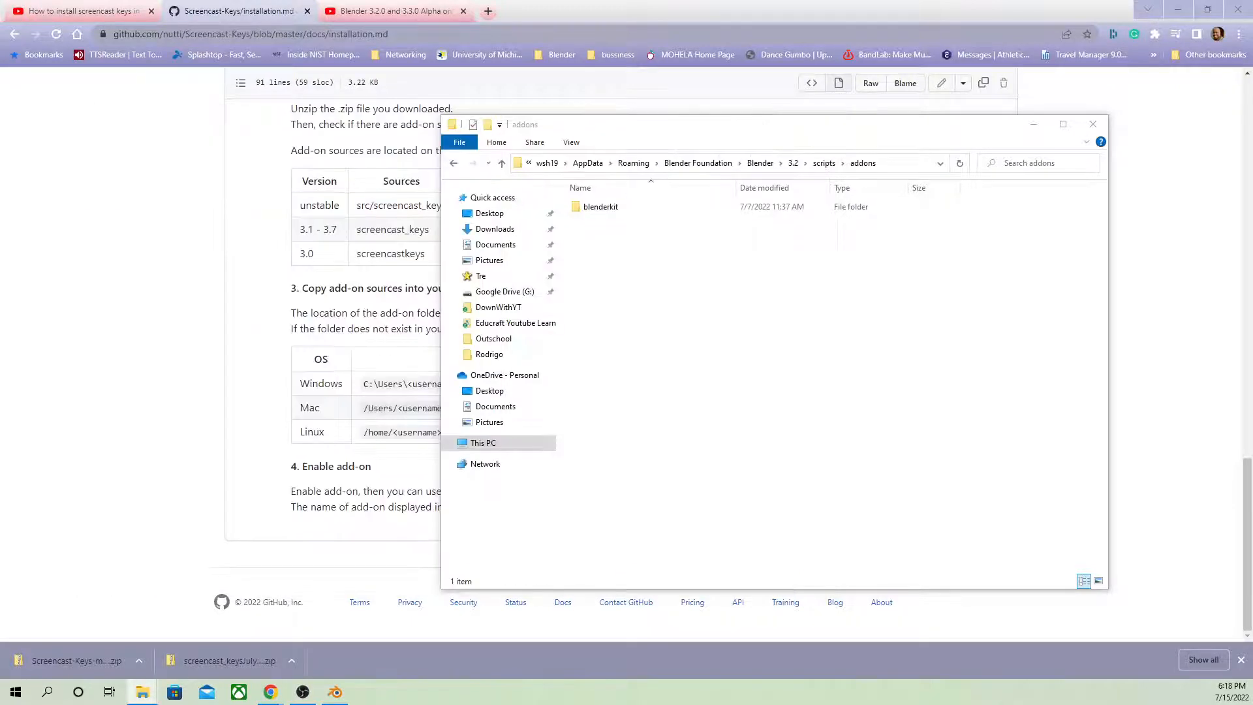
pyautogui.click(600, 206)
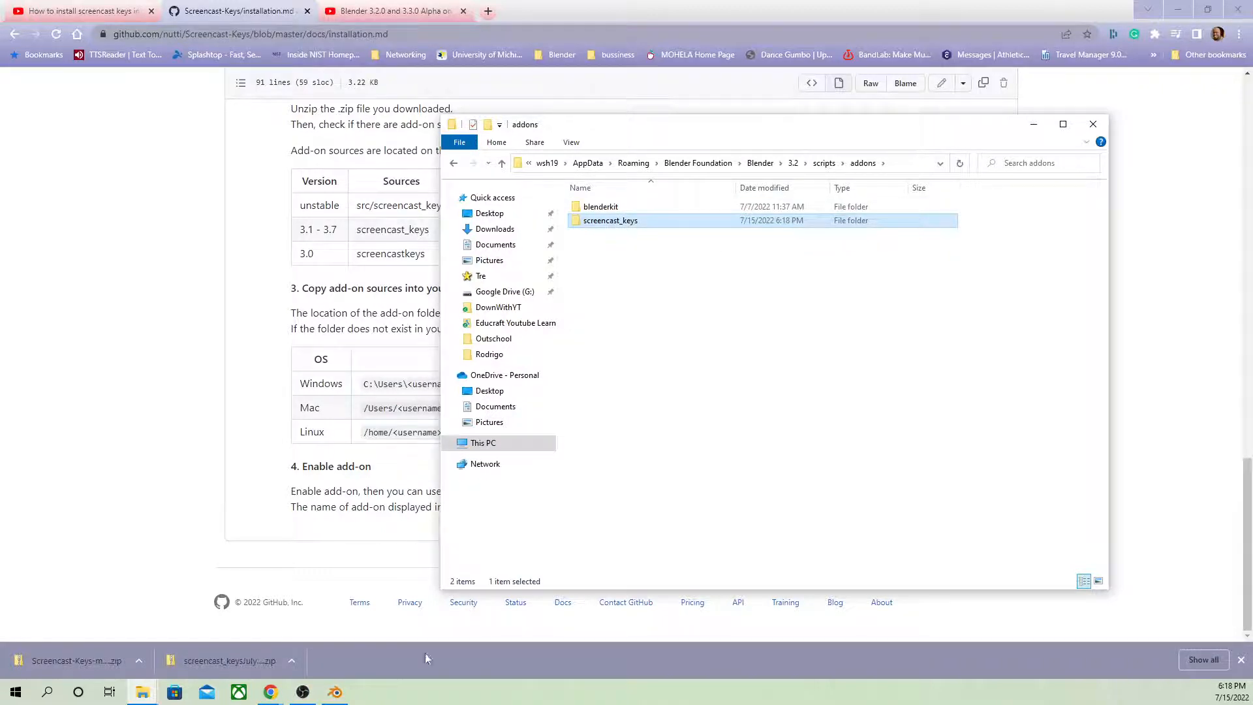
pyautogui.click(333, 692)
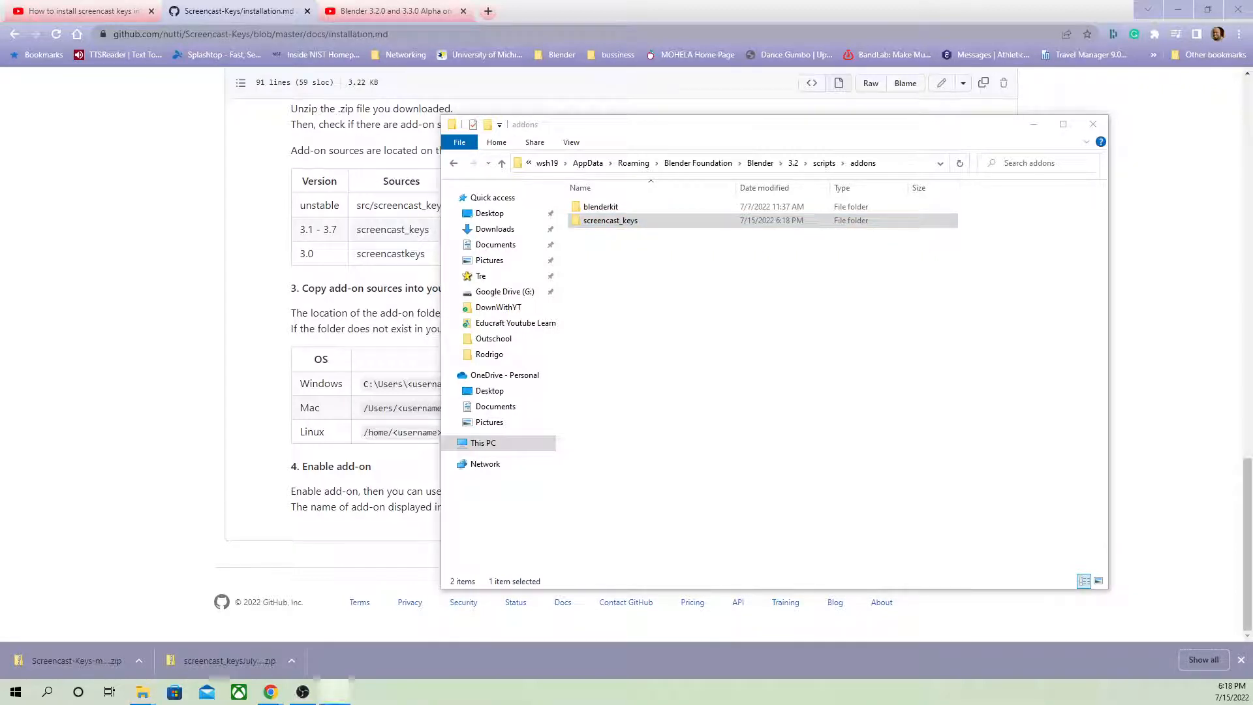
# Step: Return to Blender, dismiss the splash and bring up Preferences
pyautogui.click(334, 692)
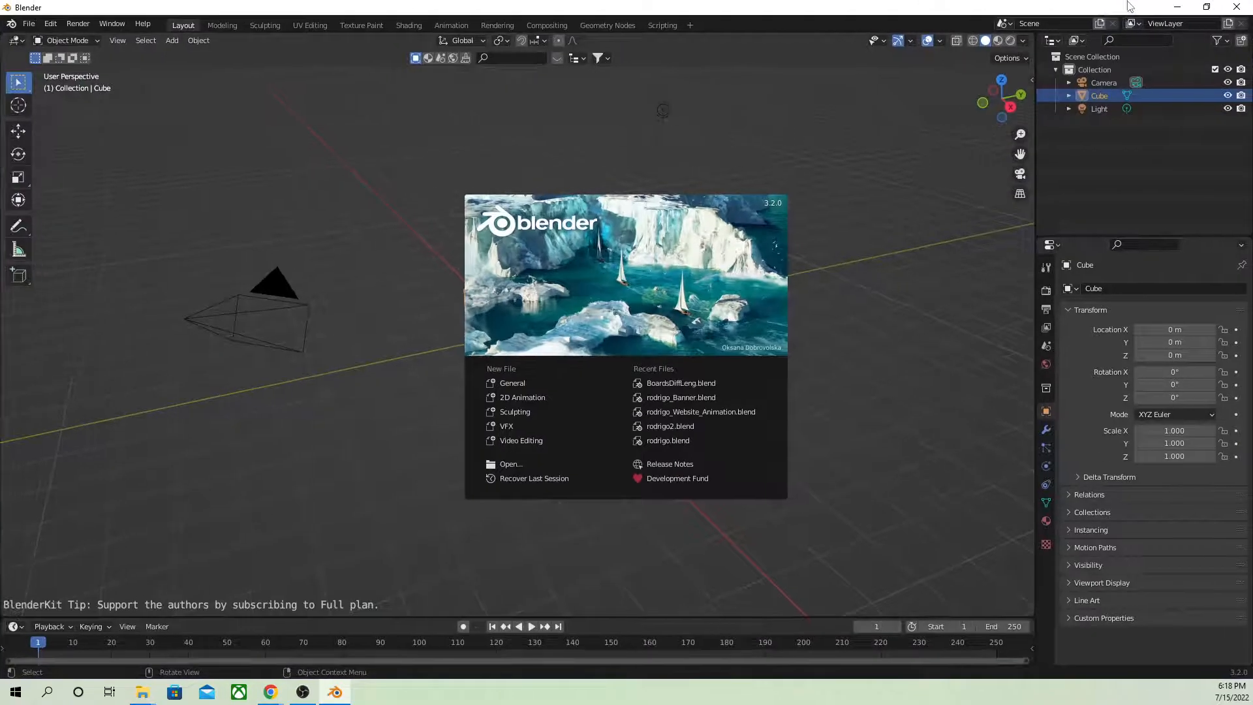
pyautogui.click(28, 23)
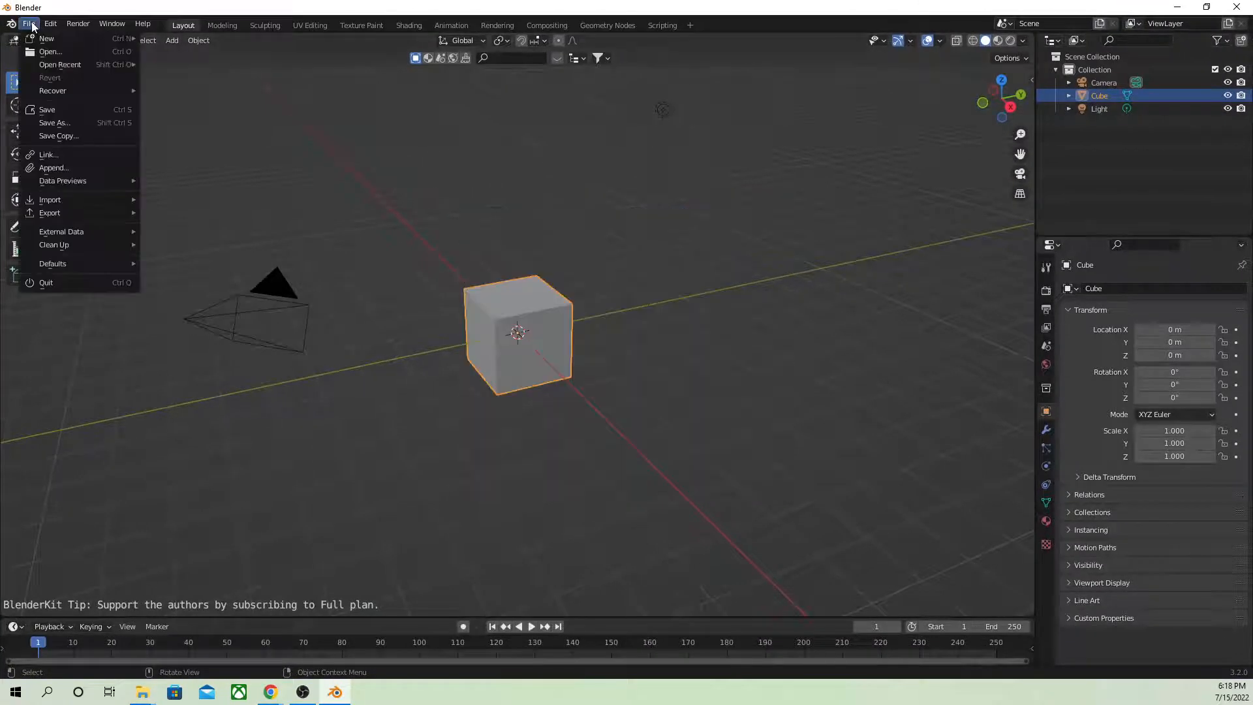
pyautogui.click(49, 23)
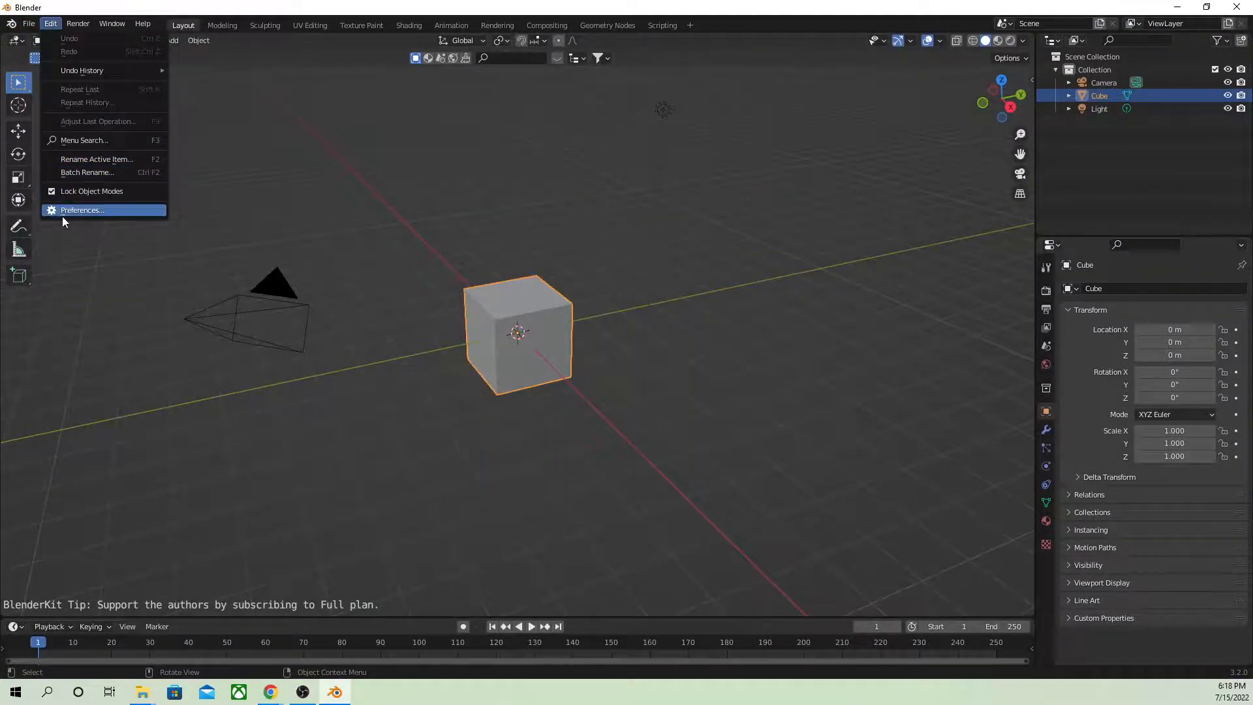
pyautogui.click(82, 208)
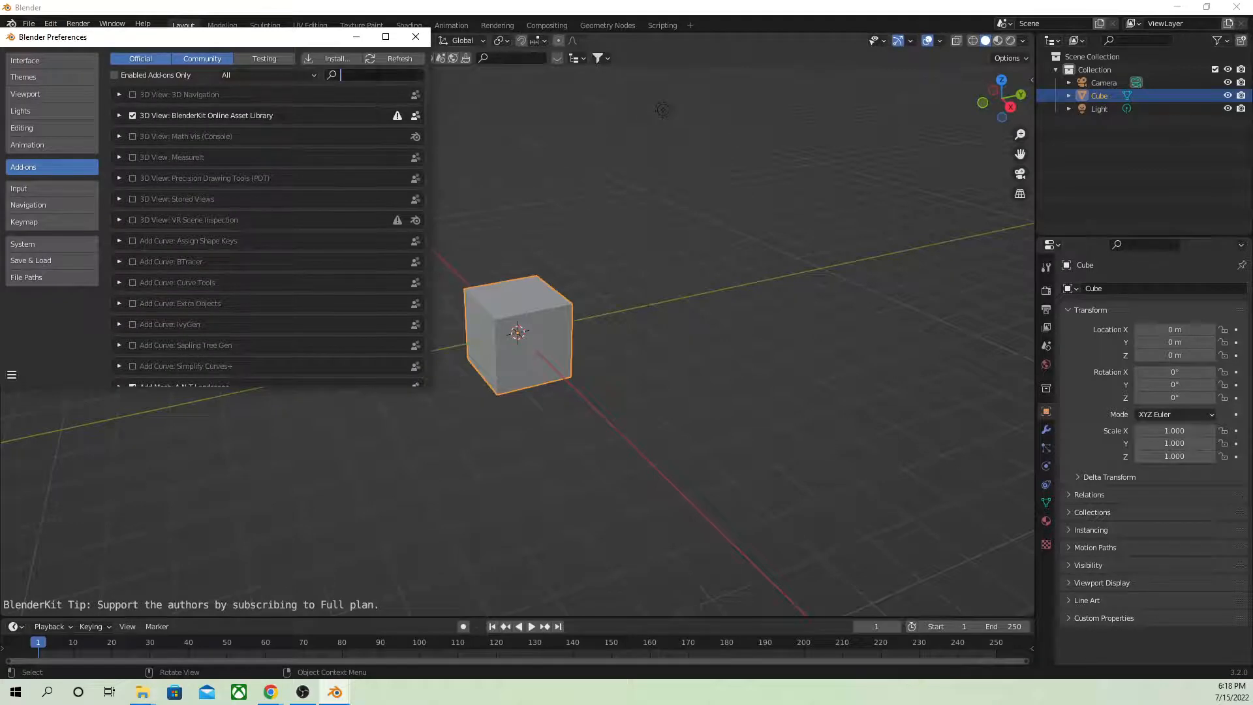
# Step: Search 'scr' and enable the System: Screencast Keys add-on, then close Preferences
pyautogui.write('scree')
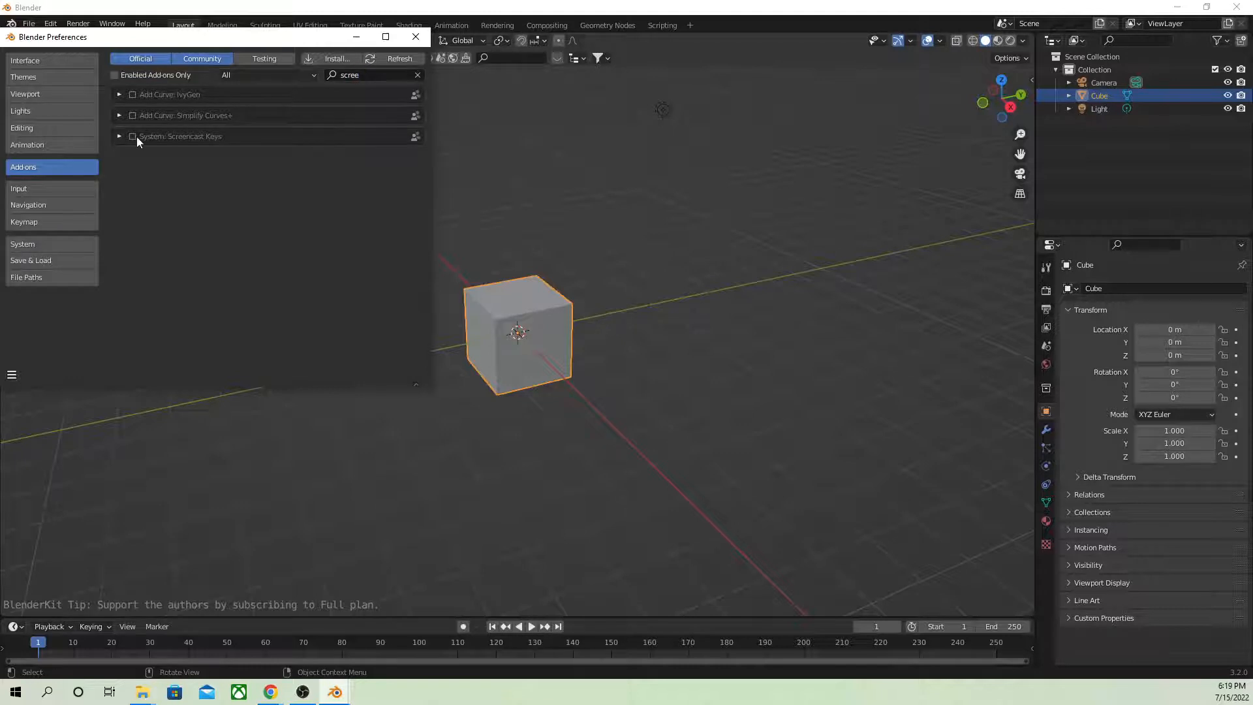
pyautogui.click(120, 137)
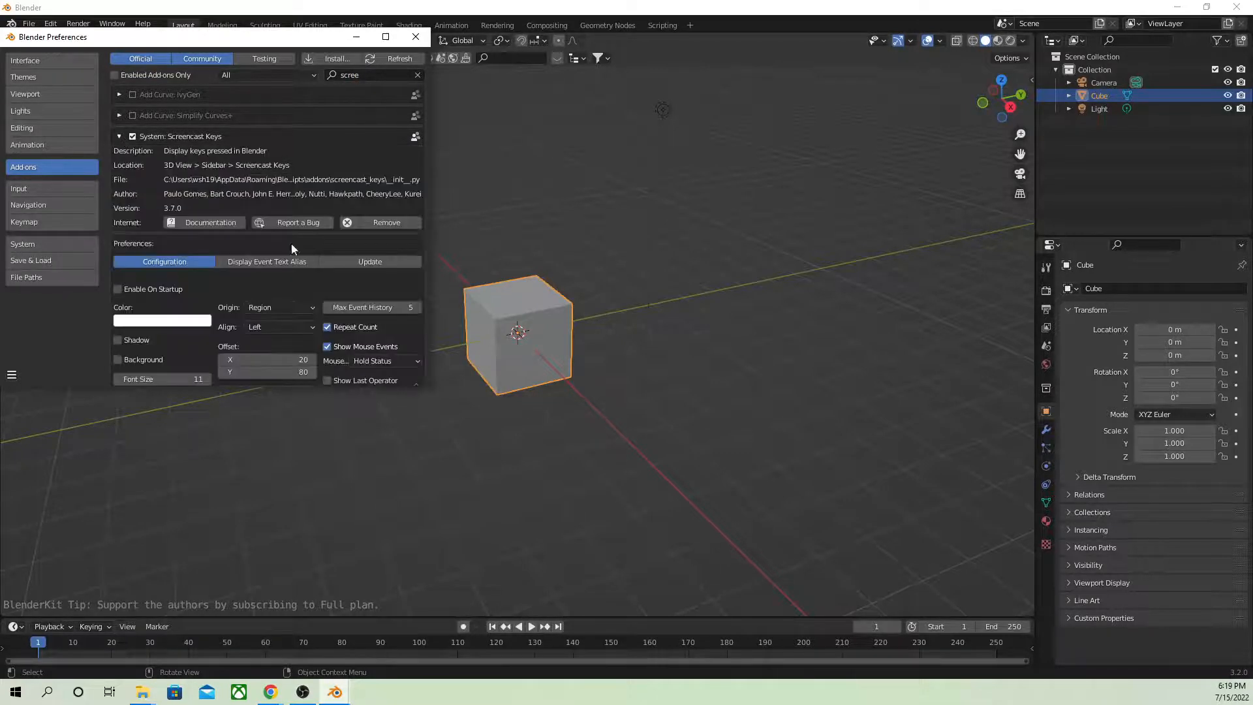
pyautogui.scroll(-3)
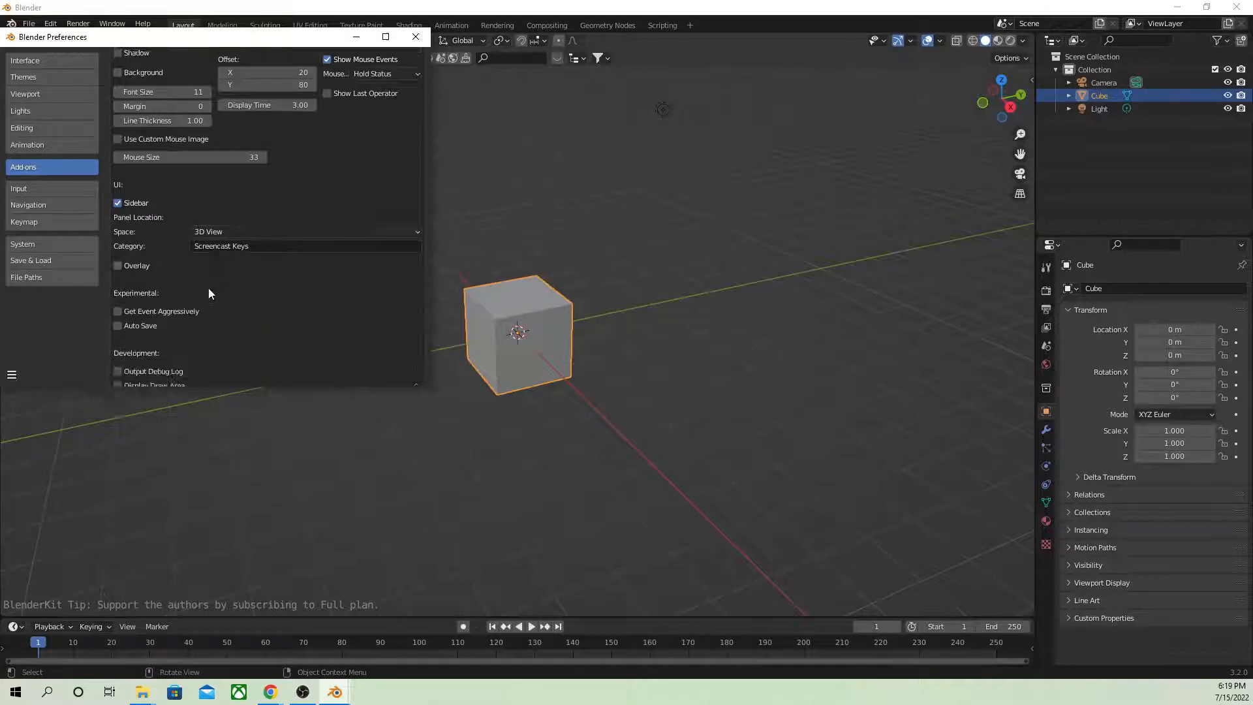
pyautogui.click(416, 36)
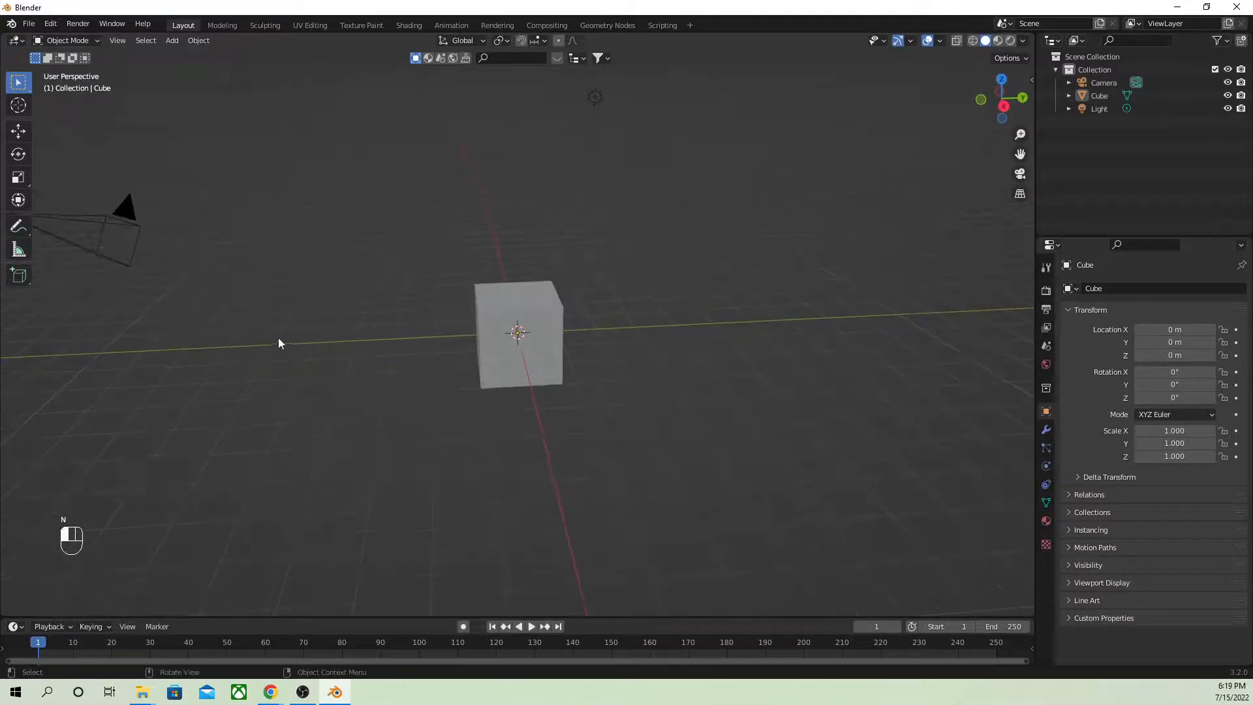
# Step: Select the default cube so the Screencast Keys overlay shows the mouse input
pyautogui.click(496, 319)
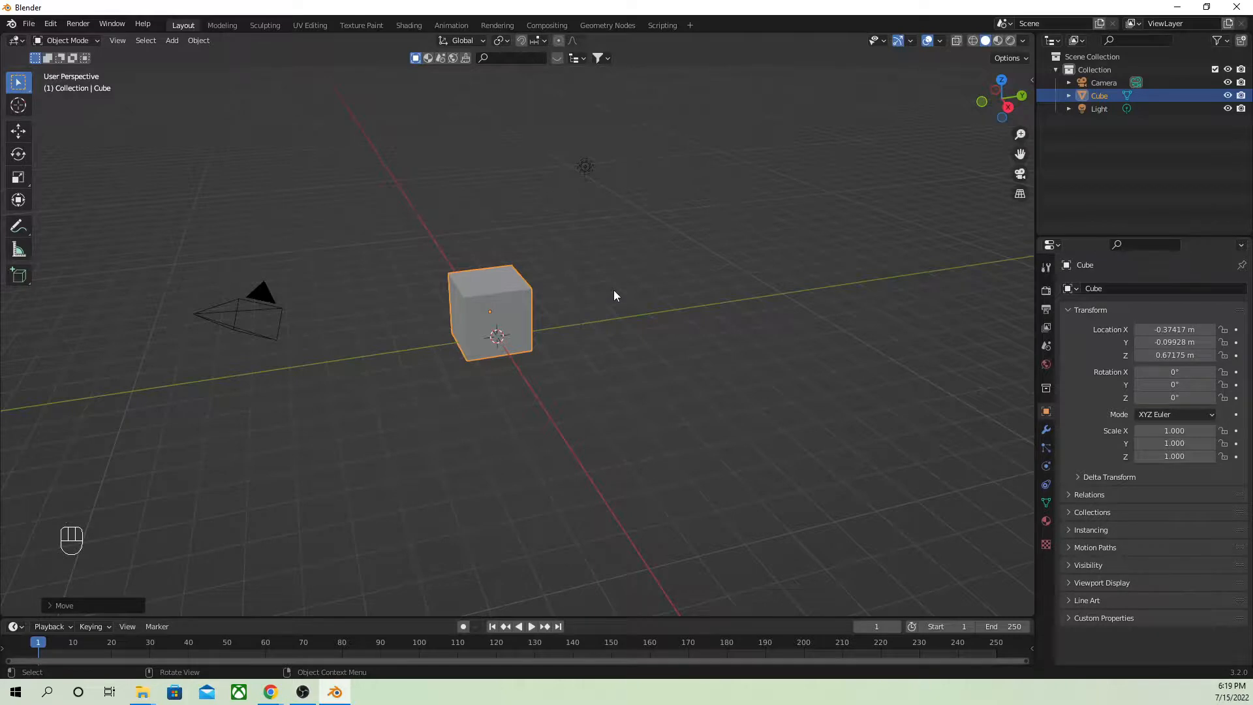
pyautogui.moveTo(851, 222)
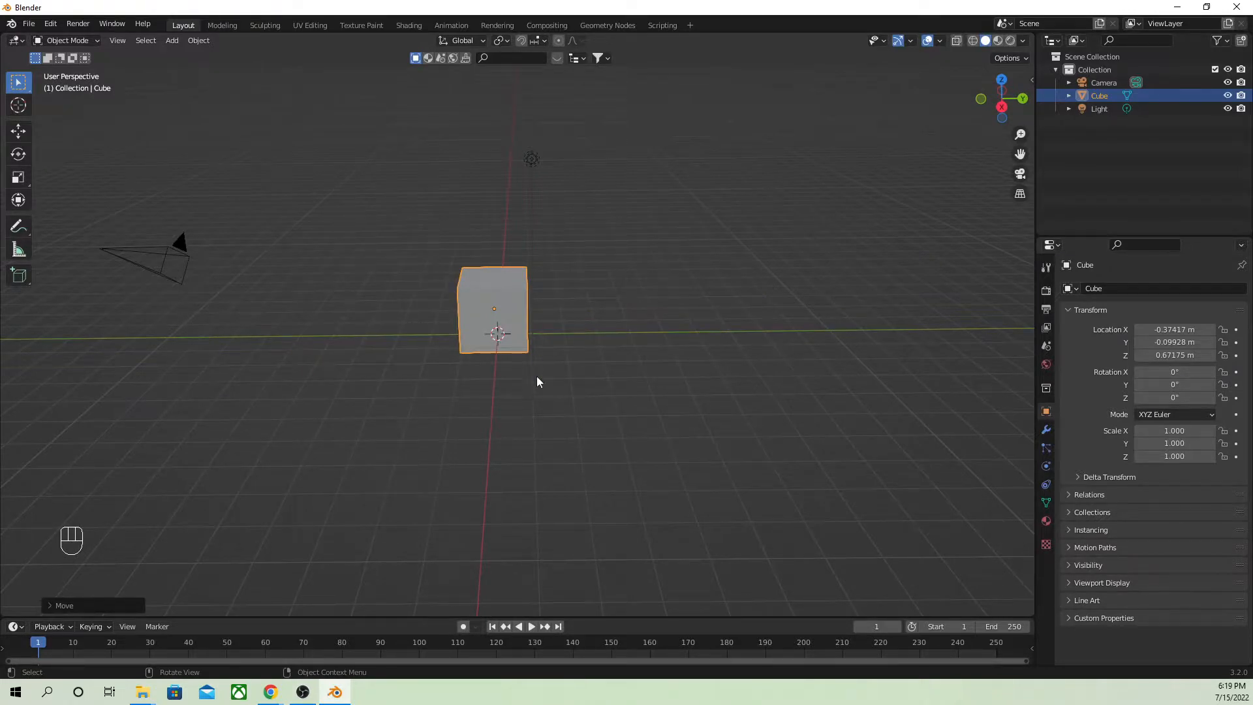
pyautogui.moveTo(374, 619)
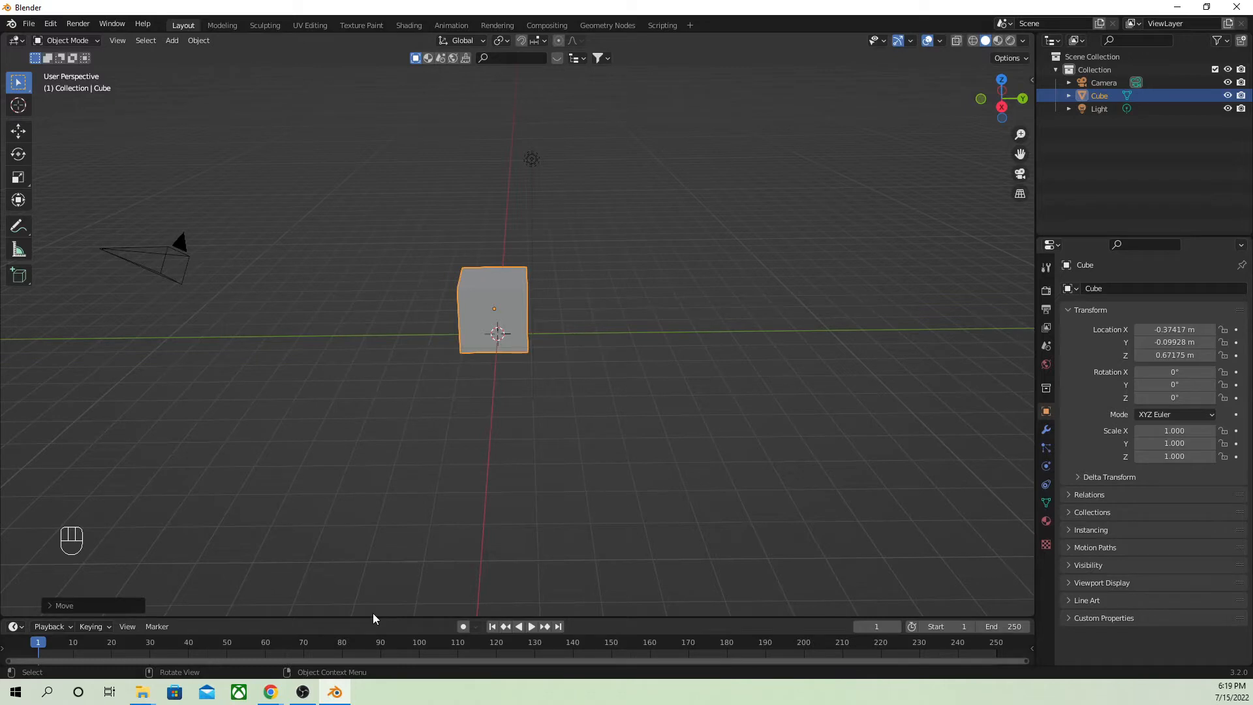